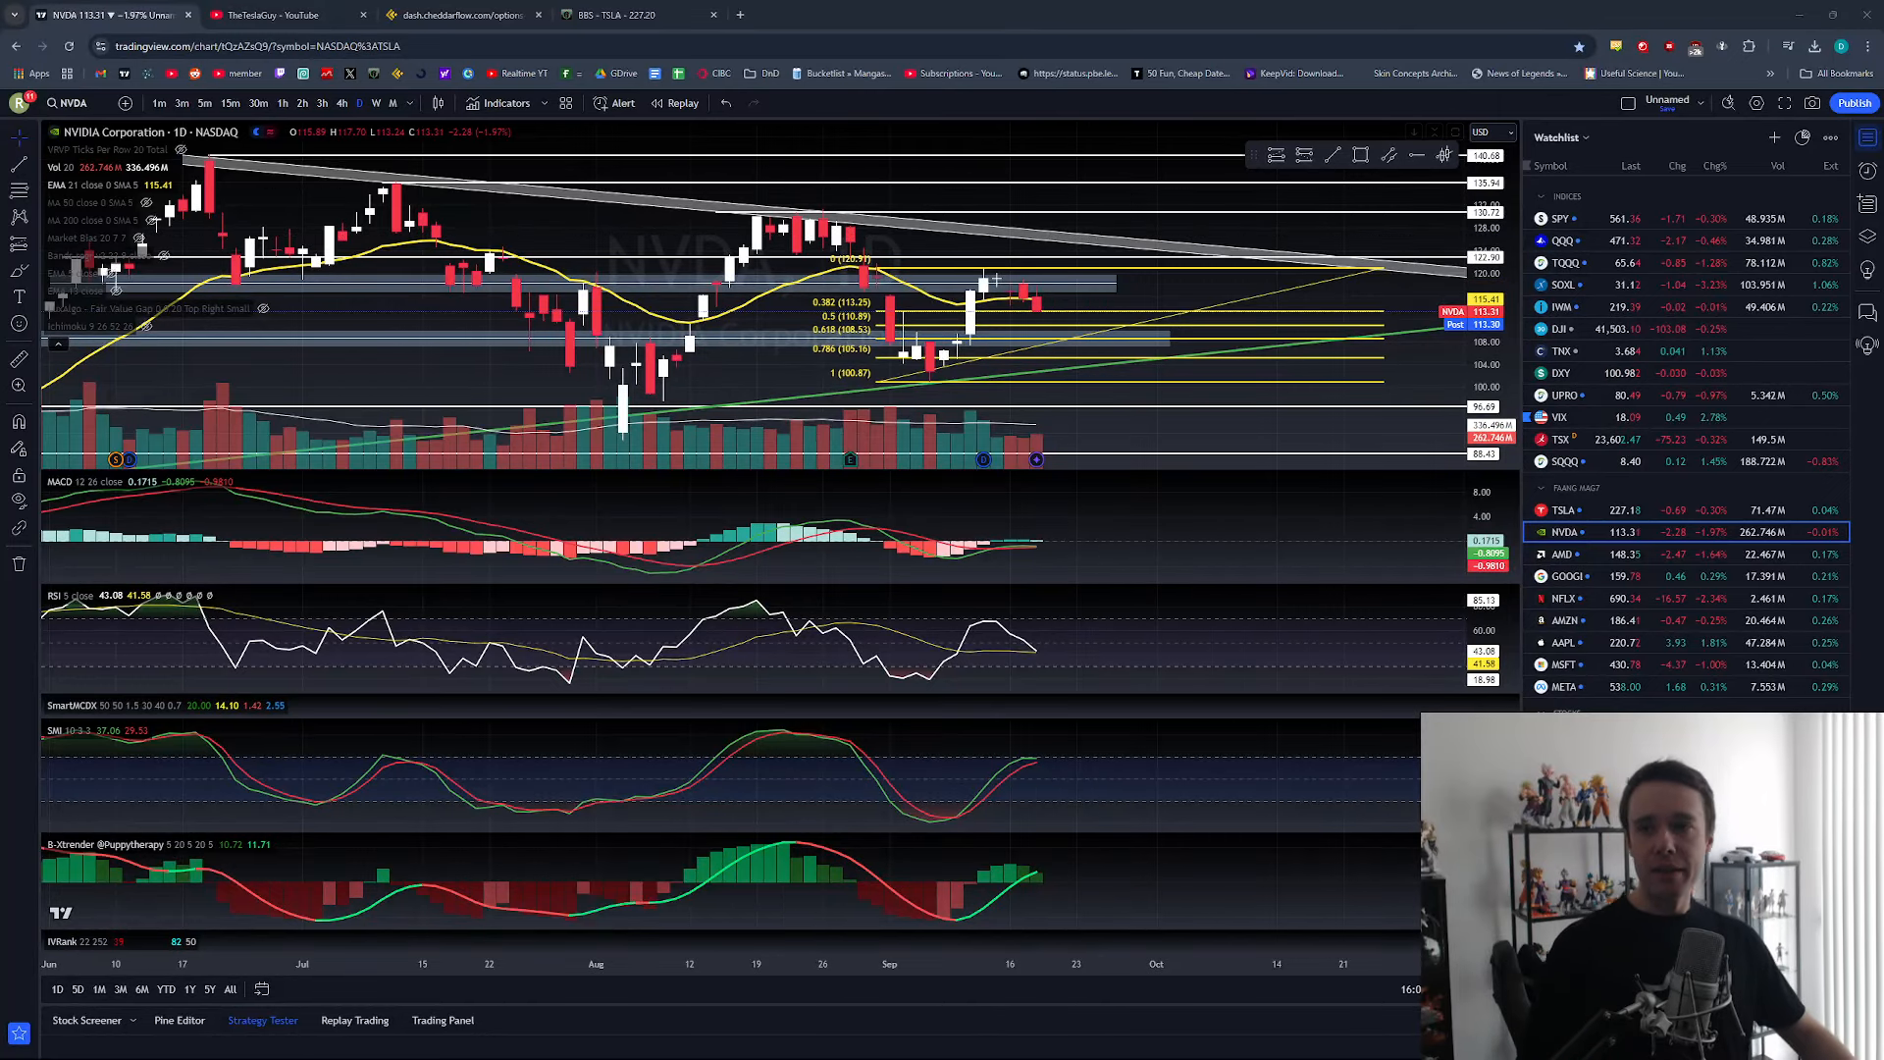
Step: Scroll through the YouTube community posts on NVDA and TSLA, then return to the NVDA chart
{"action": "left_click", "coordinate": [637, 15]}
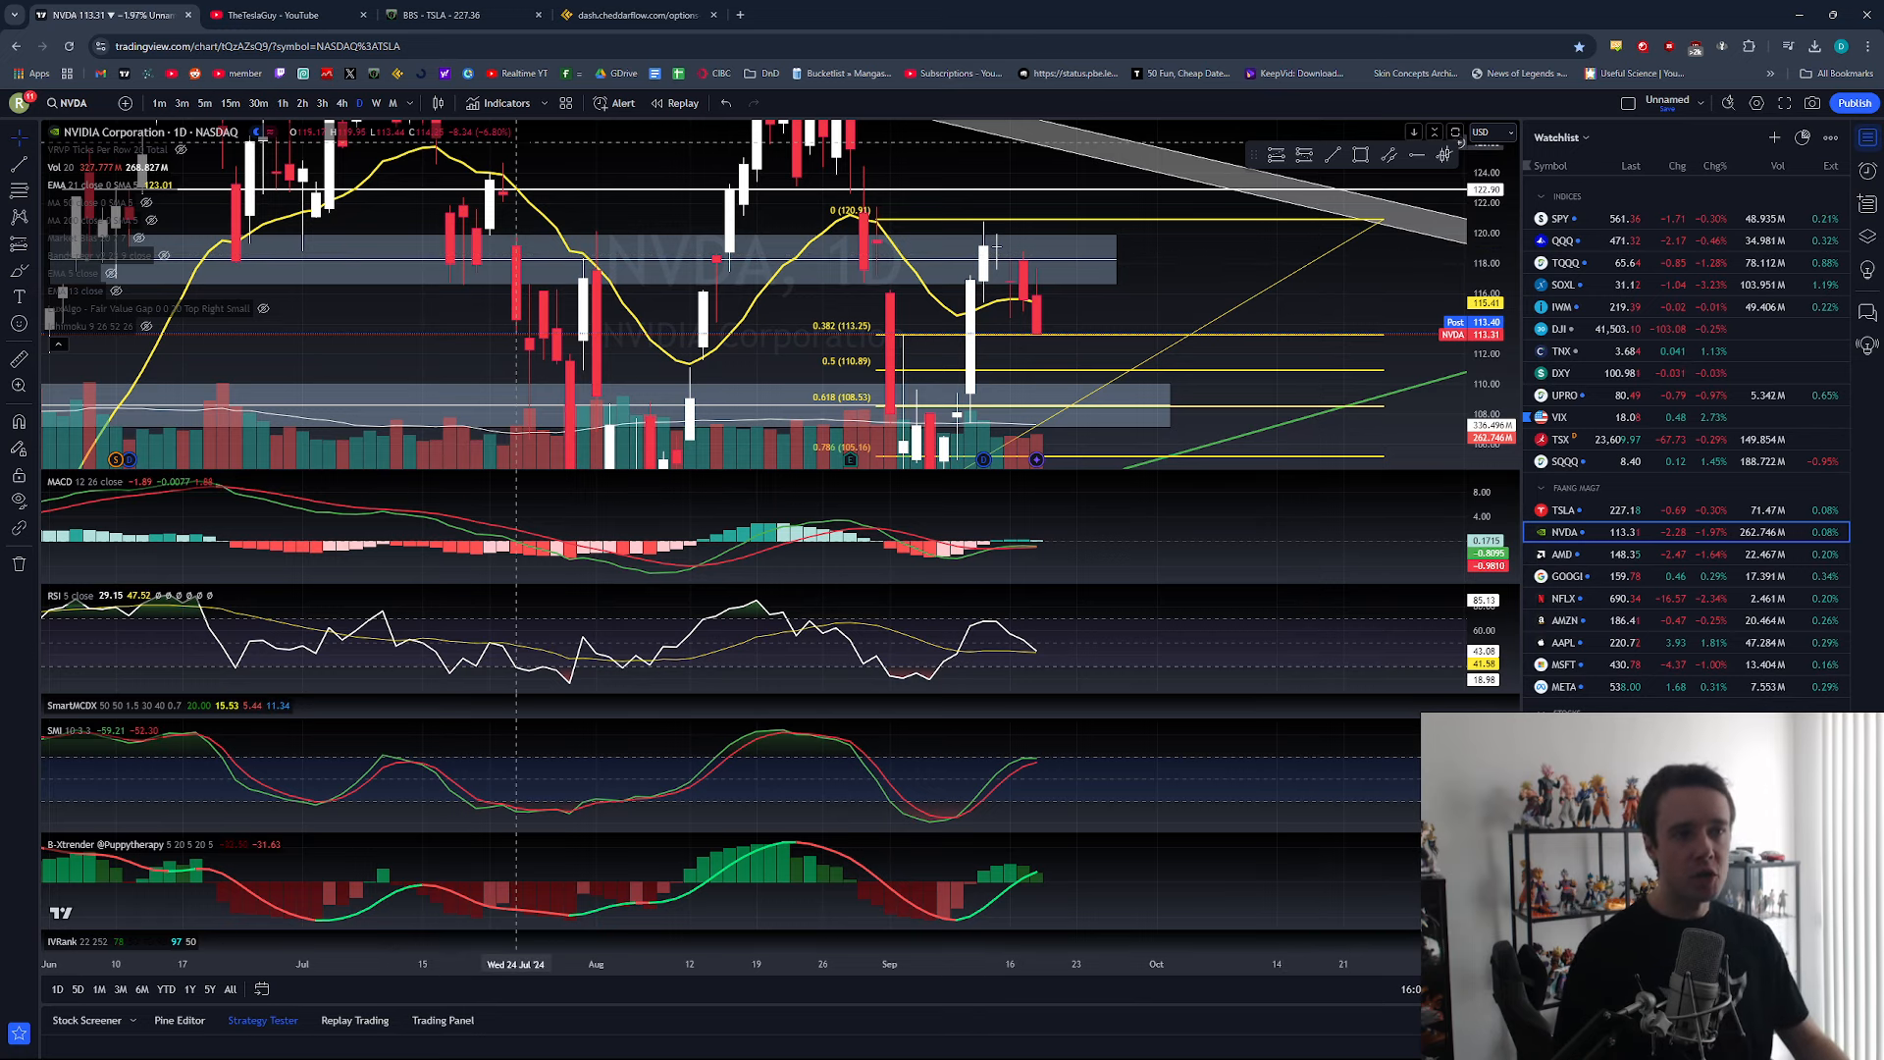
{"action": "mouse_move", "coordinate": [277, 15]}
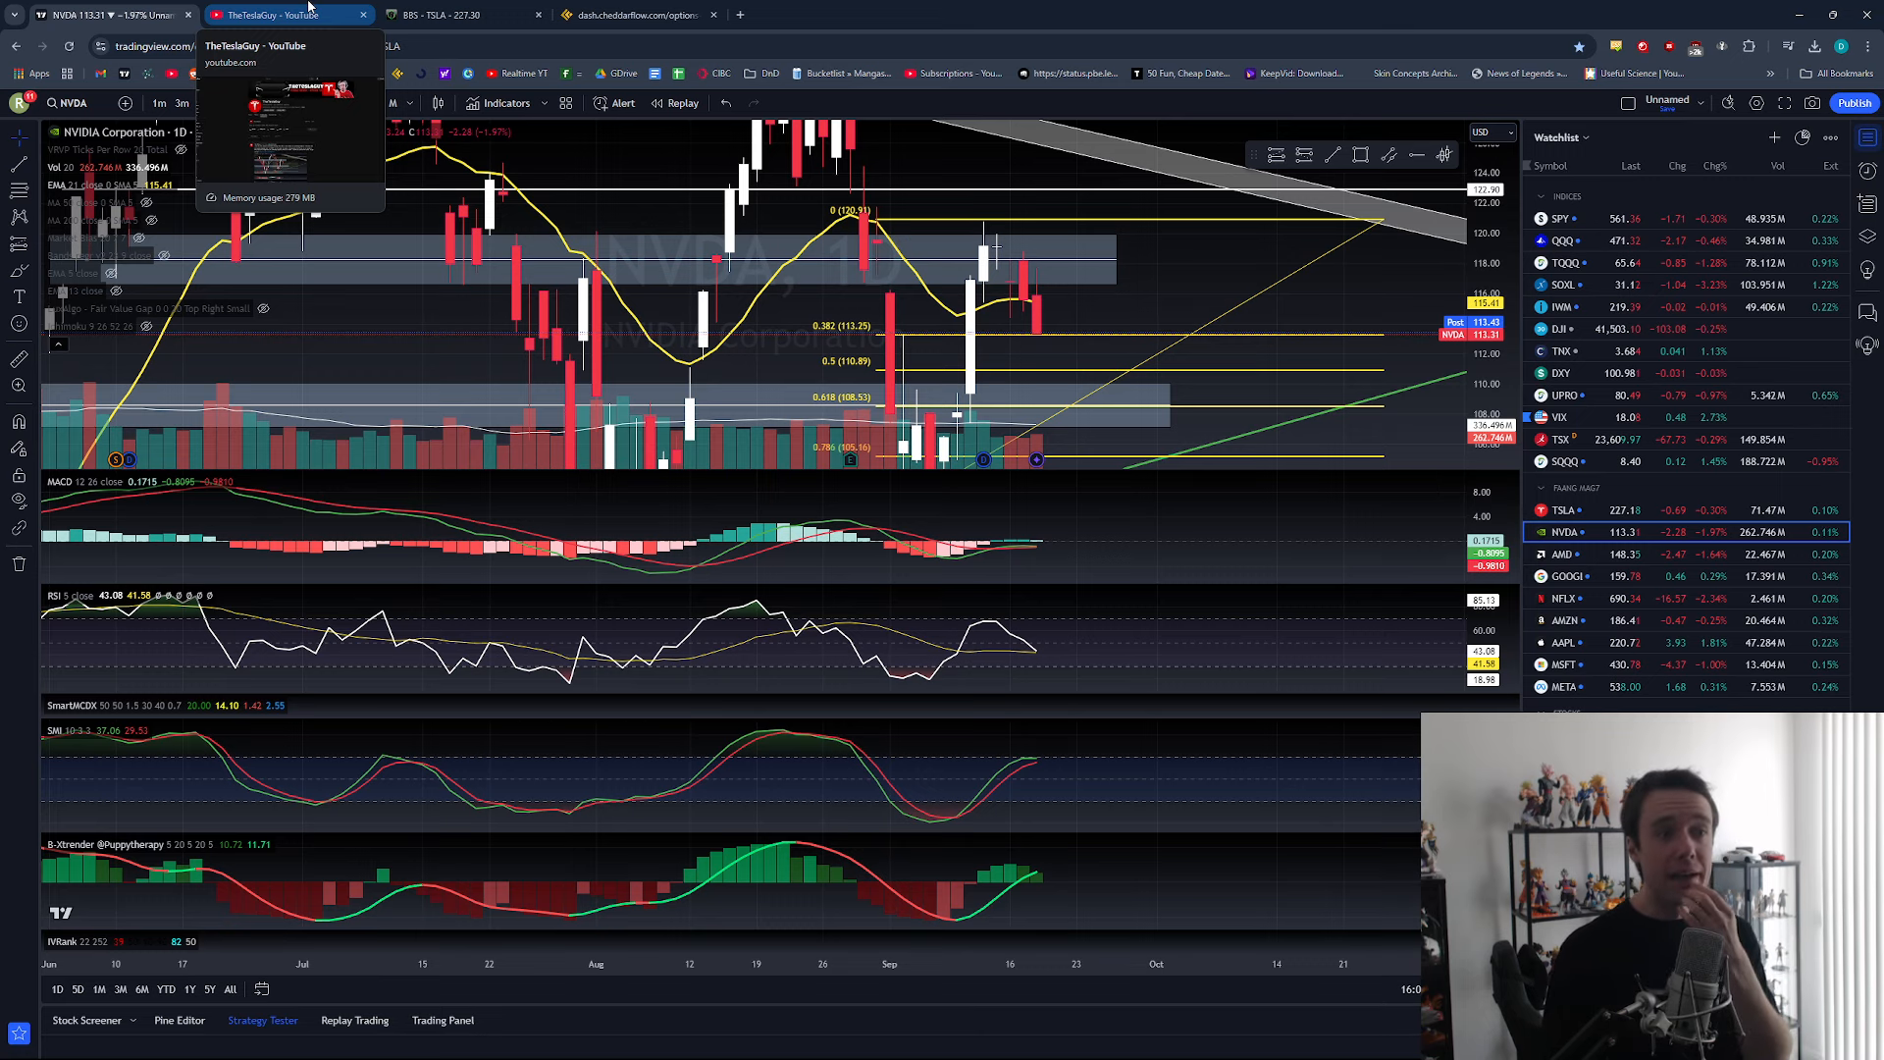
{"action": "left_click", "coordinate": [286, 14]}
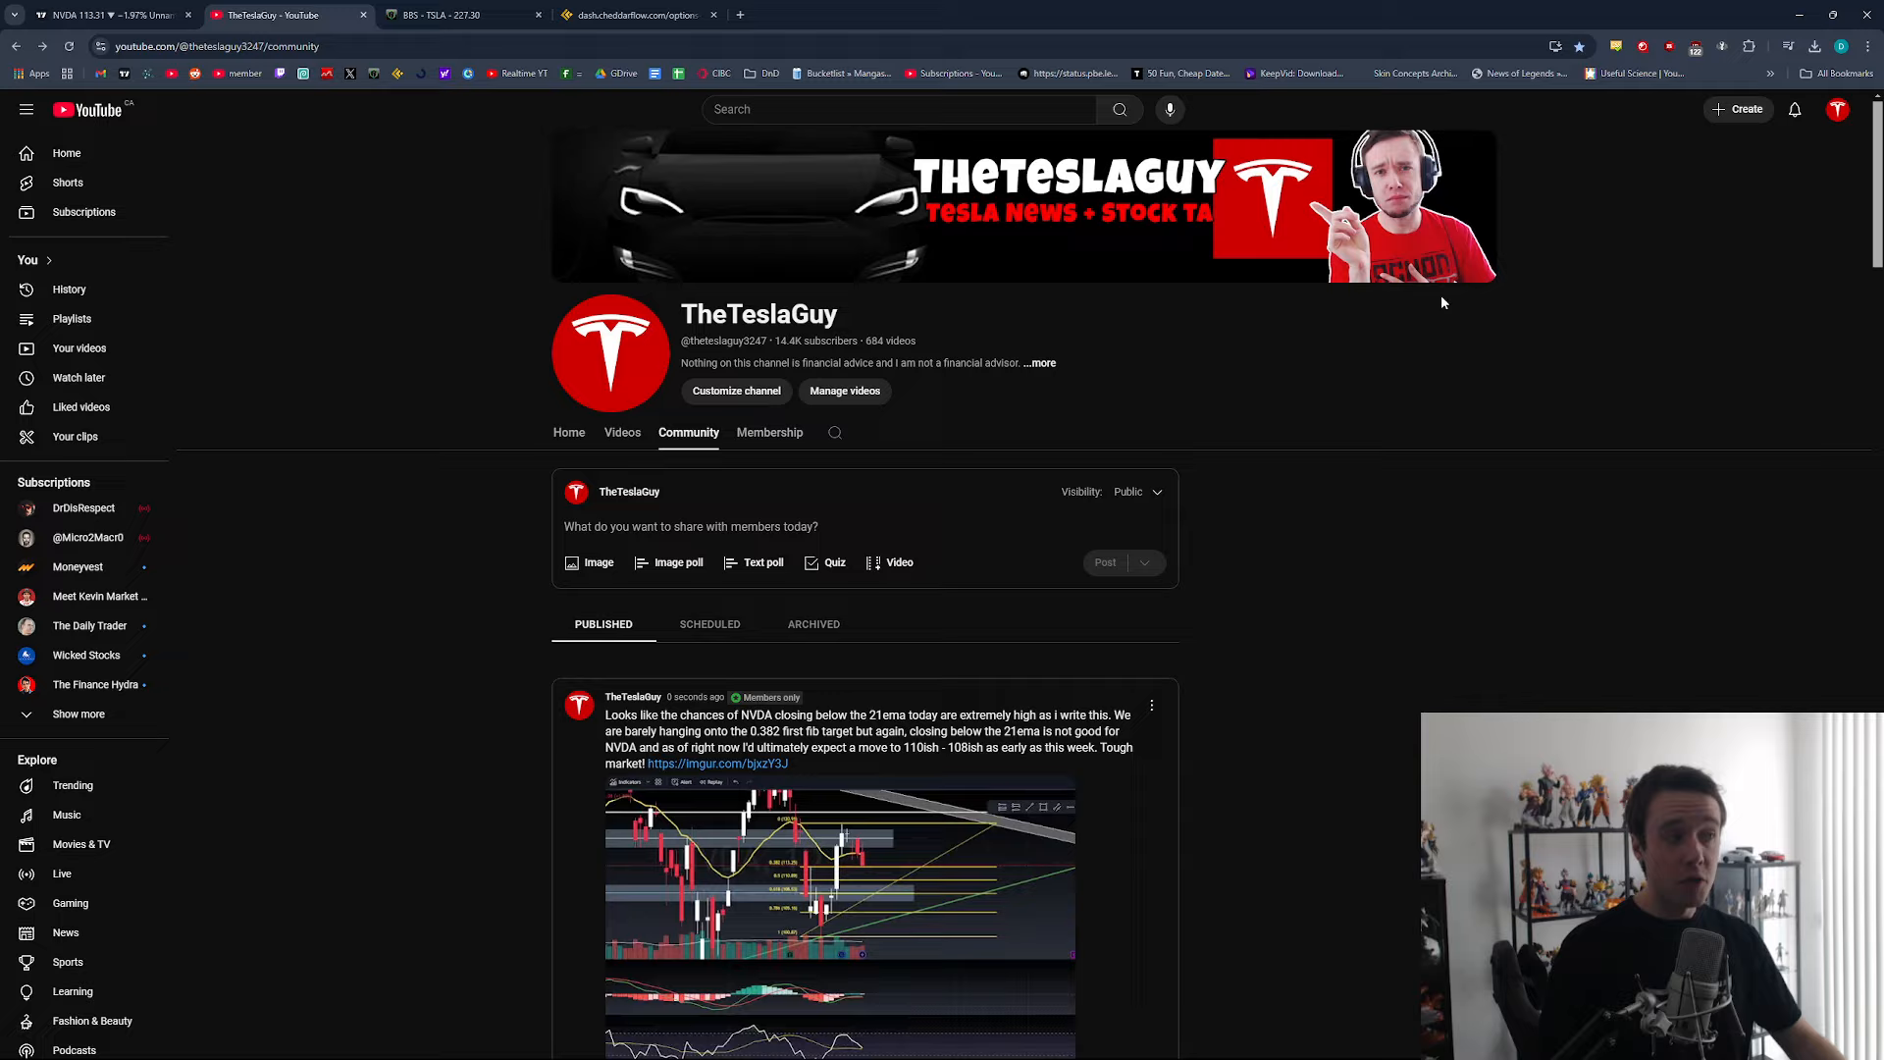
{"action": "scroll", "scroll_direction": "down", "scroll_amount": 3}
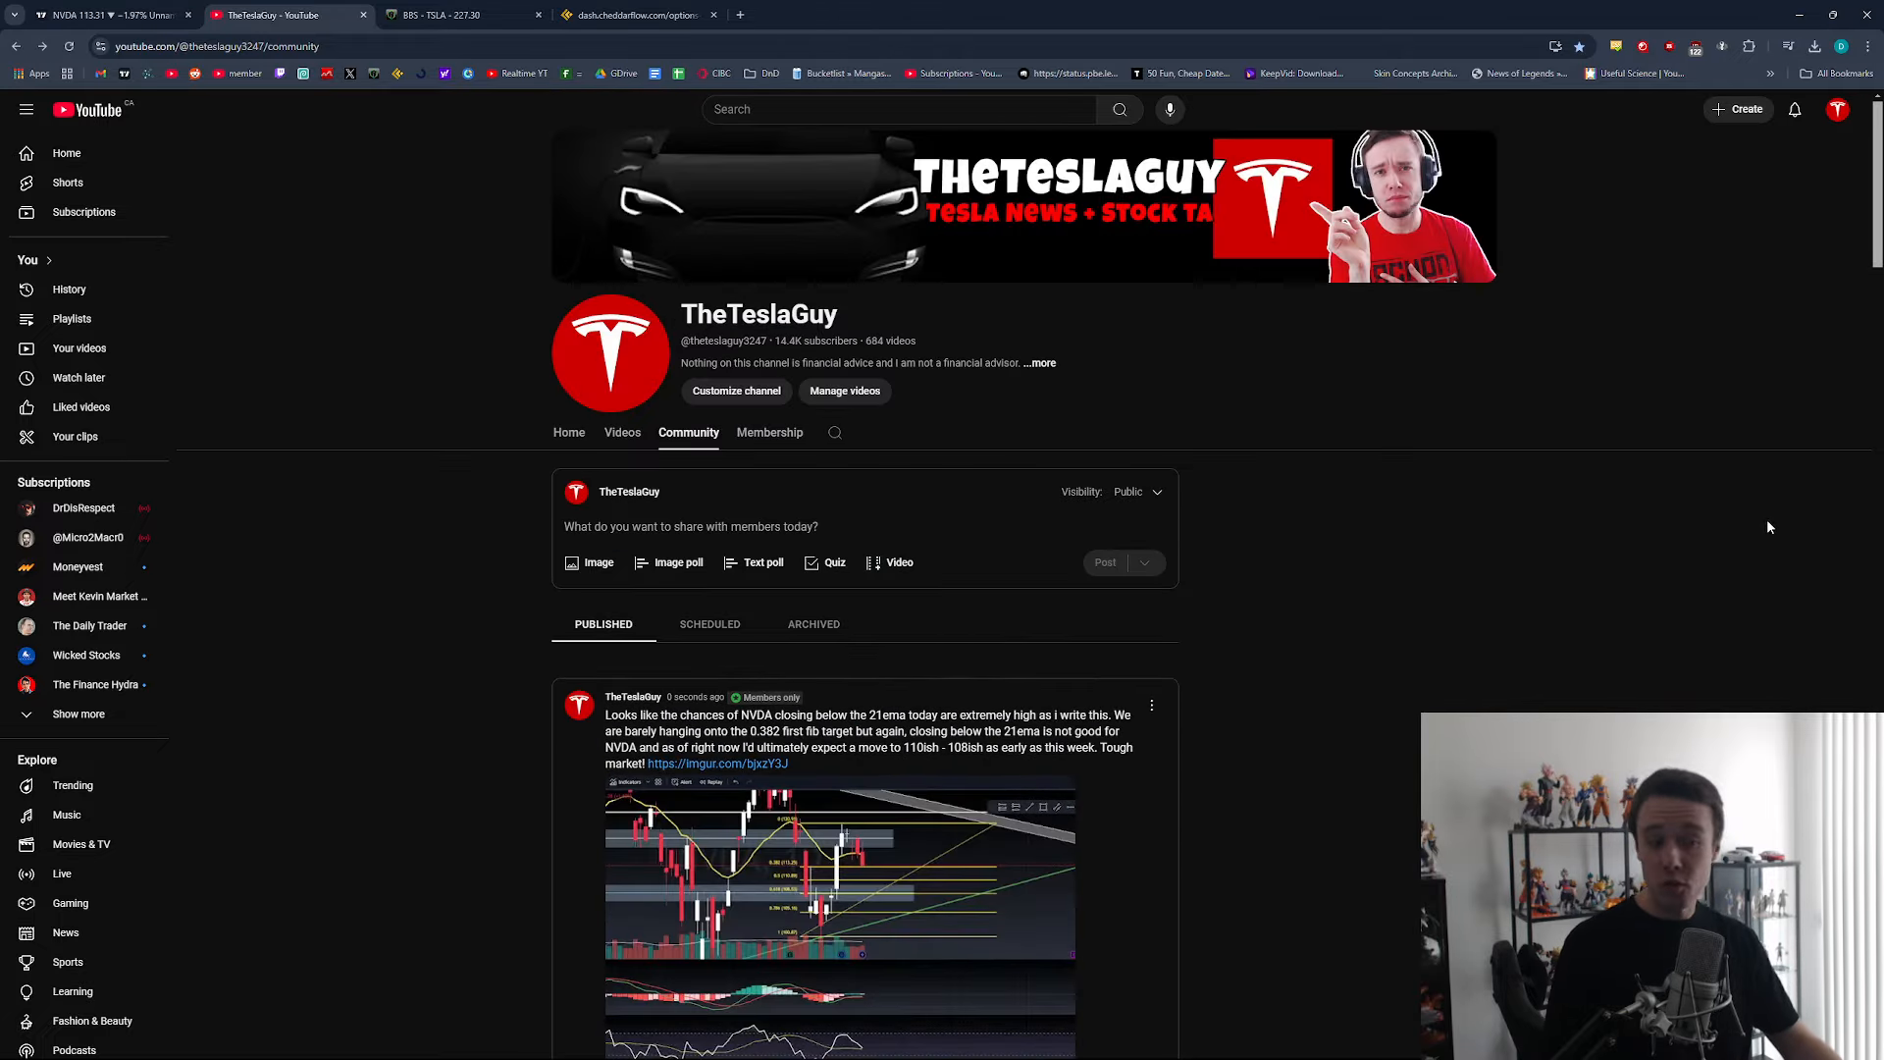
{"action": "scroll", "scroll_direction": "down", "scroll_amount": 3}
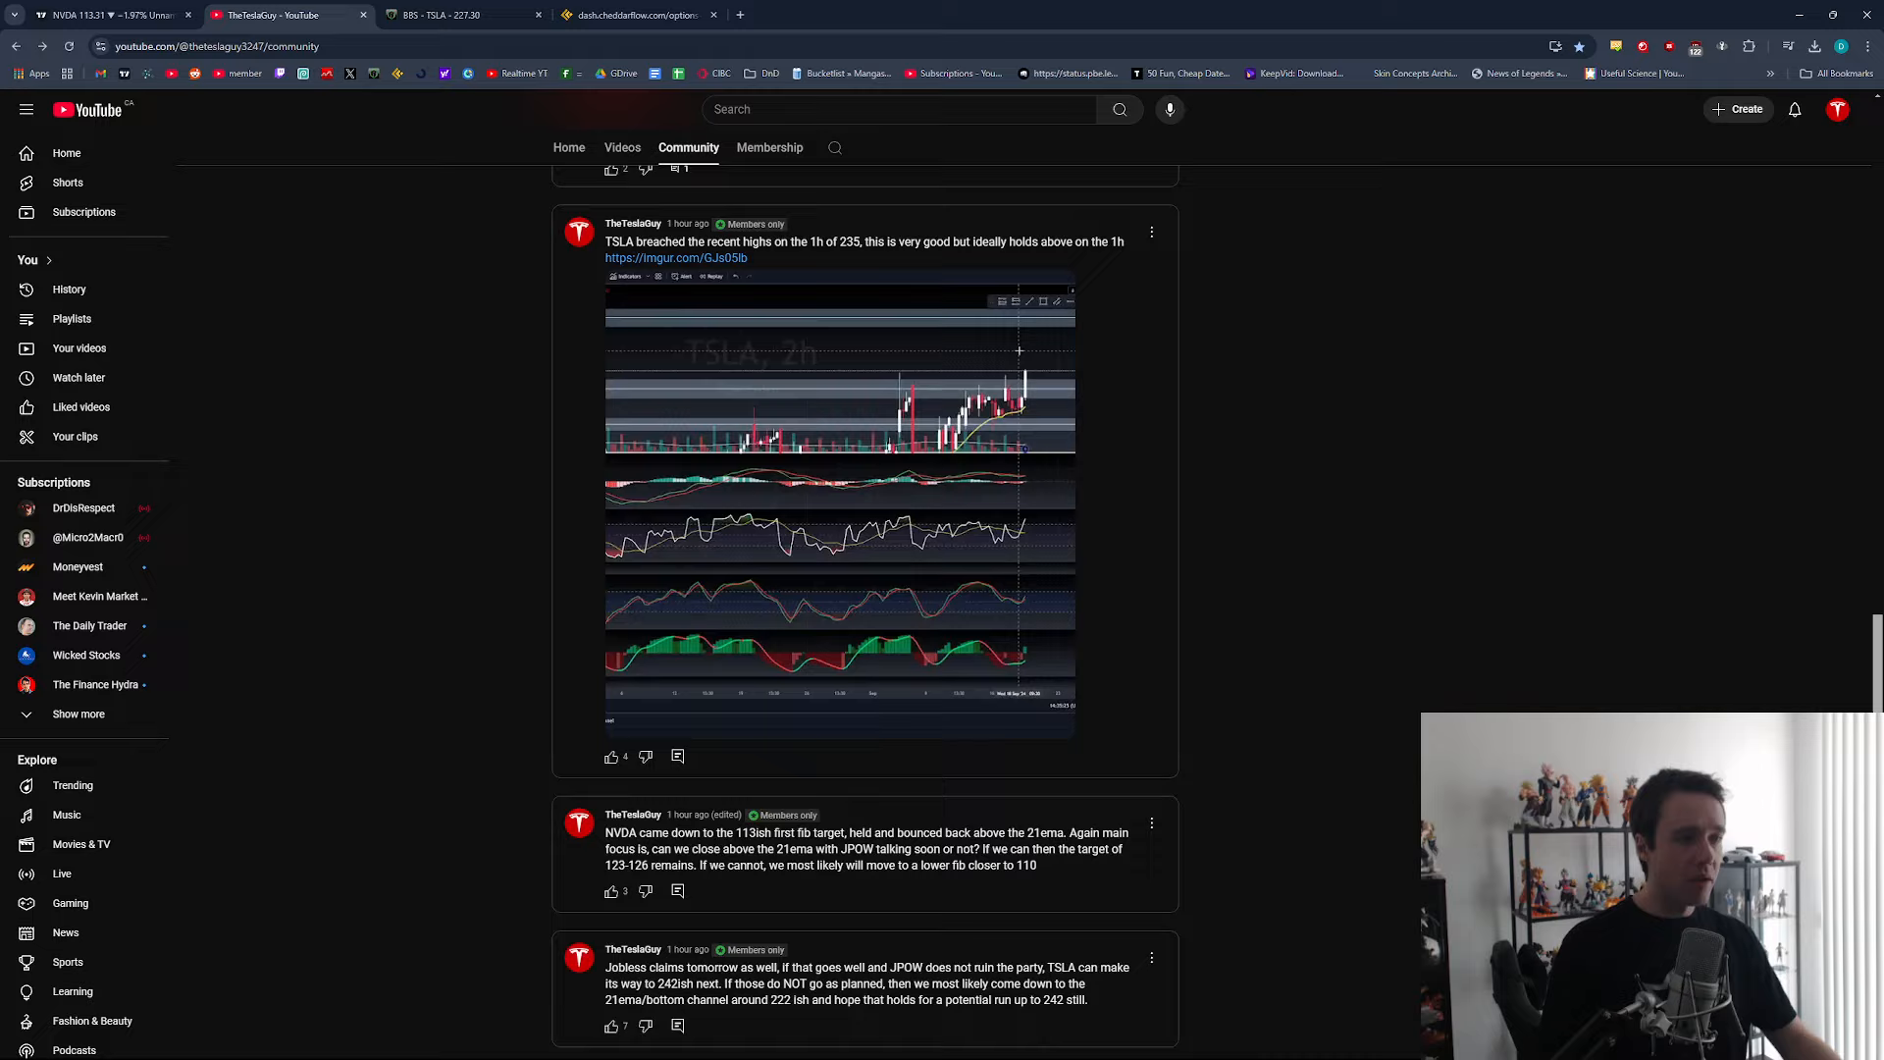
{"action": "scroll", "scroll_direction": "down", "scroll_amount": 3}
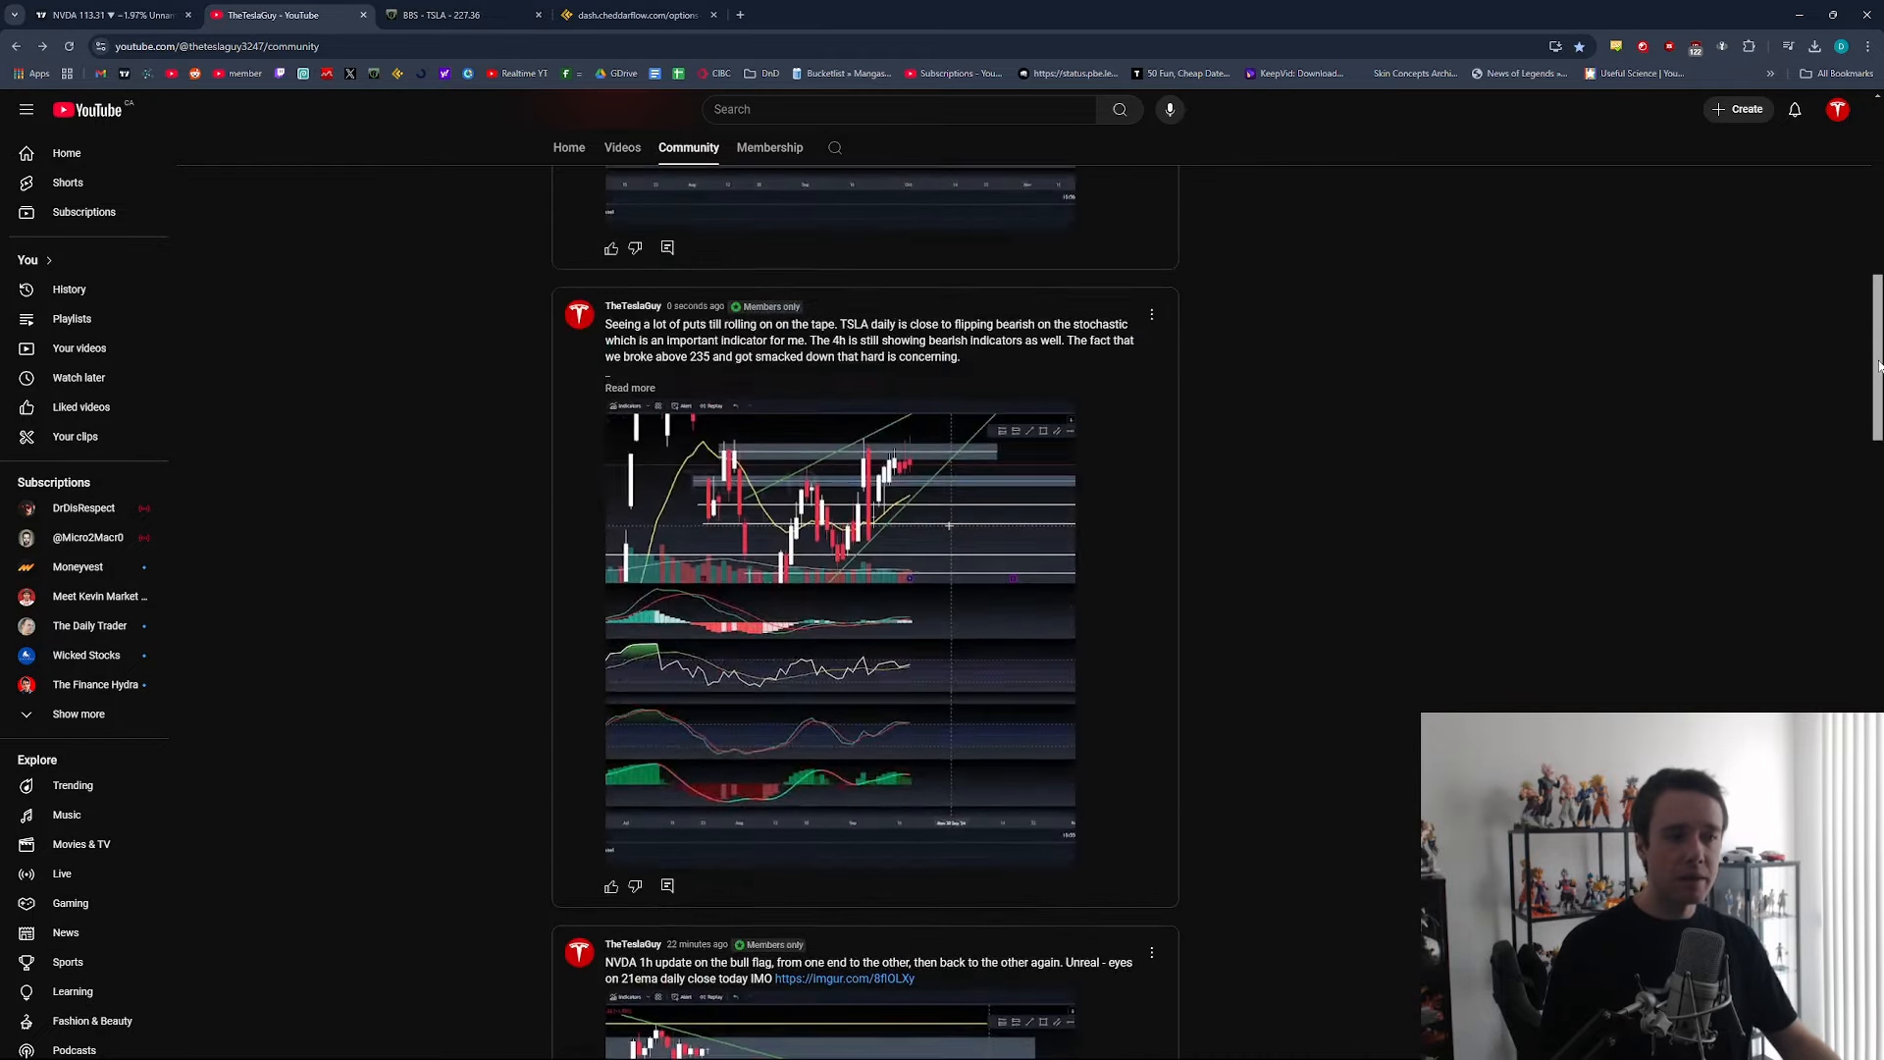
{"action": "left_click", "coordinate": [108, 14]}
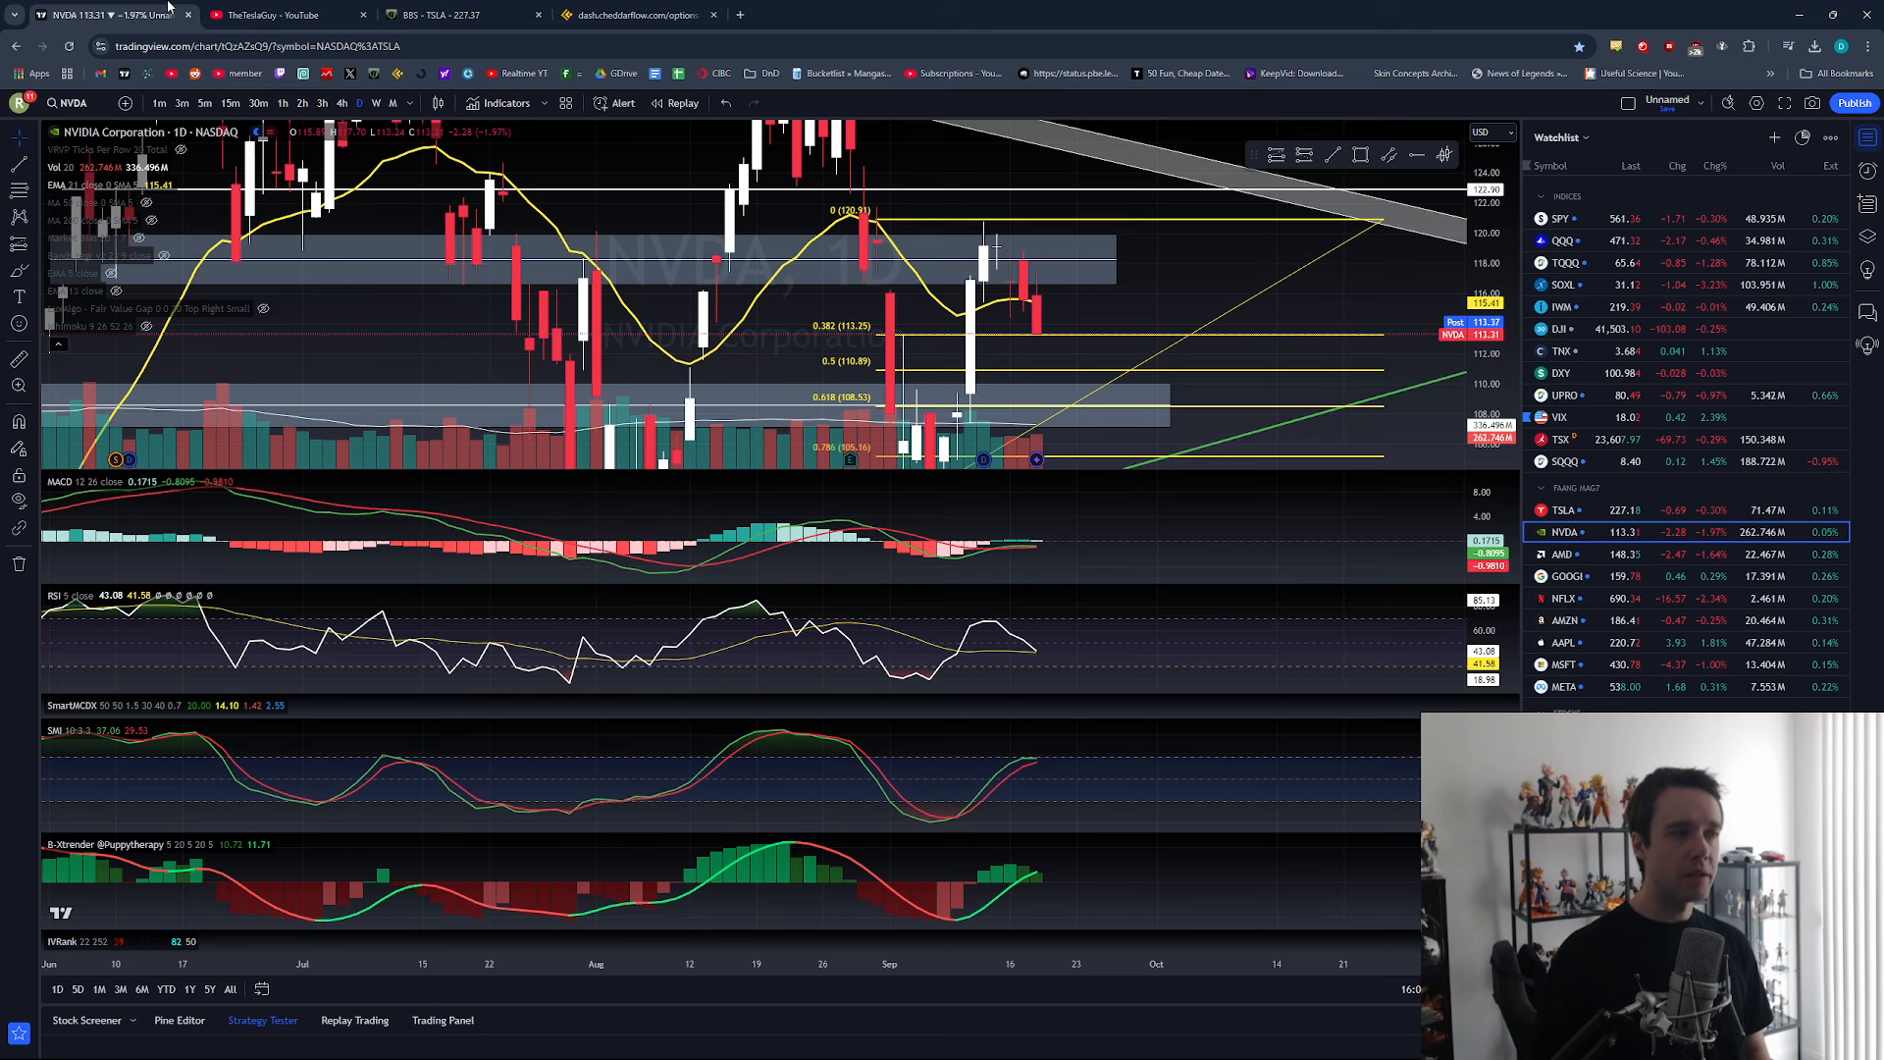
{"action": "mouse_move", "coordinate": [1079, 231]}
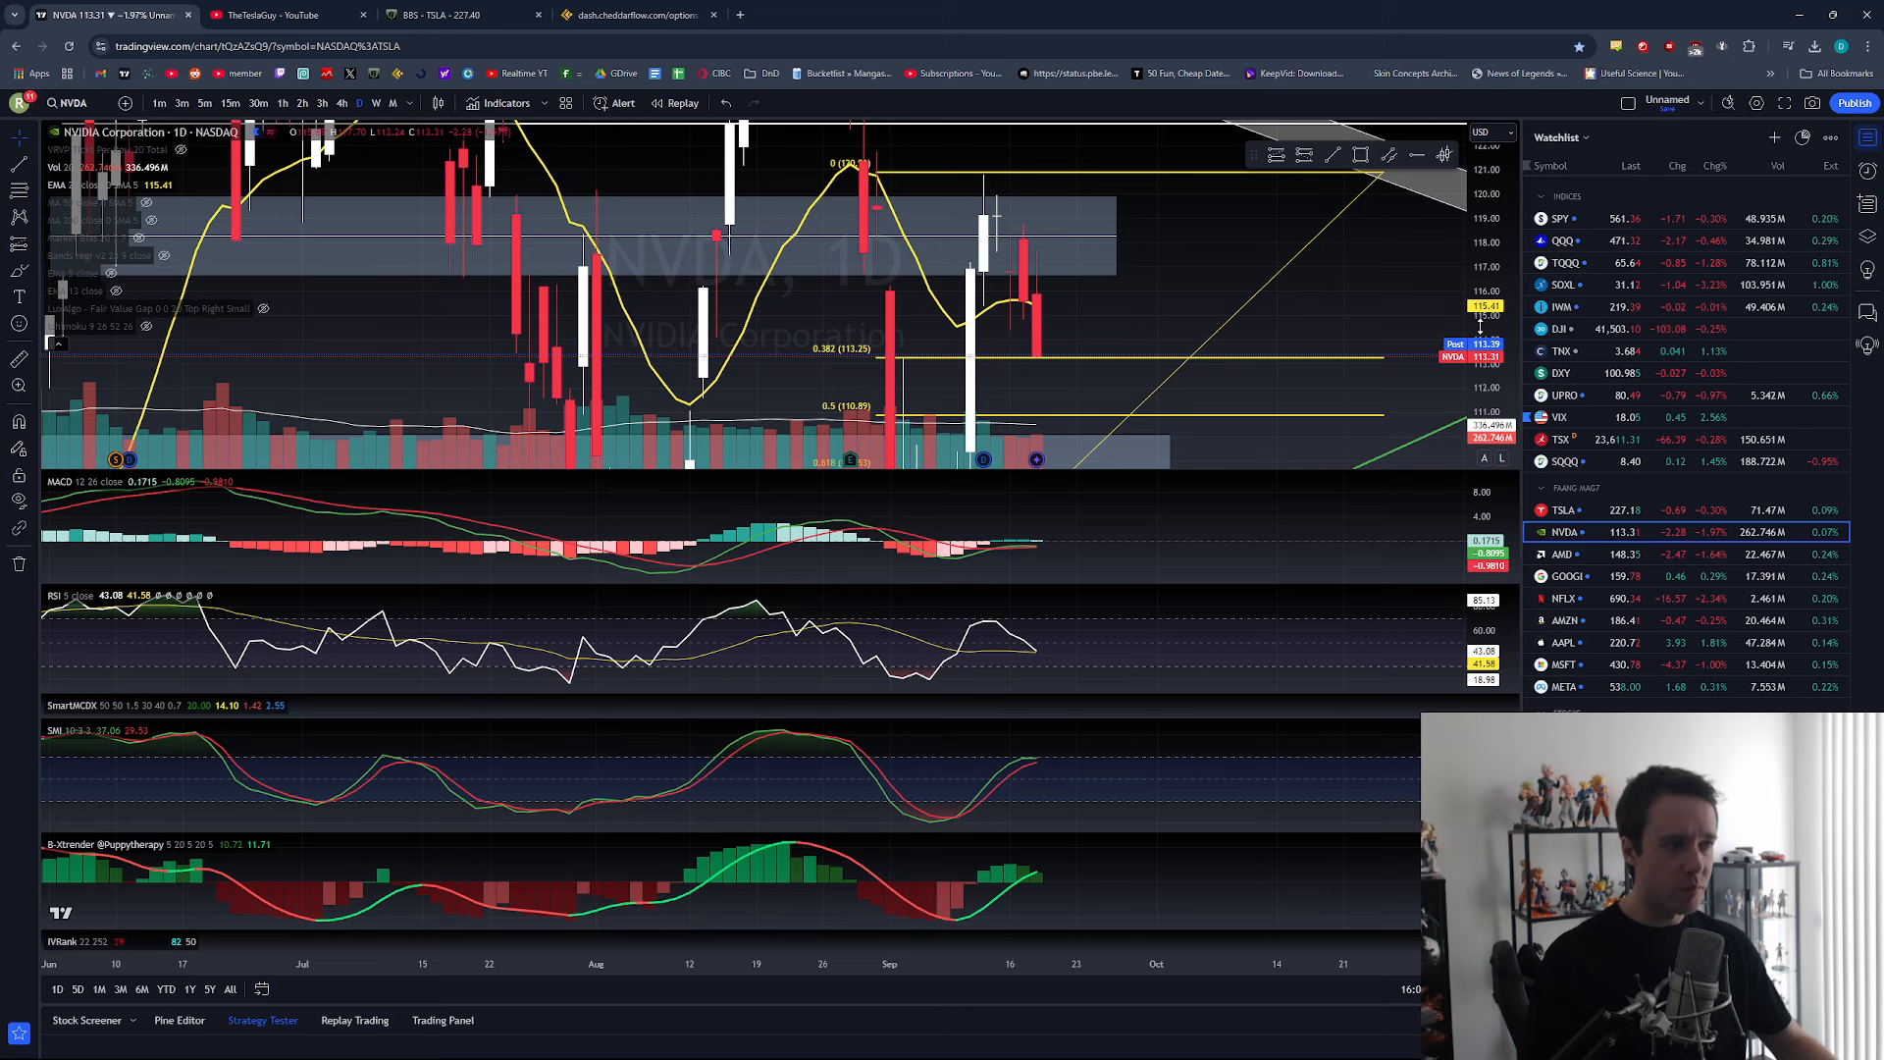
{"action": "mouse_move", "coordinate": [1182, 300]}
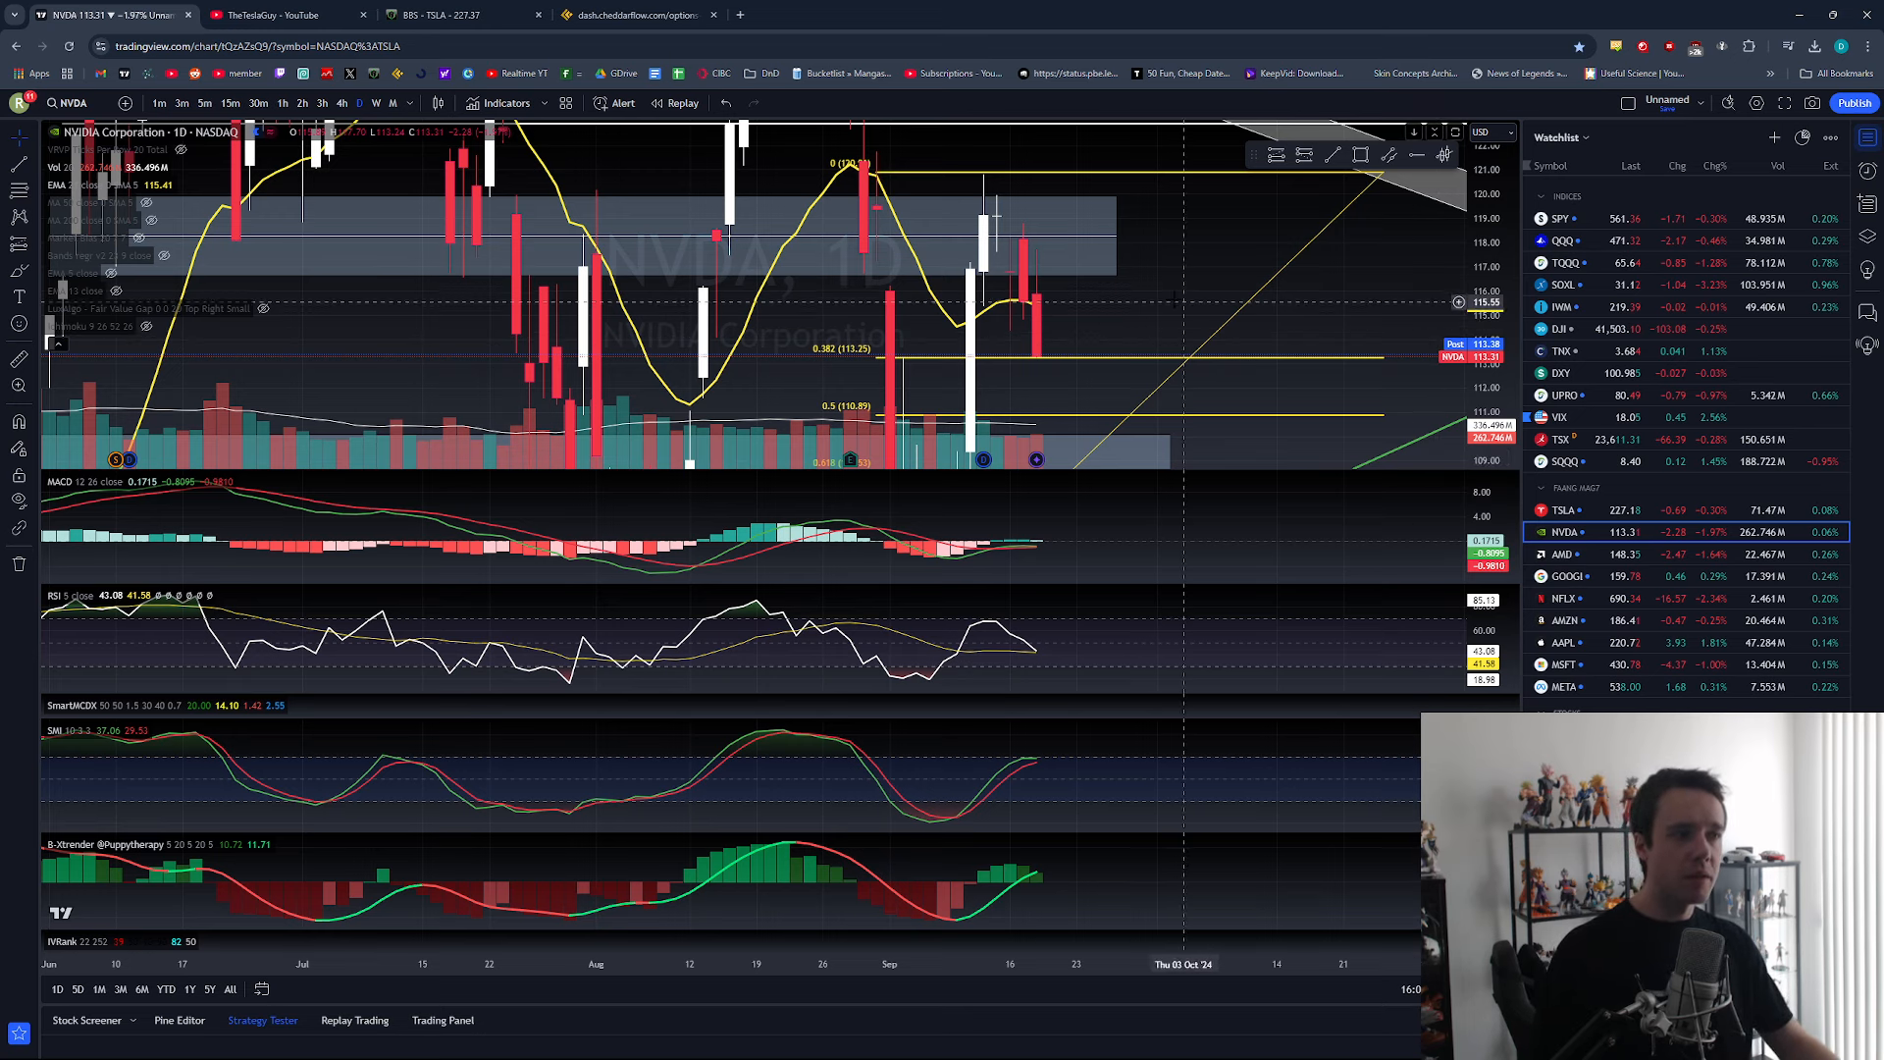
{"action": "mouse_move", "coordinate": [1010, 303]}
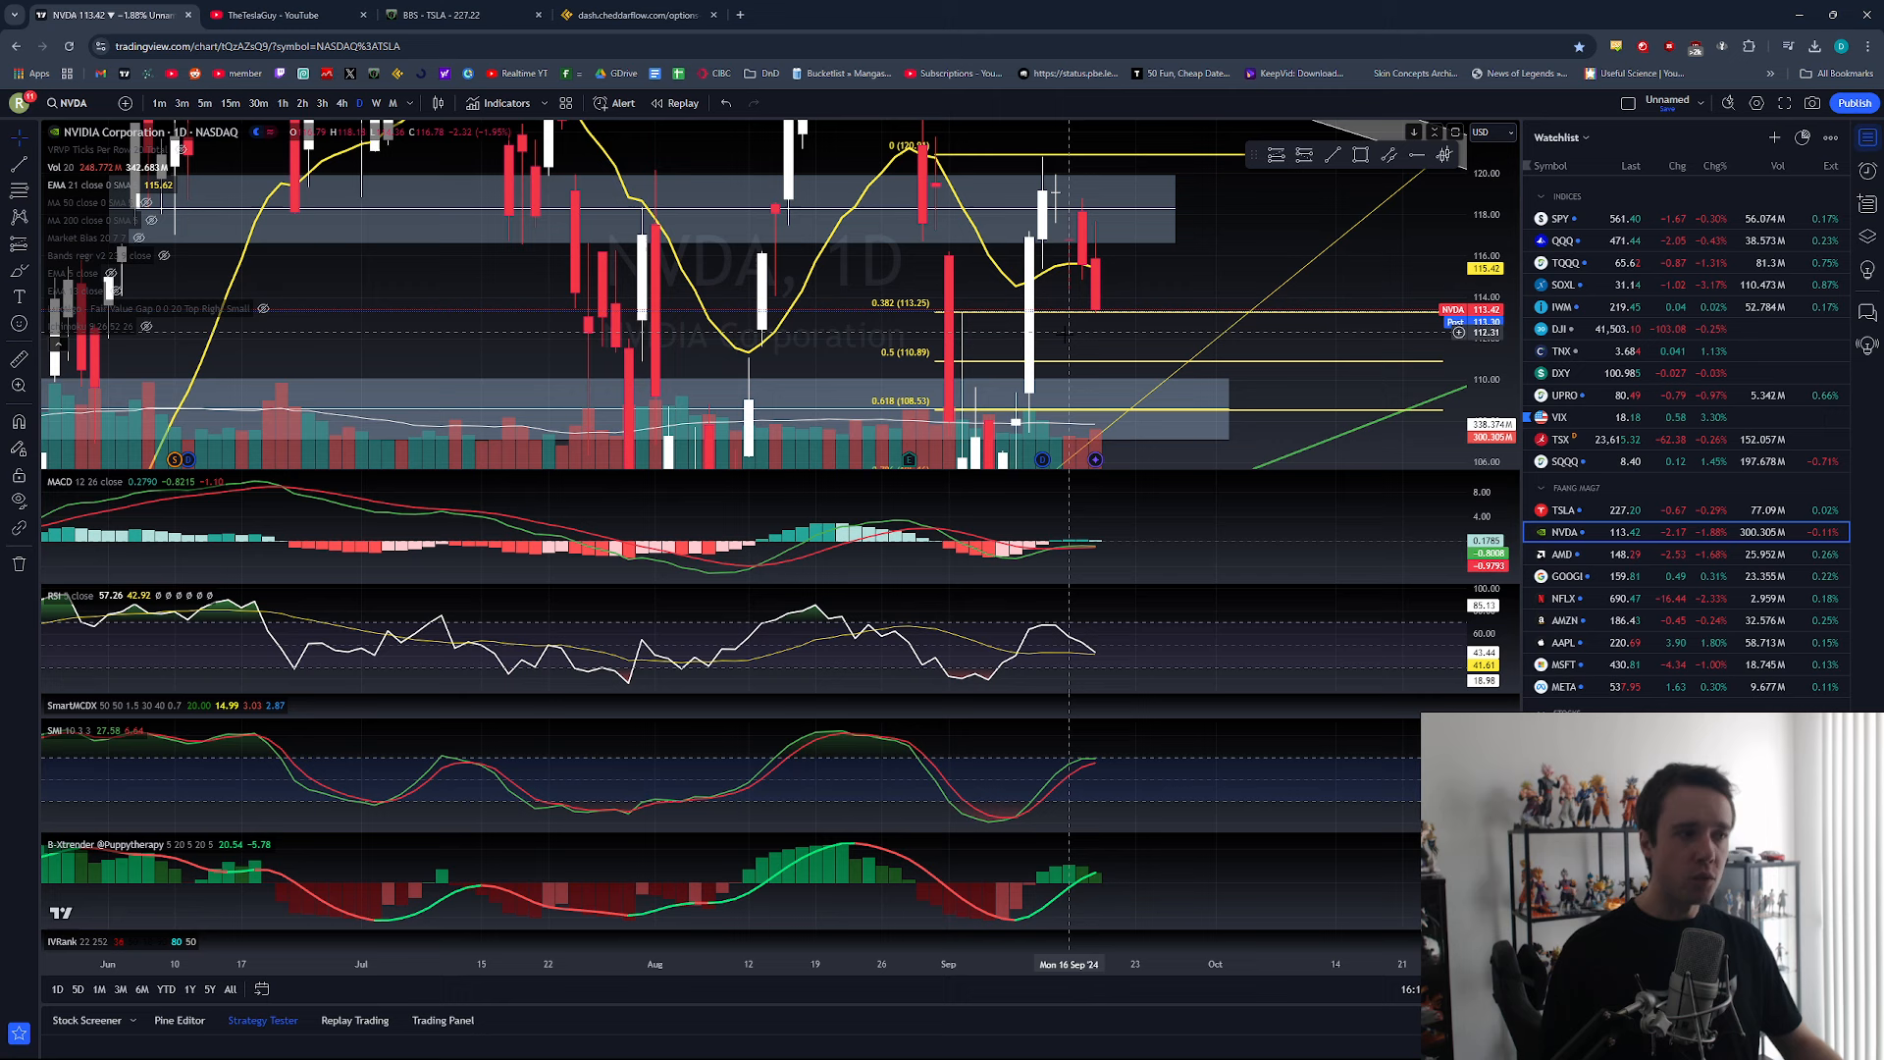
{"action": "mouse_move", "coordinate": [1094, 321]}
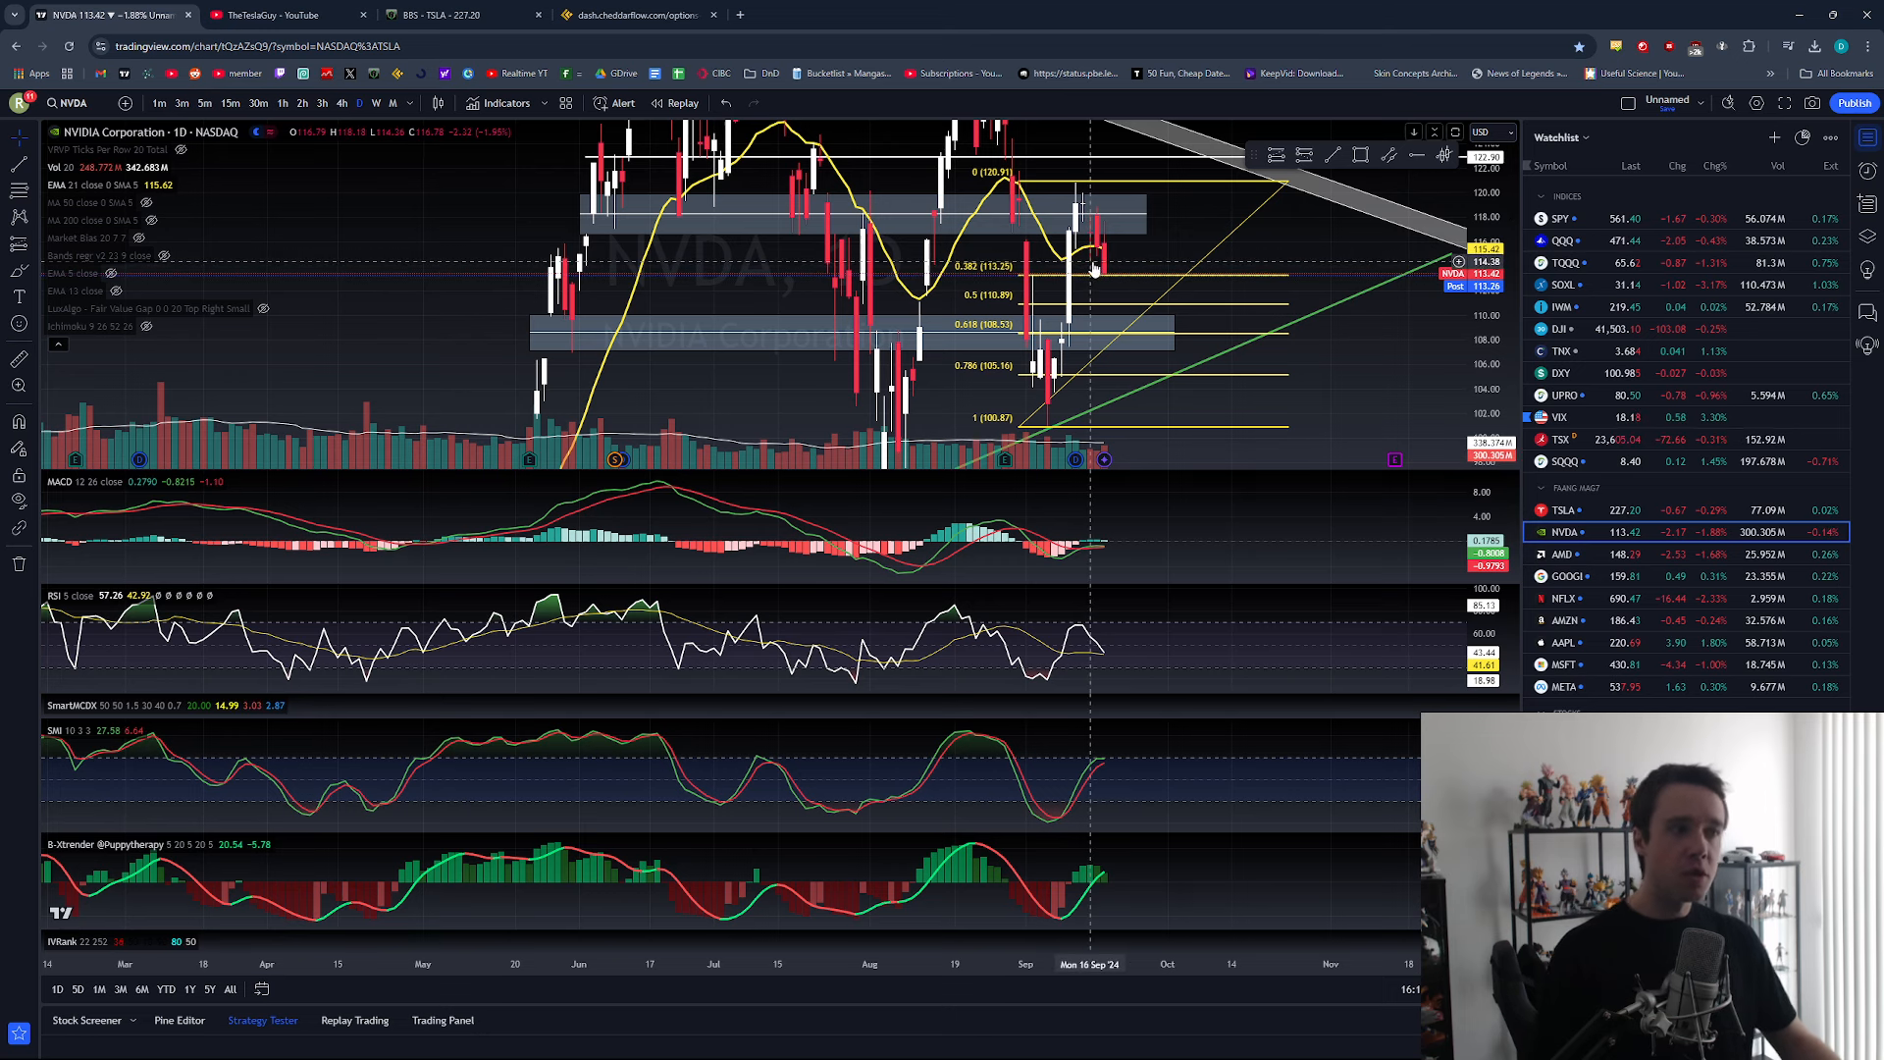
{"action": "mouse_move", "coordinate": [1151, 277]}
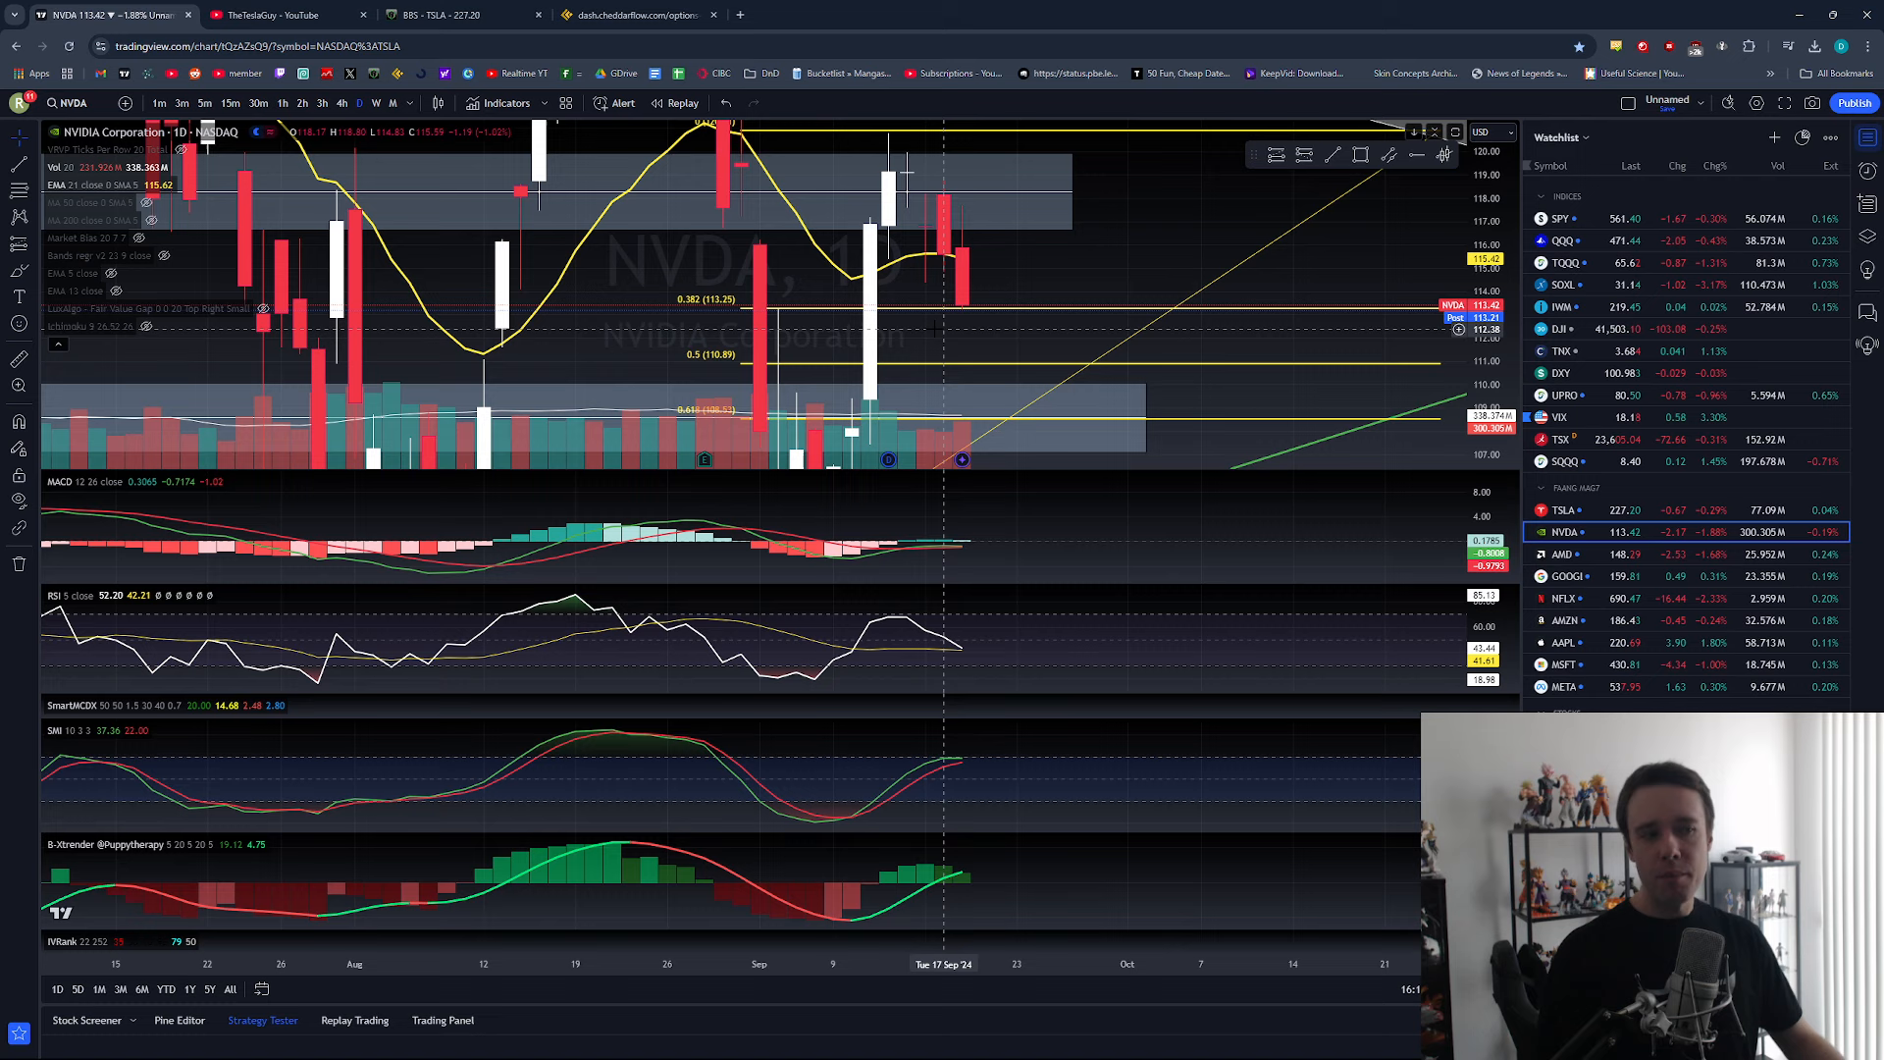
{"action": "mouse_move", "coordinate": [1018, 300]}
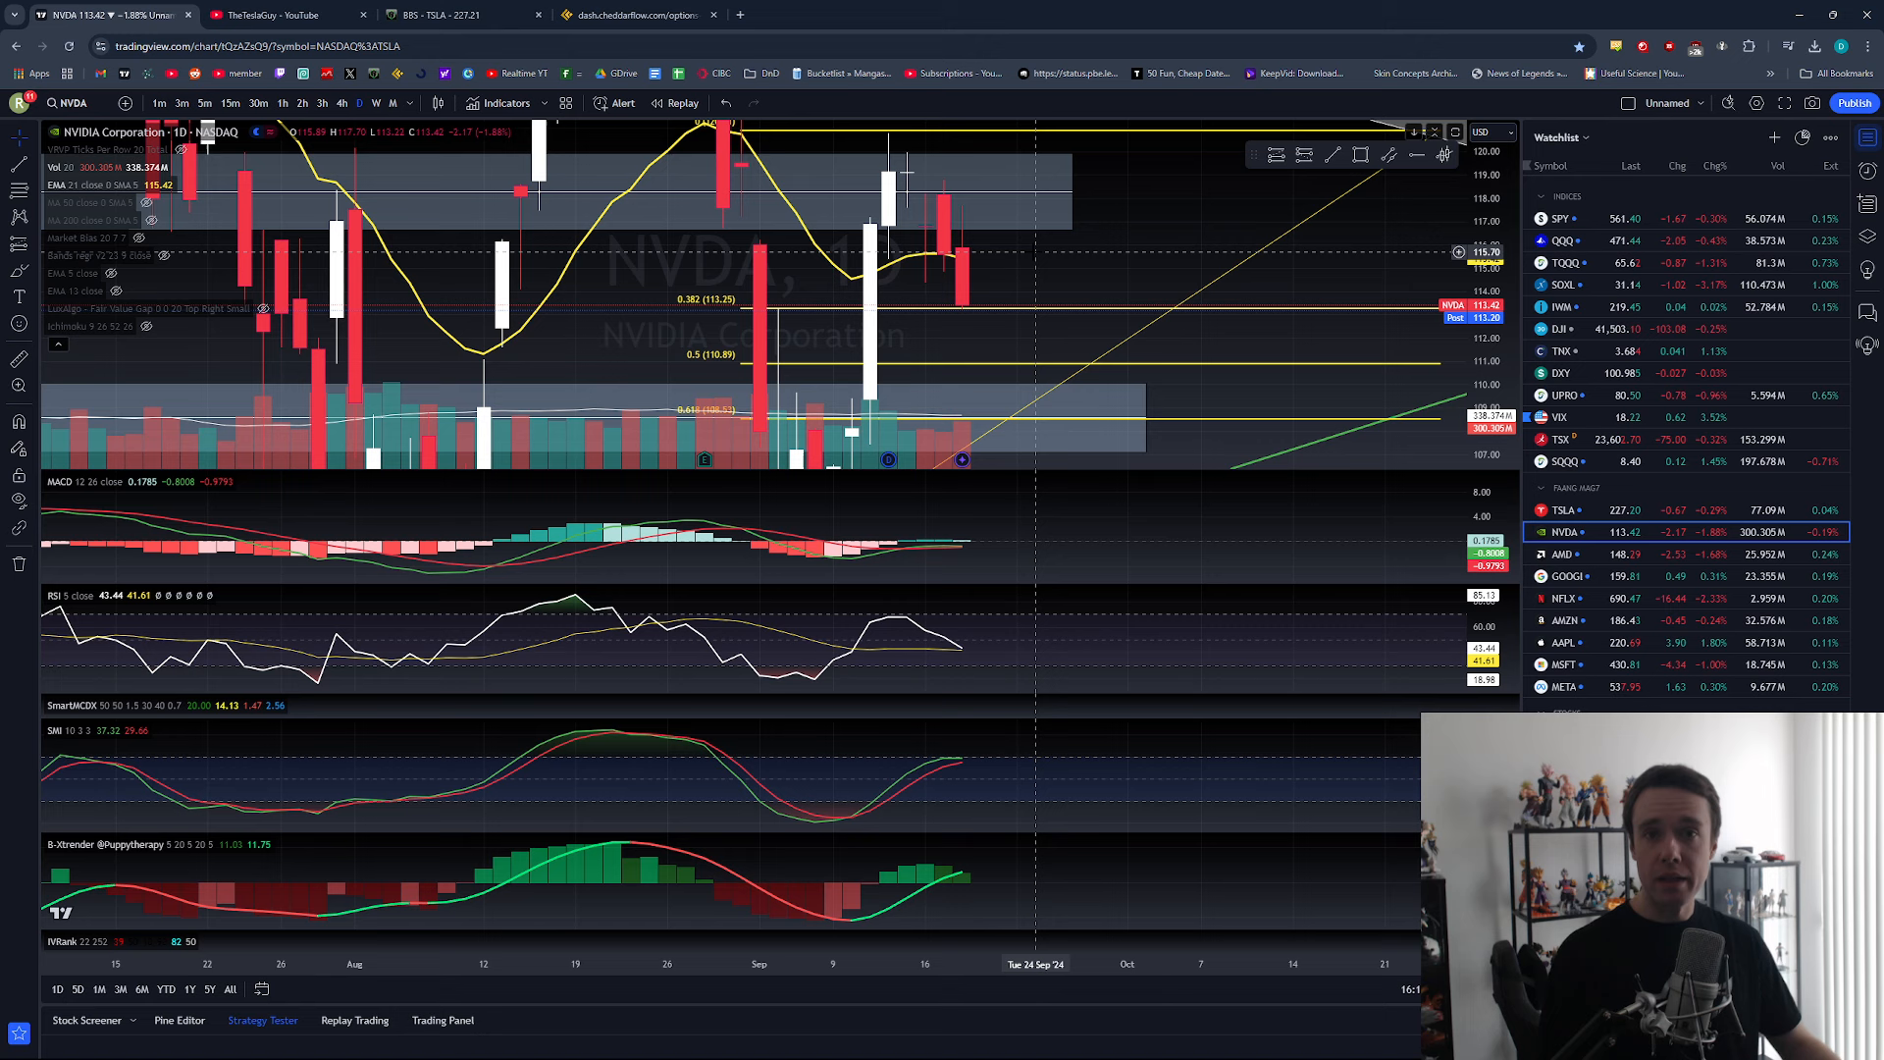
{"action": "mouse_move", "coordinate": [1061, 429]}
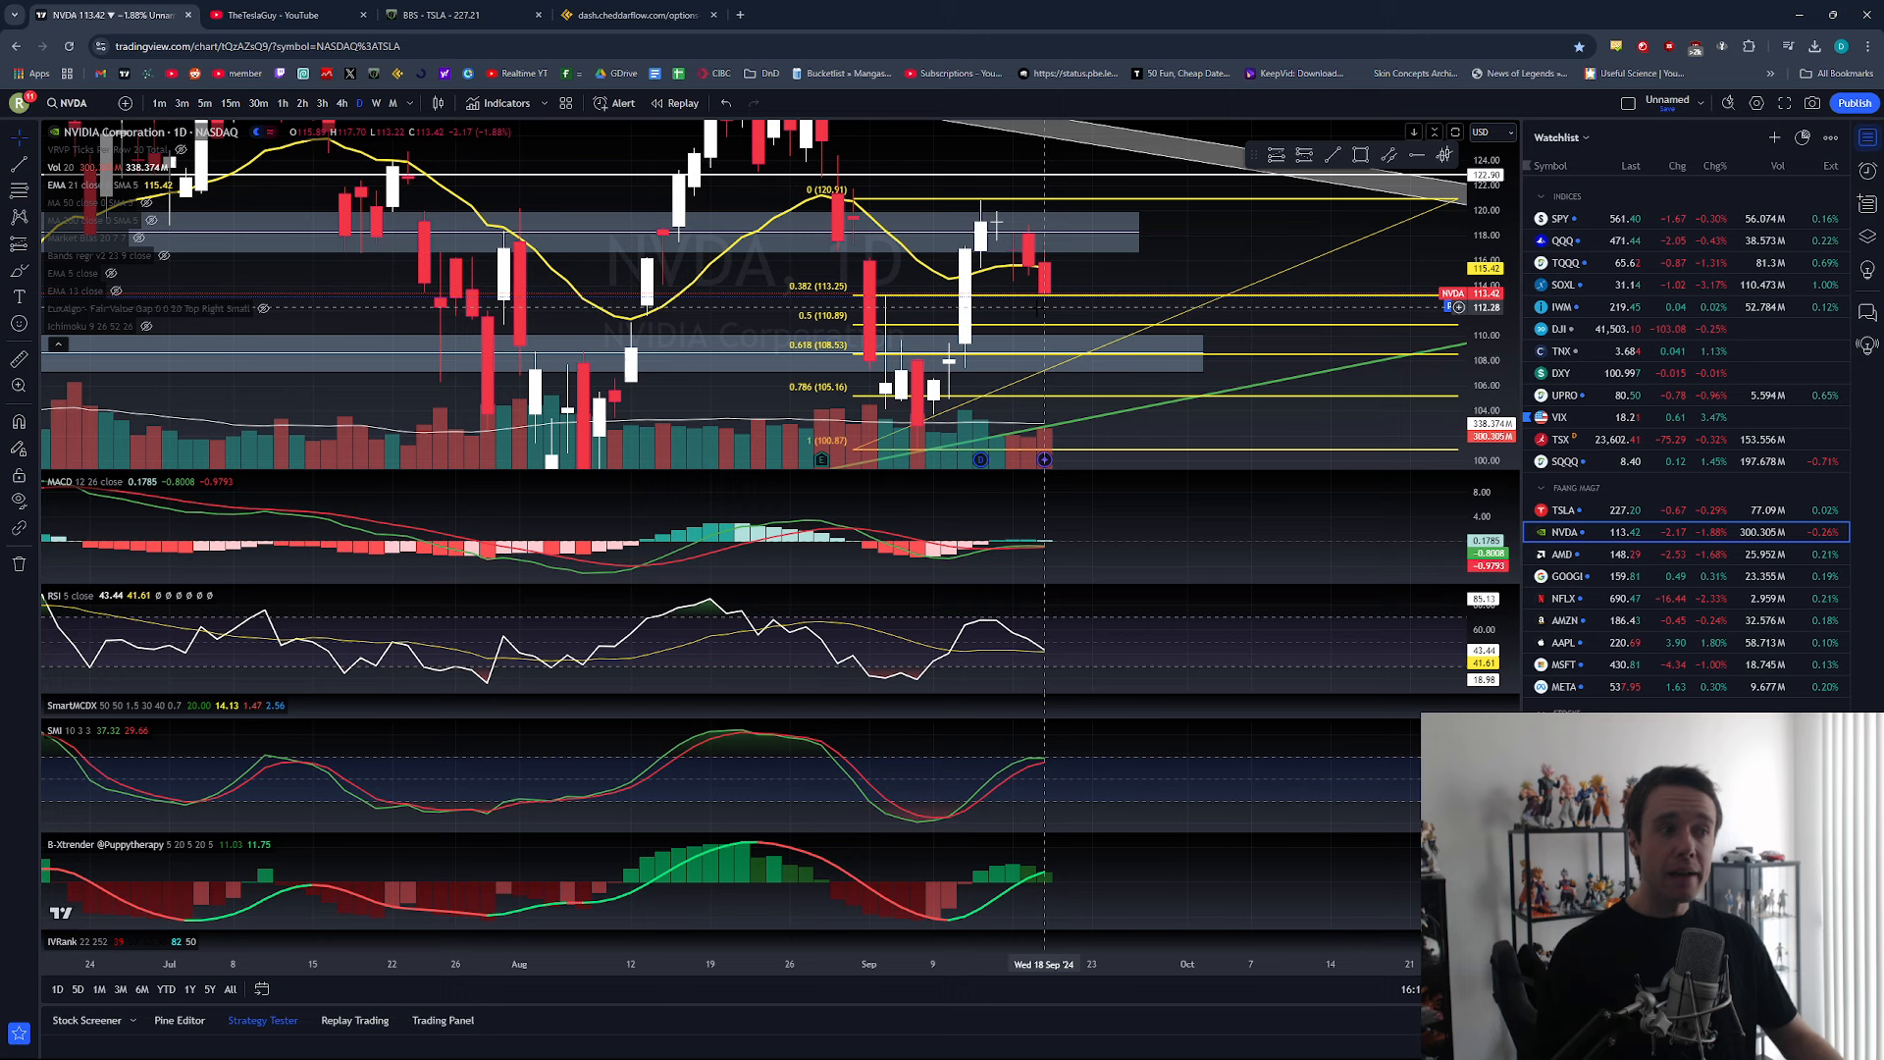
{"action": "mouse_move", "coordinate": [1039, 330]}
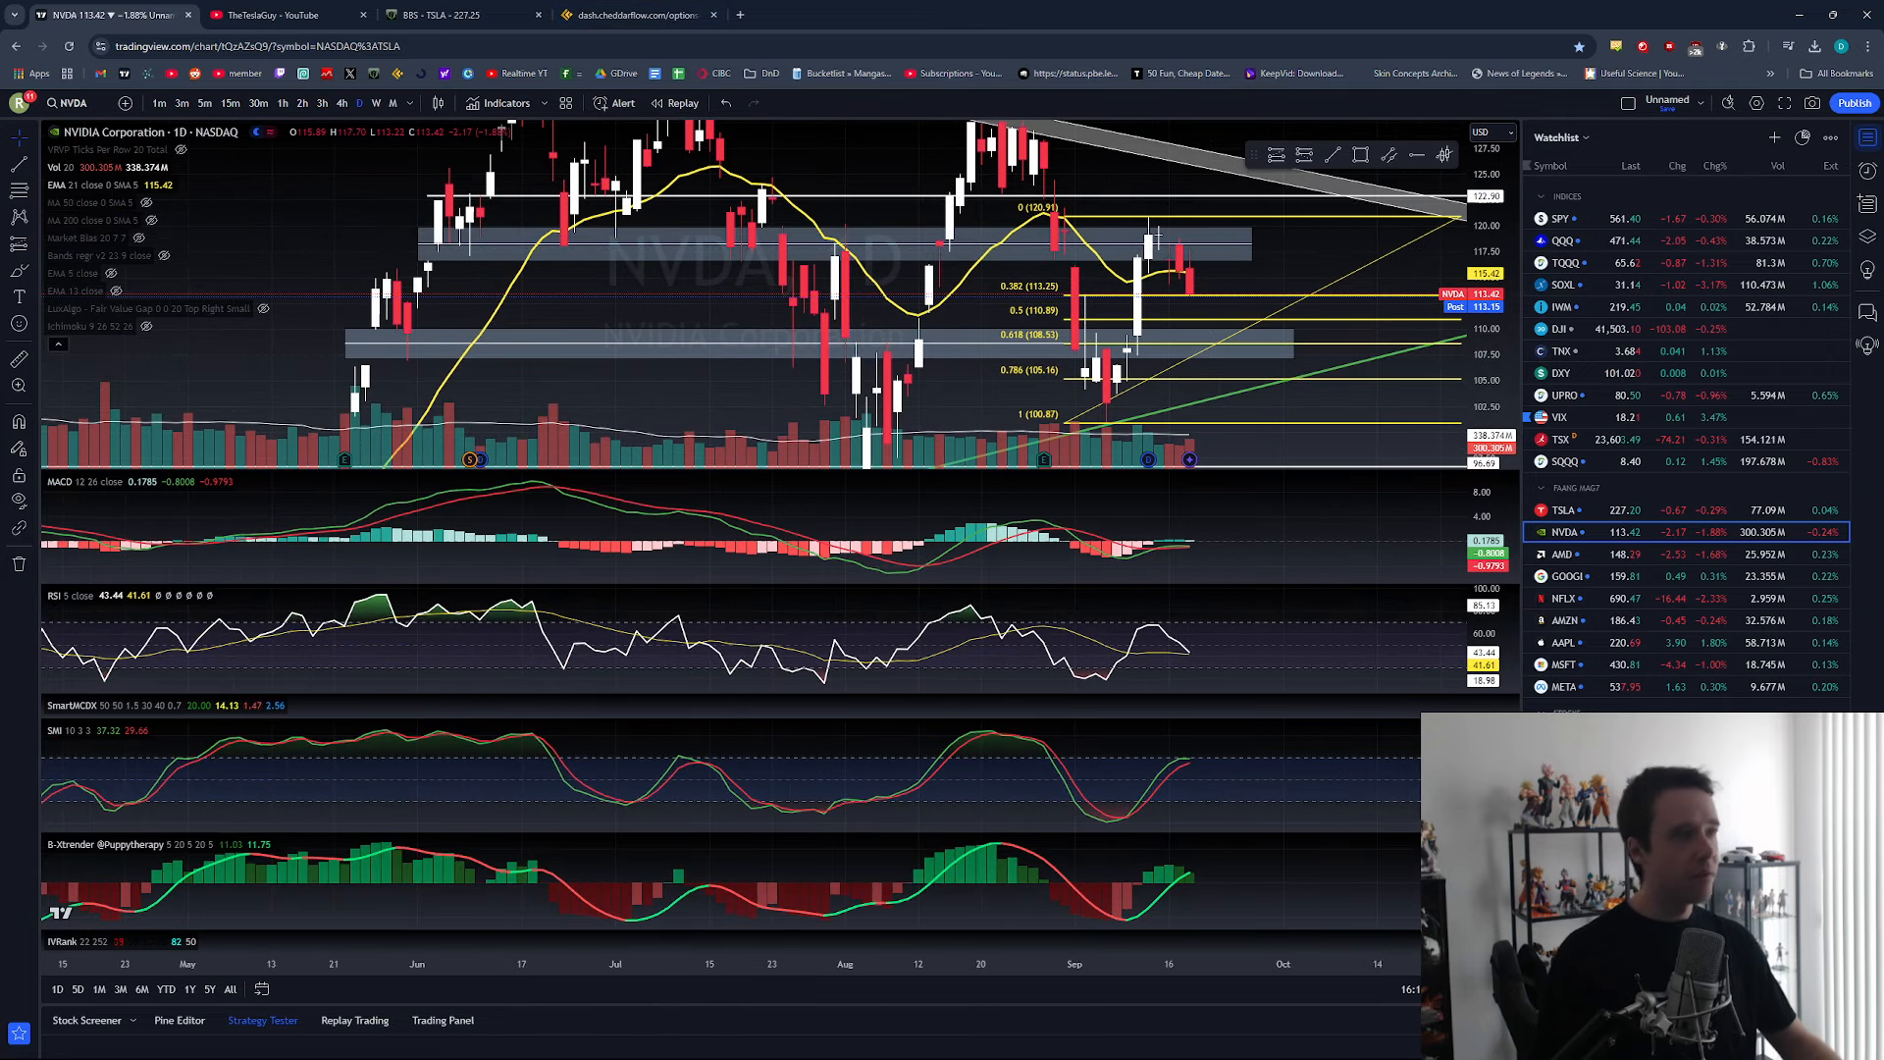
{"action": "left_click", "coordinate": [281, 15]}
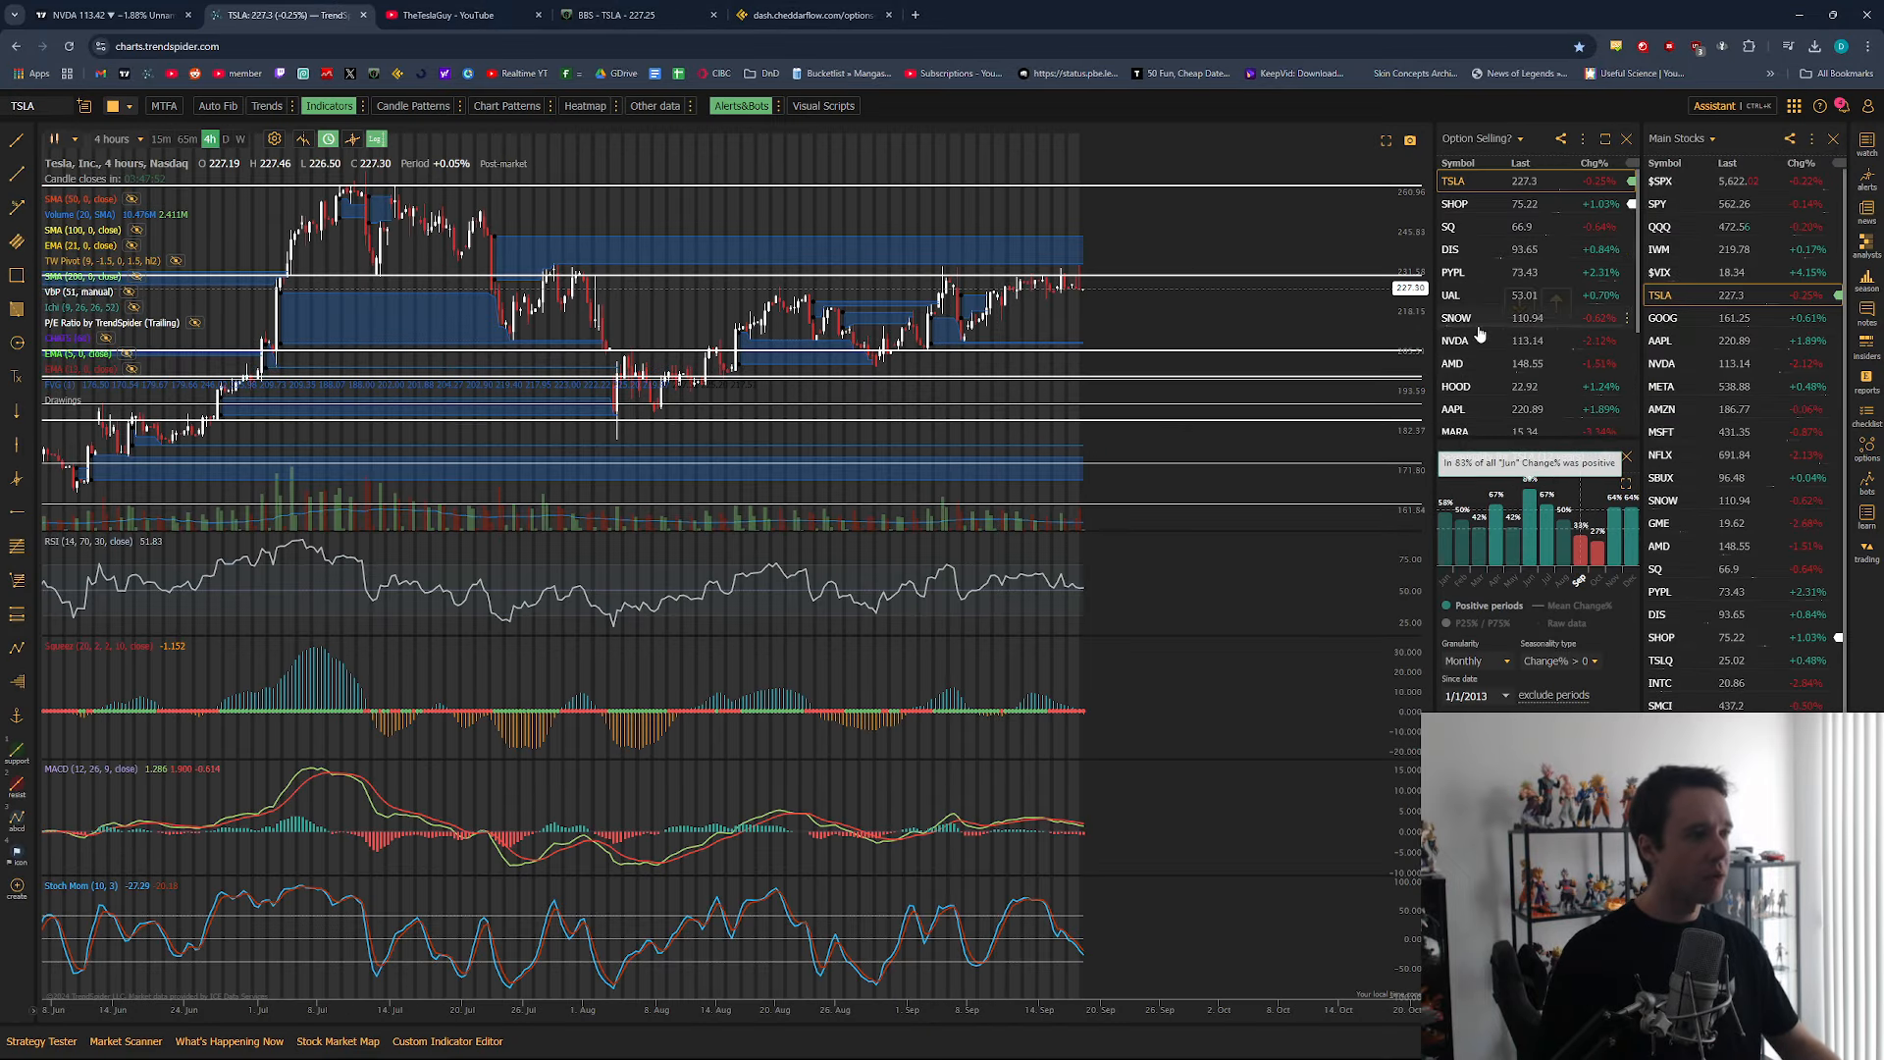
Step: View the NVDA 4-hour chart in TrendSpider, then switch to the TradingView tab
{"action": "left_click", "coordinate": [1455, 341]}
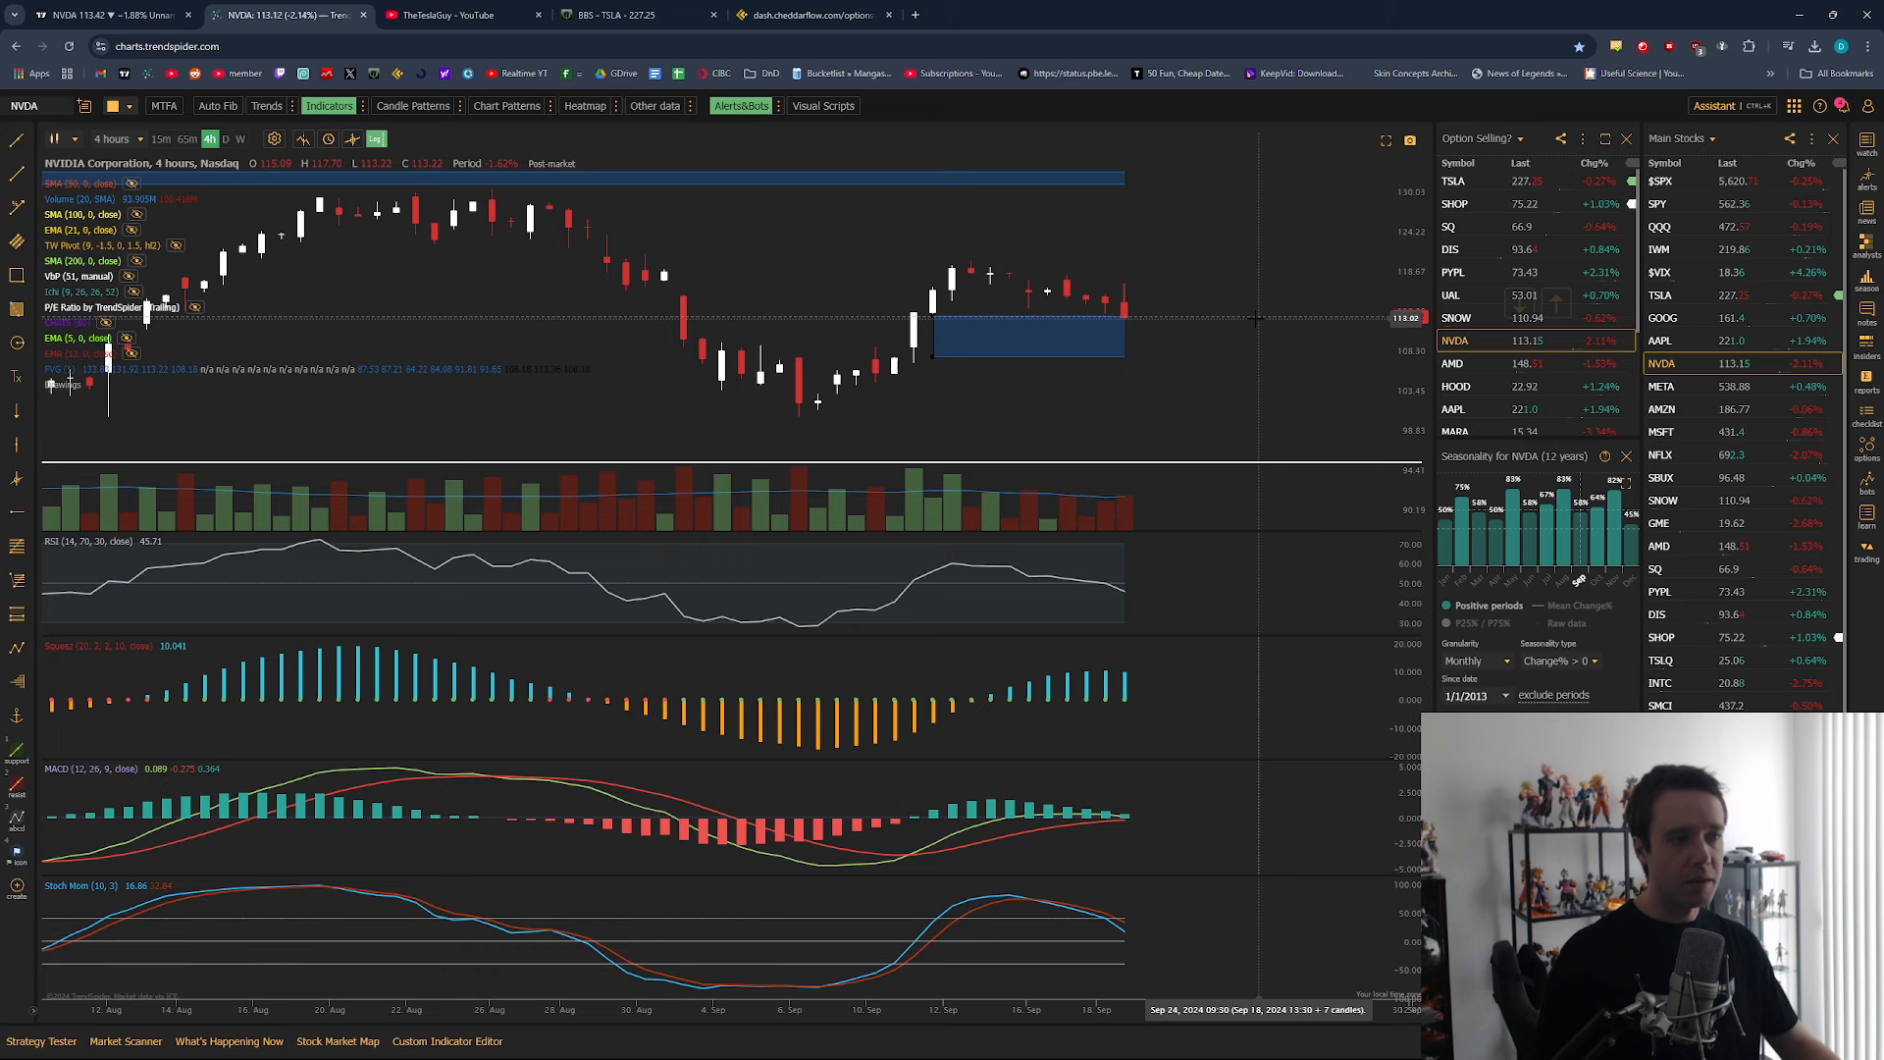
{"action": "mouse_move", "coordinate": [1222, 340]}
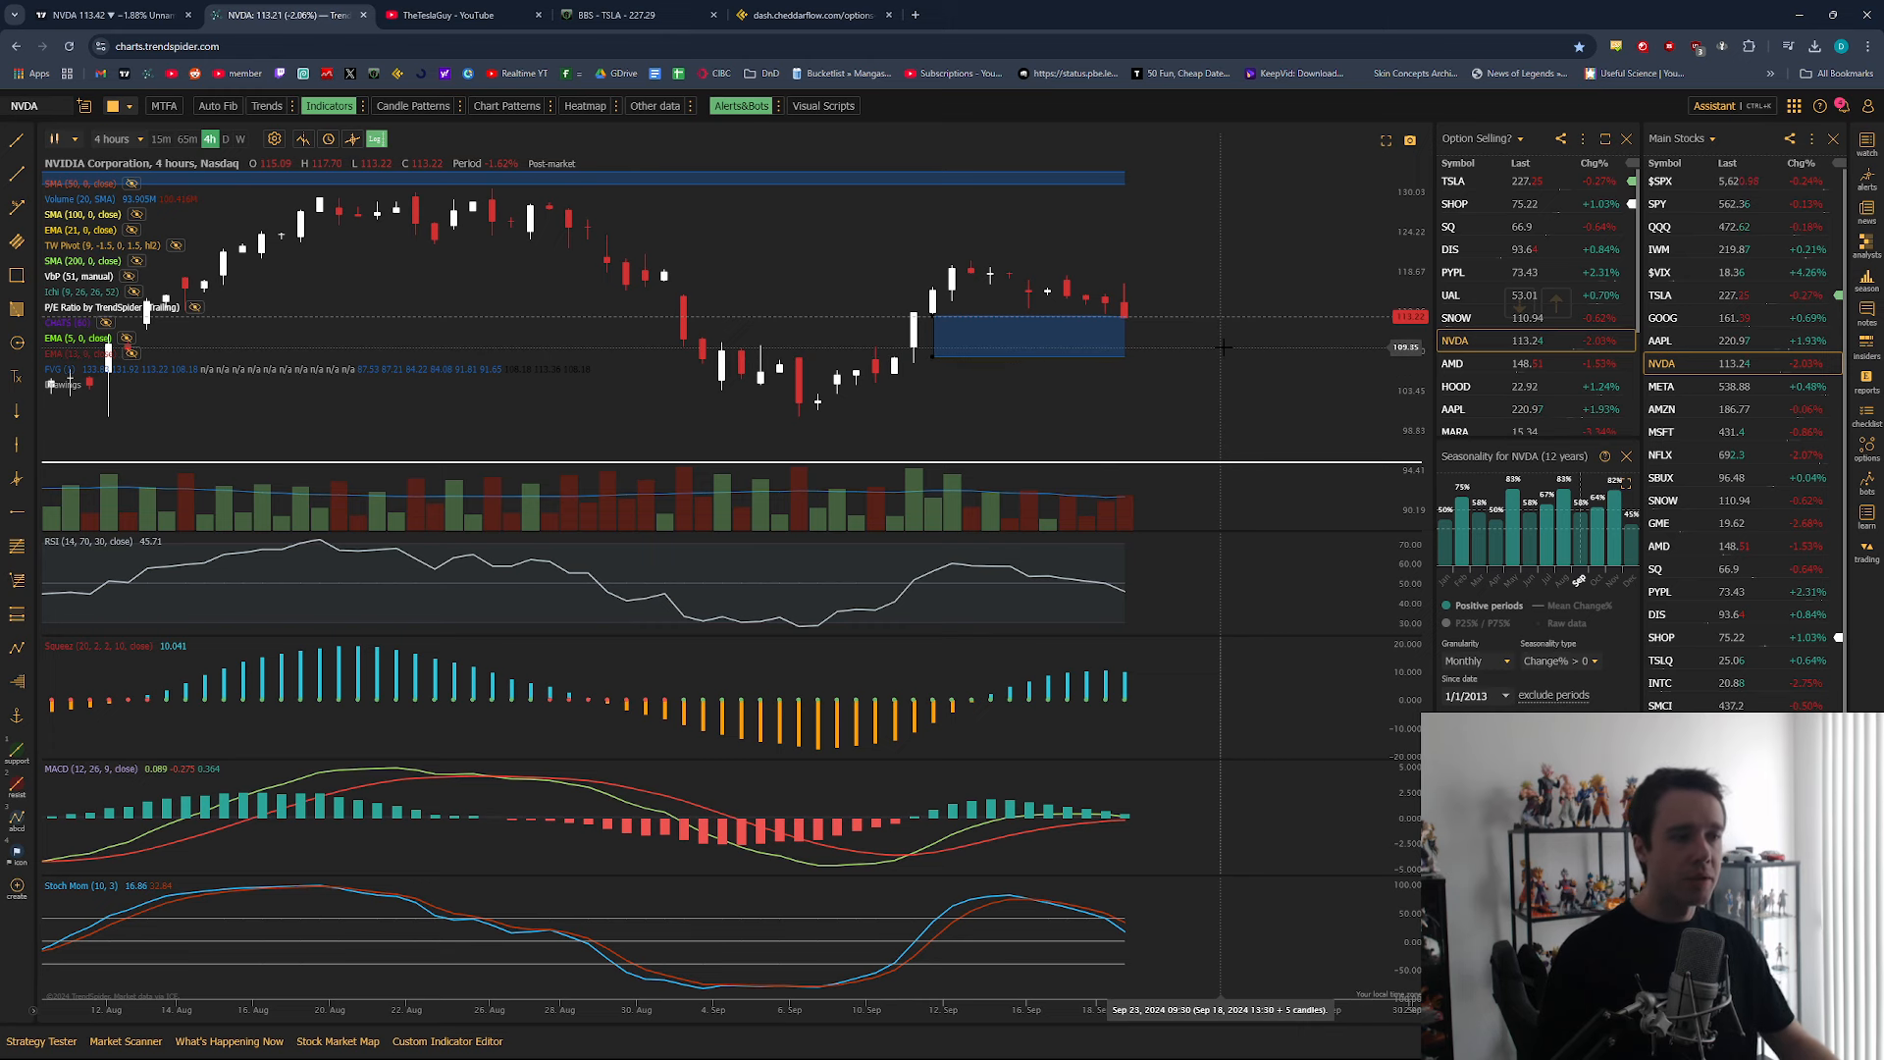
{"action": "mouse_move", "coordinate": [649, 214]}
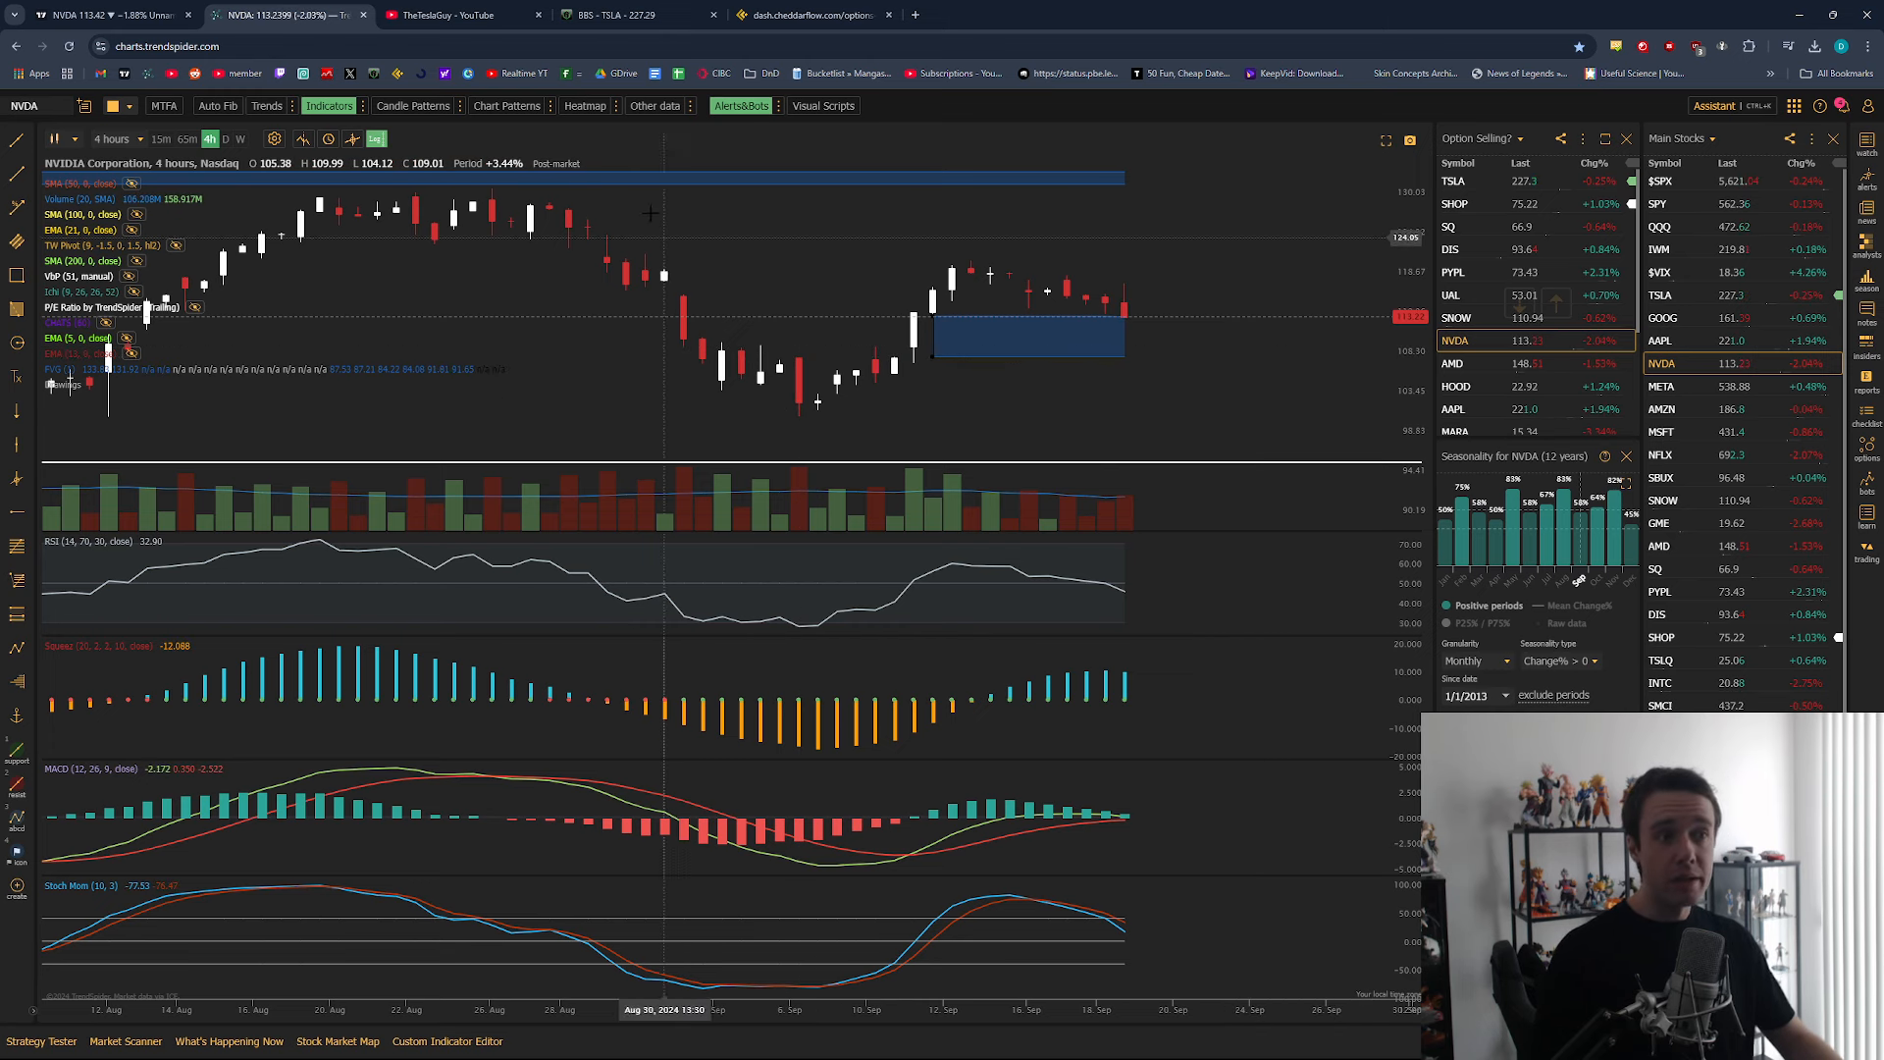
{"action": "left_click", "coordinate": [276, 16]}
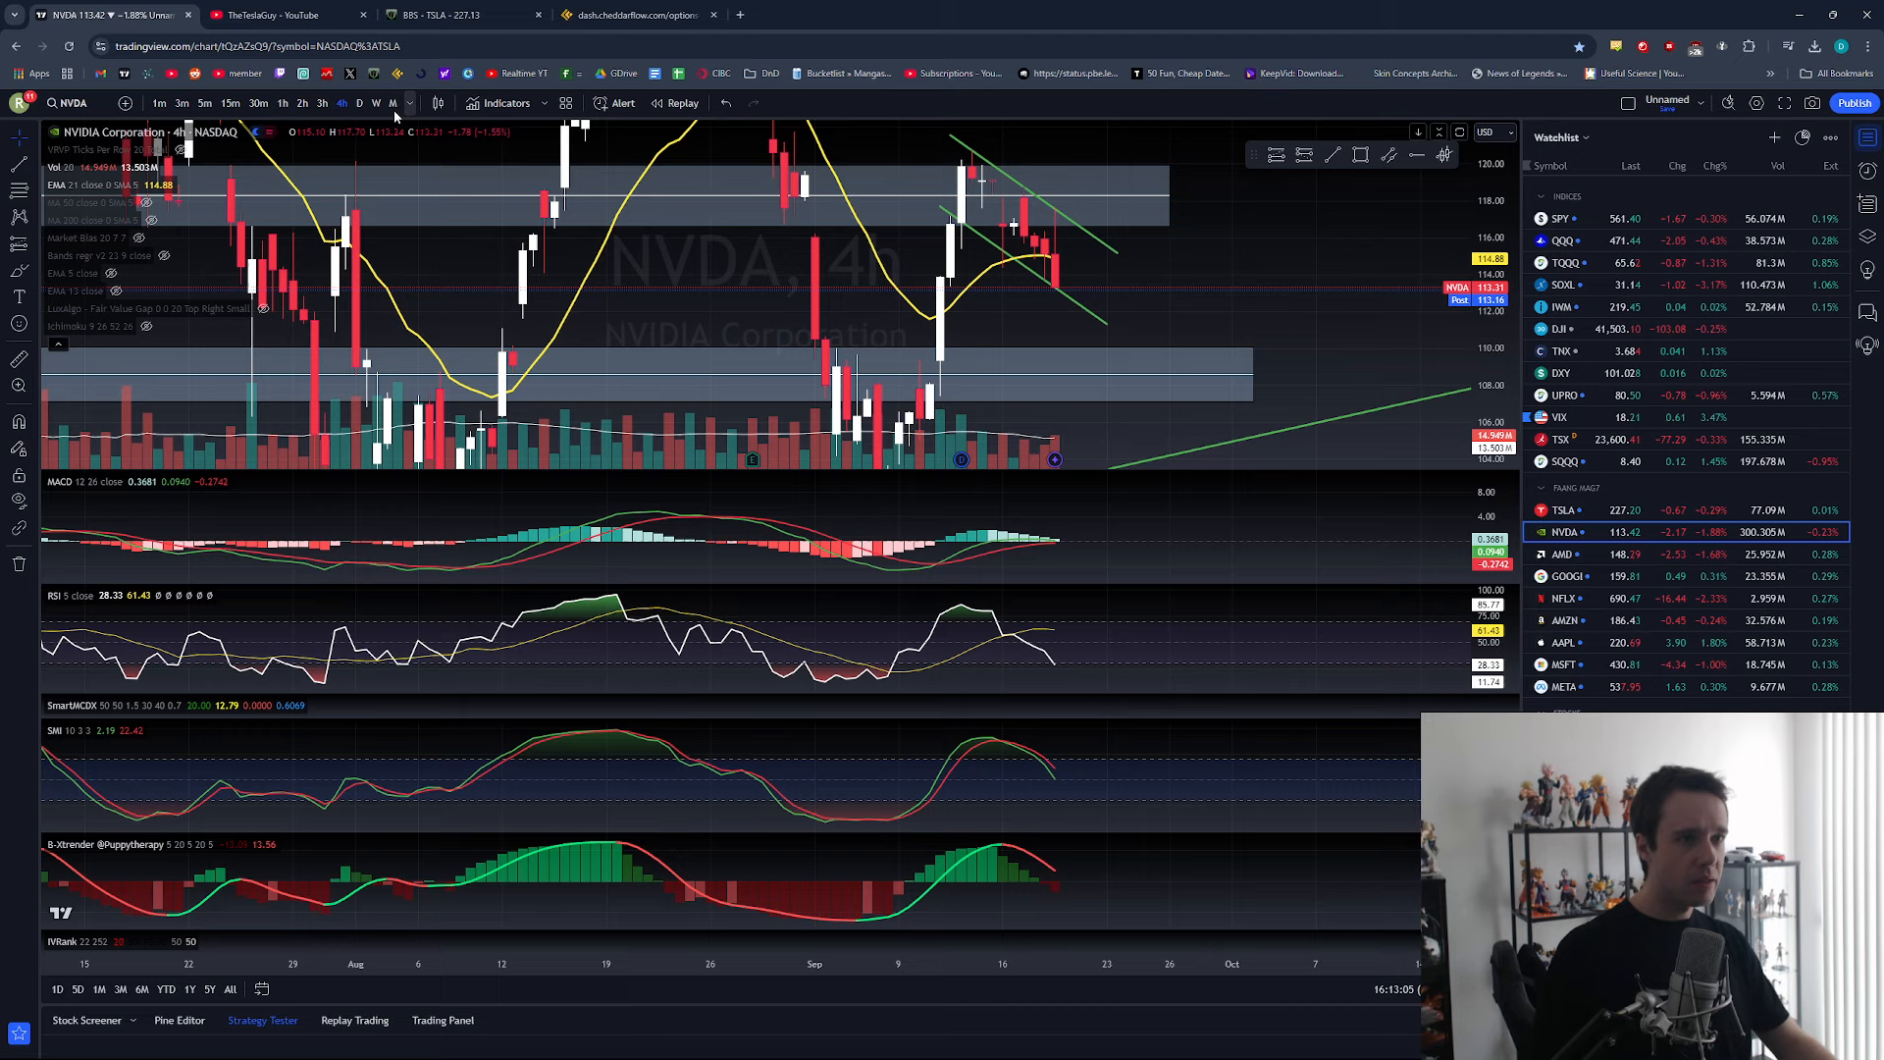
Step: Set the NVDA chart to the 1D interval to show the Fibonacci levels
{"action": "left_click", "coordinate": [358, 102]}
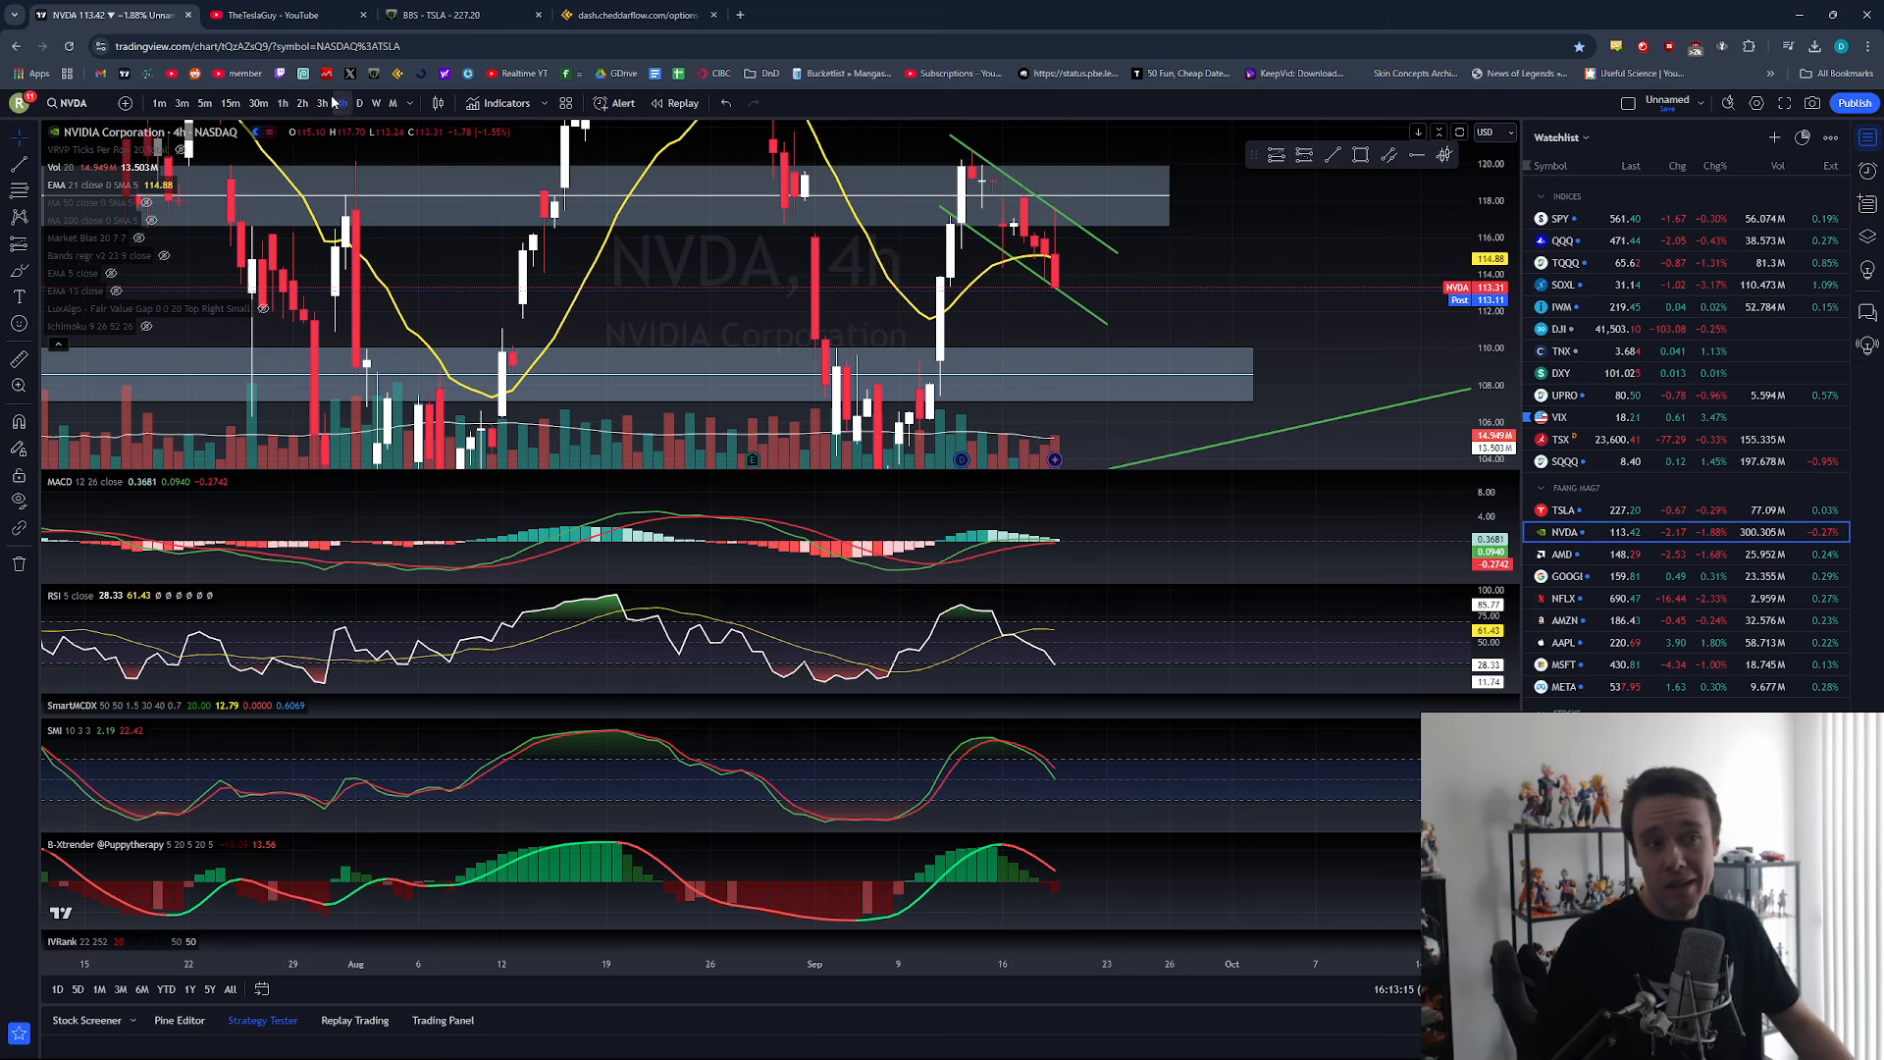
{"action": "left_click", "coordinate": [358, 103]}
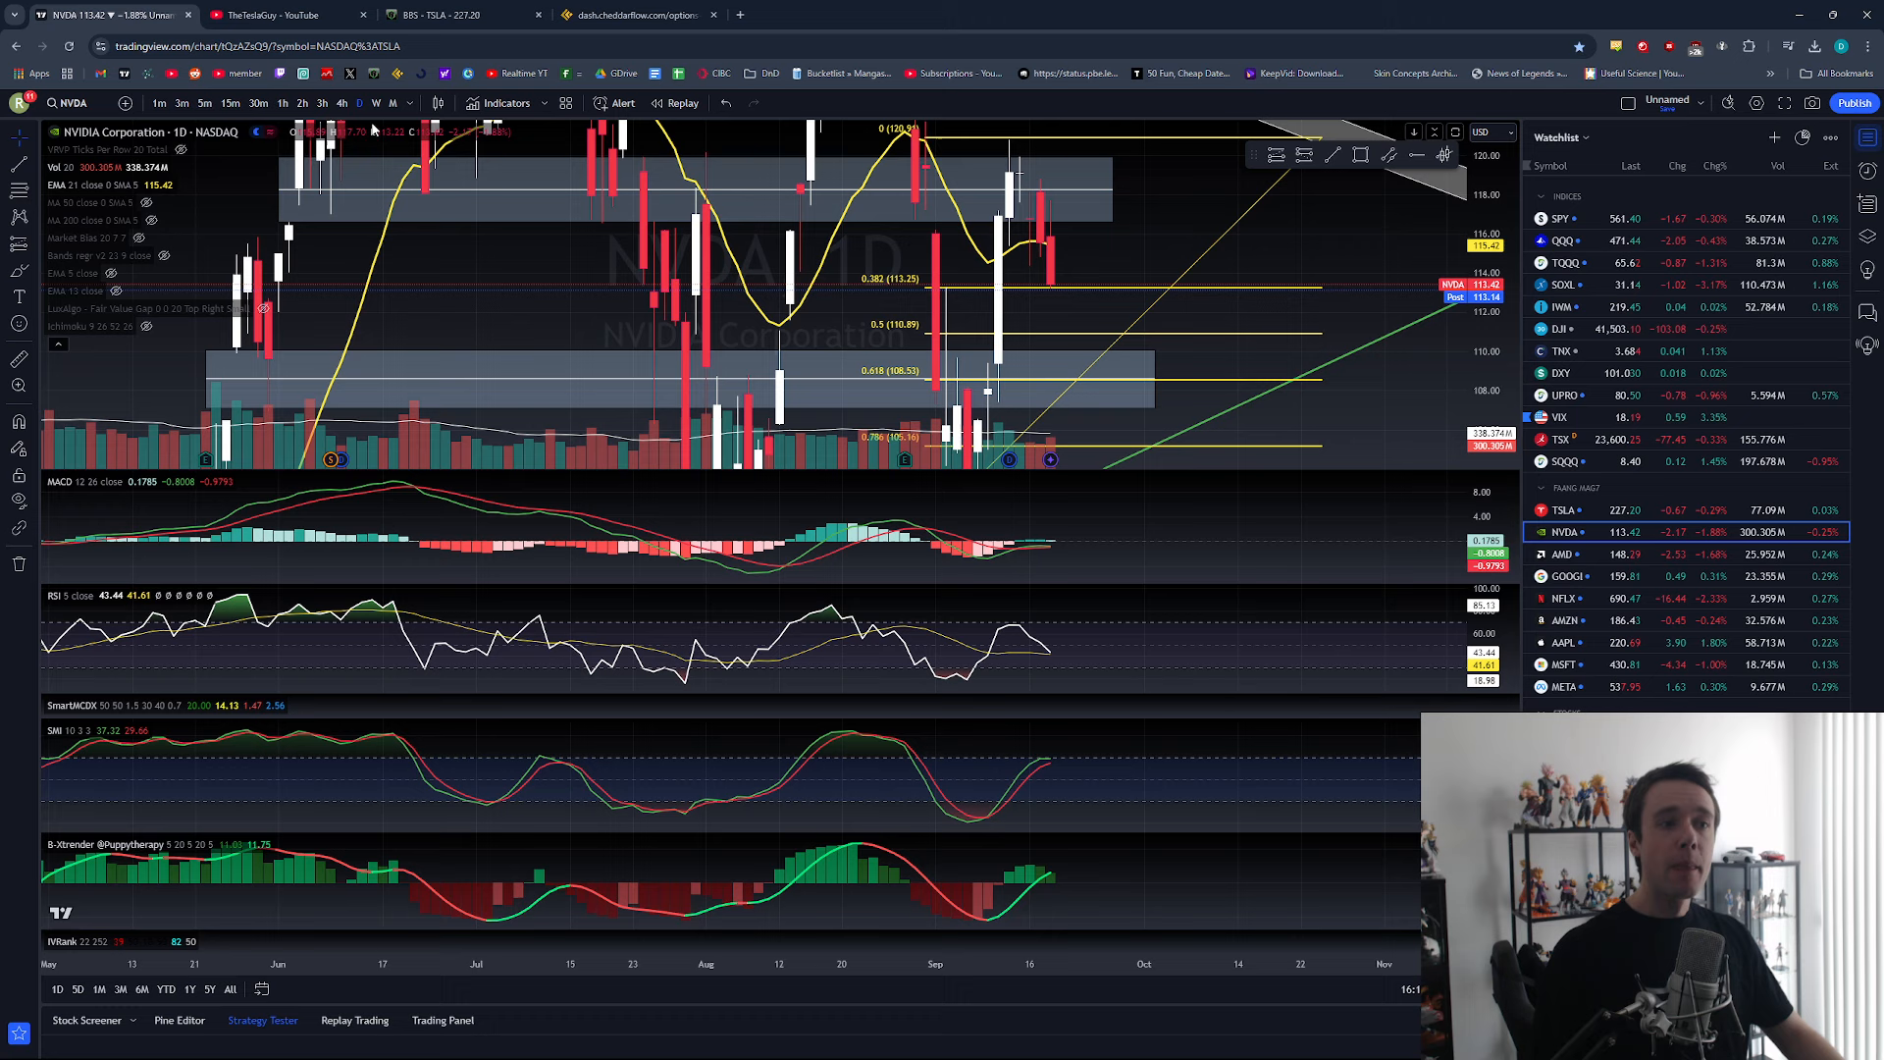
{"action": "left_click", "coordinate": [341, 102]}
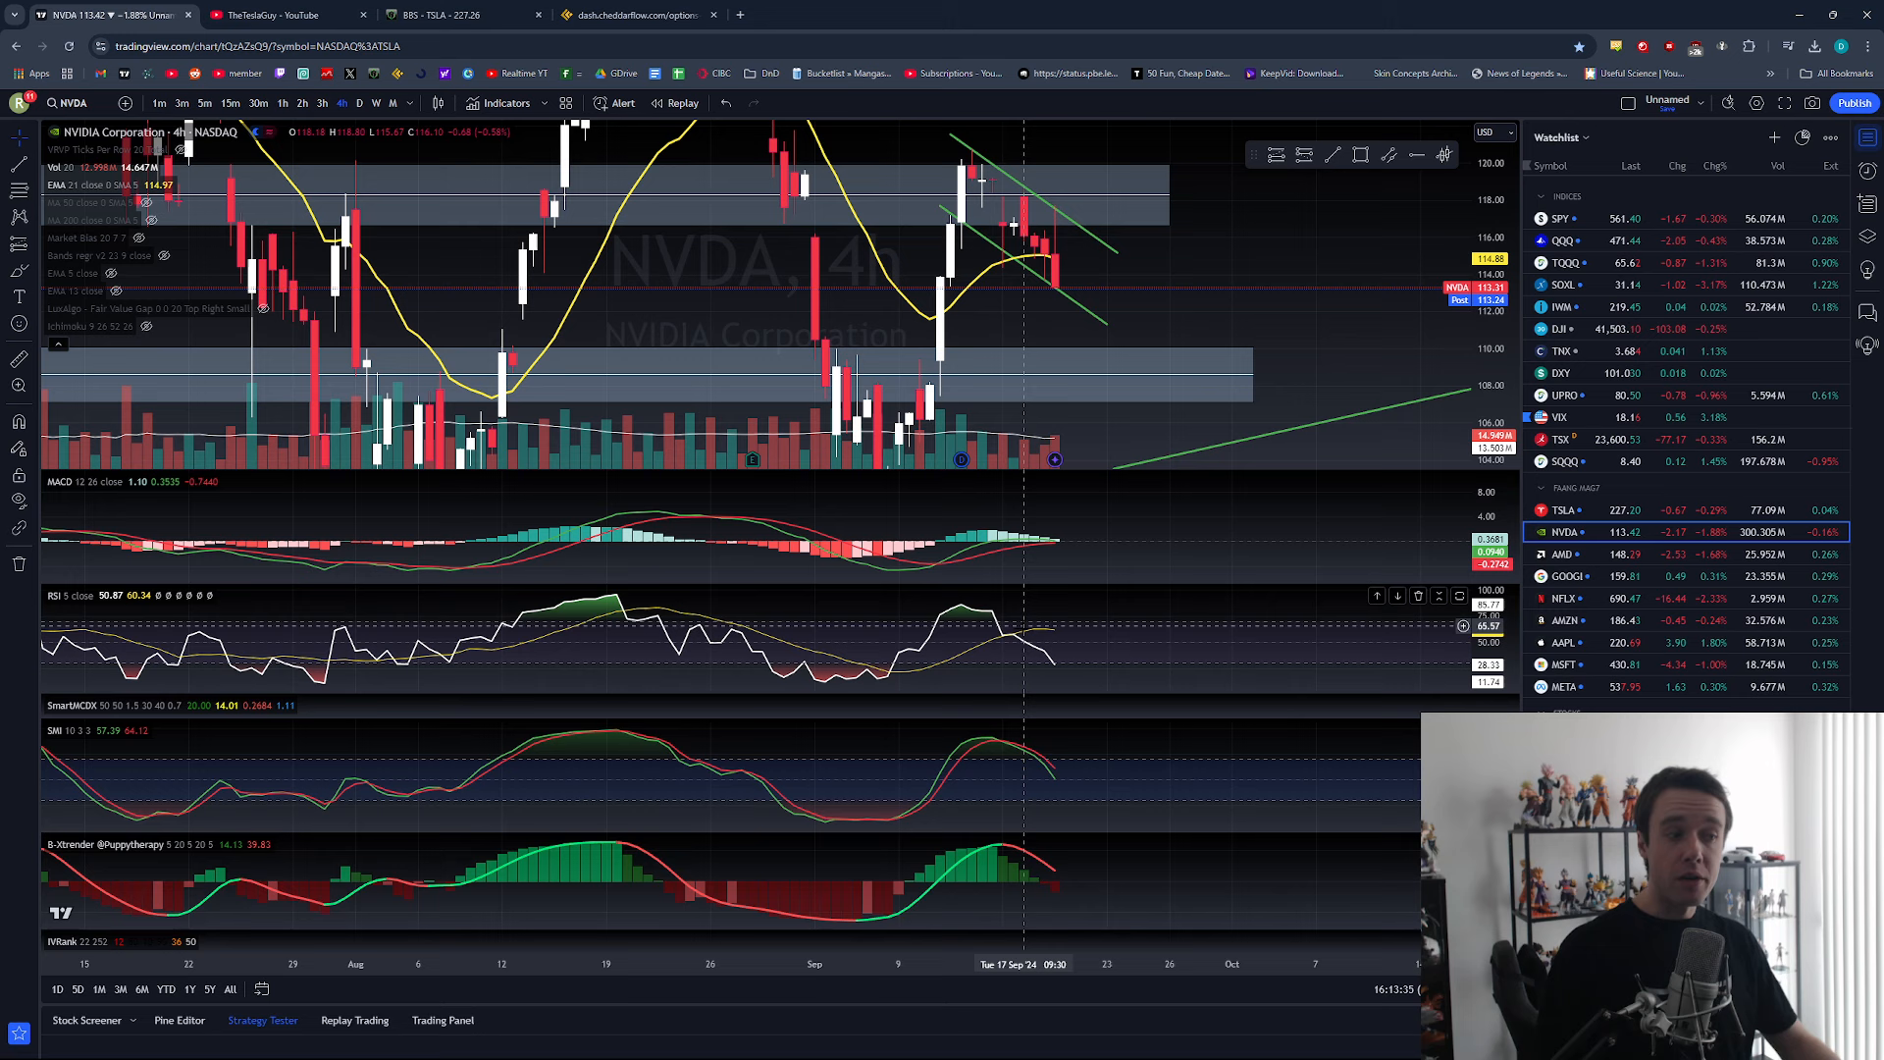
{"action": "mouse_move", "coordinate": [1073, 649]}
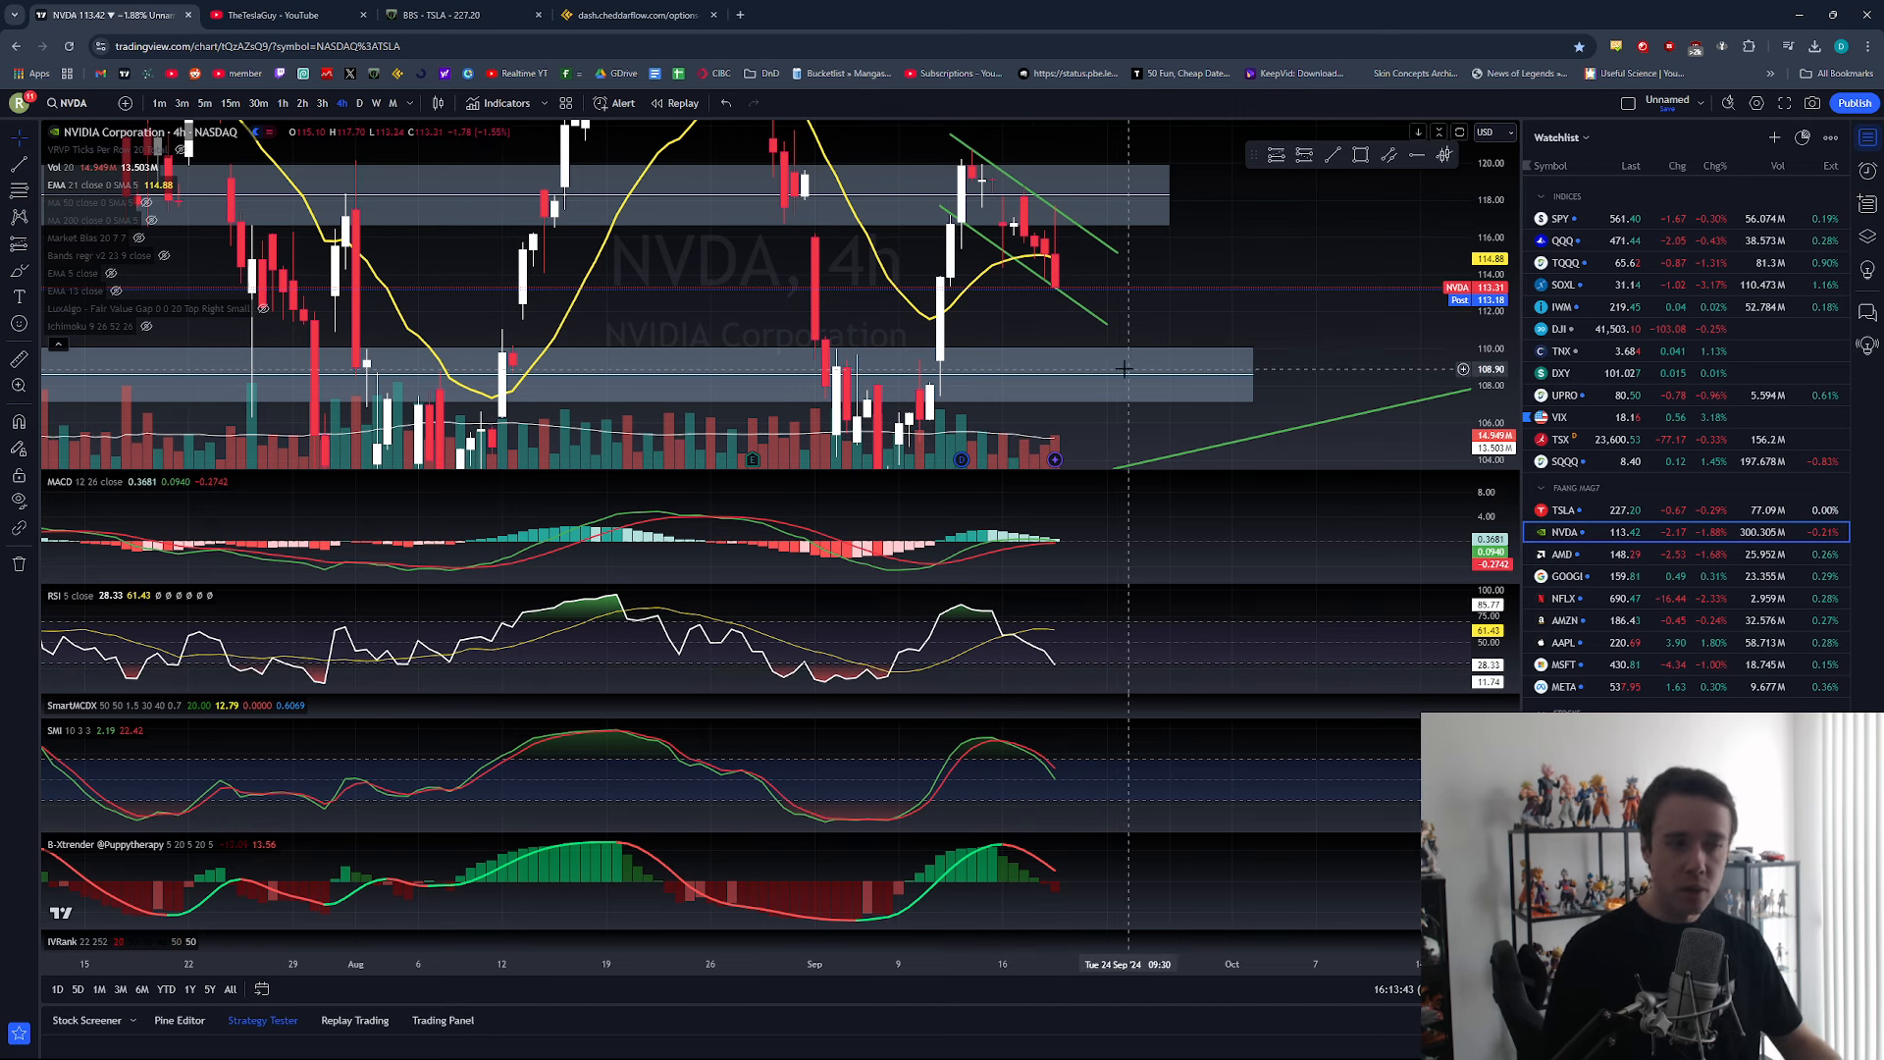
{"action": "mouse_move", "coordinate": [1114, 388]}
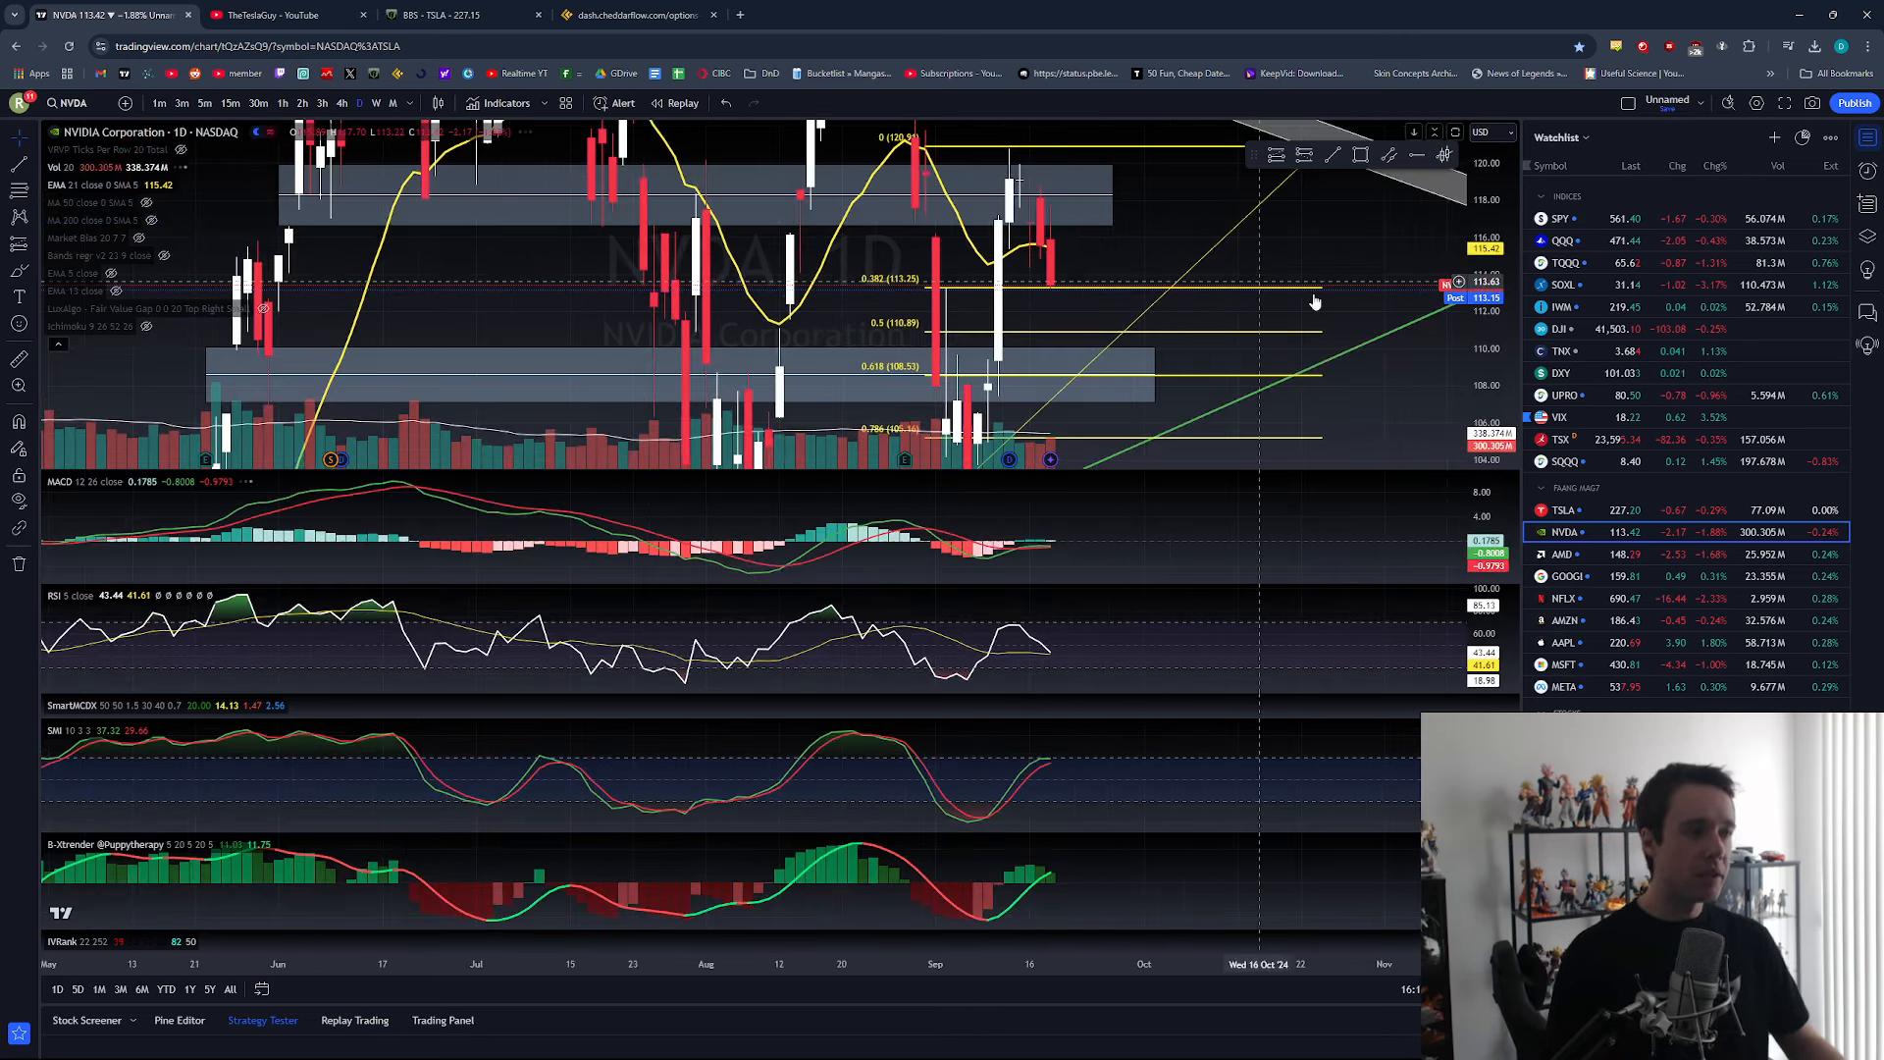
{"action": "mouse_move", "coordinate": [1051, 294]}
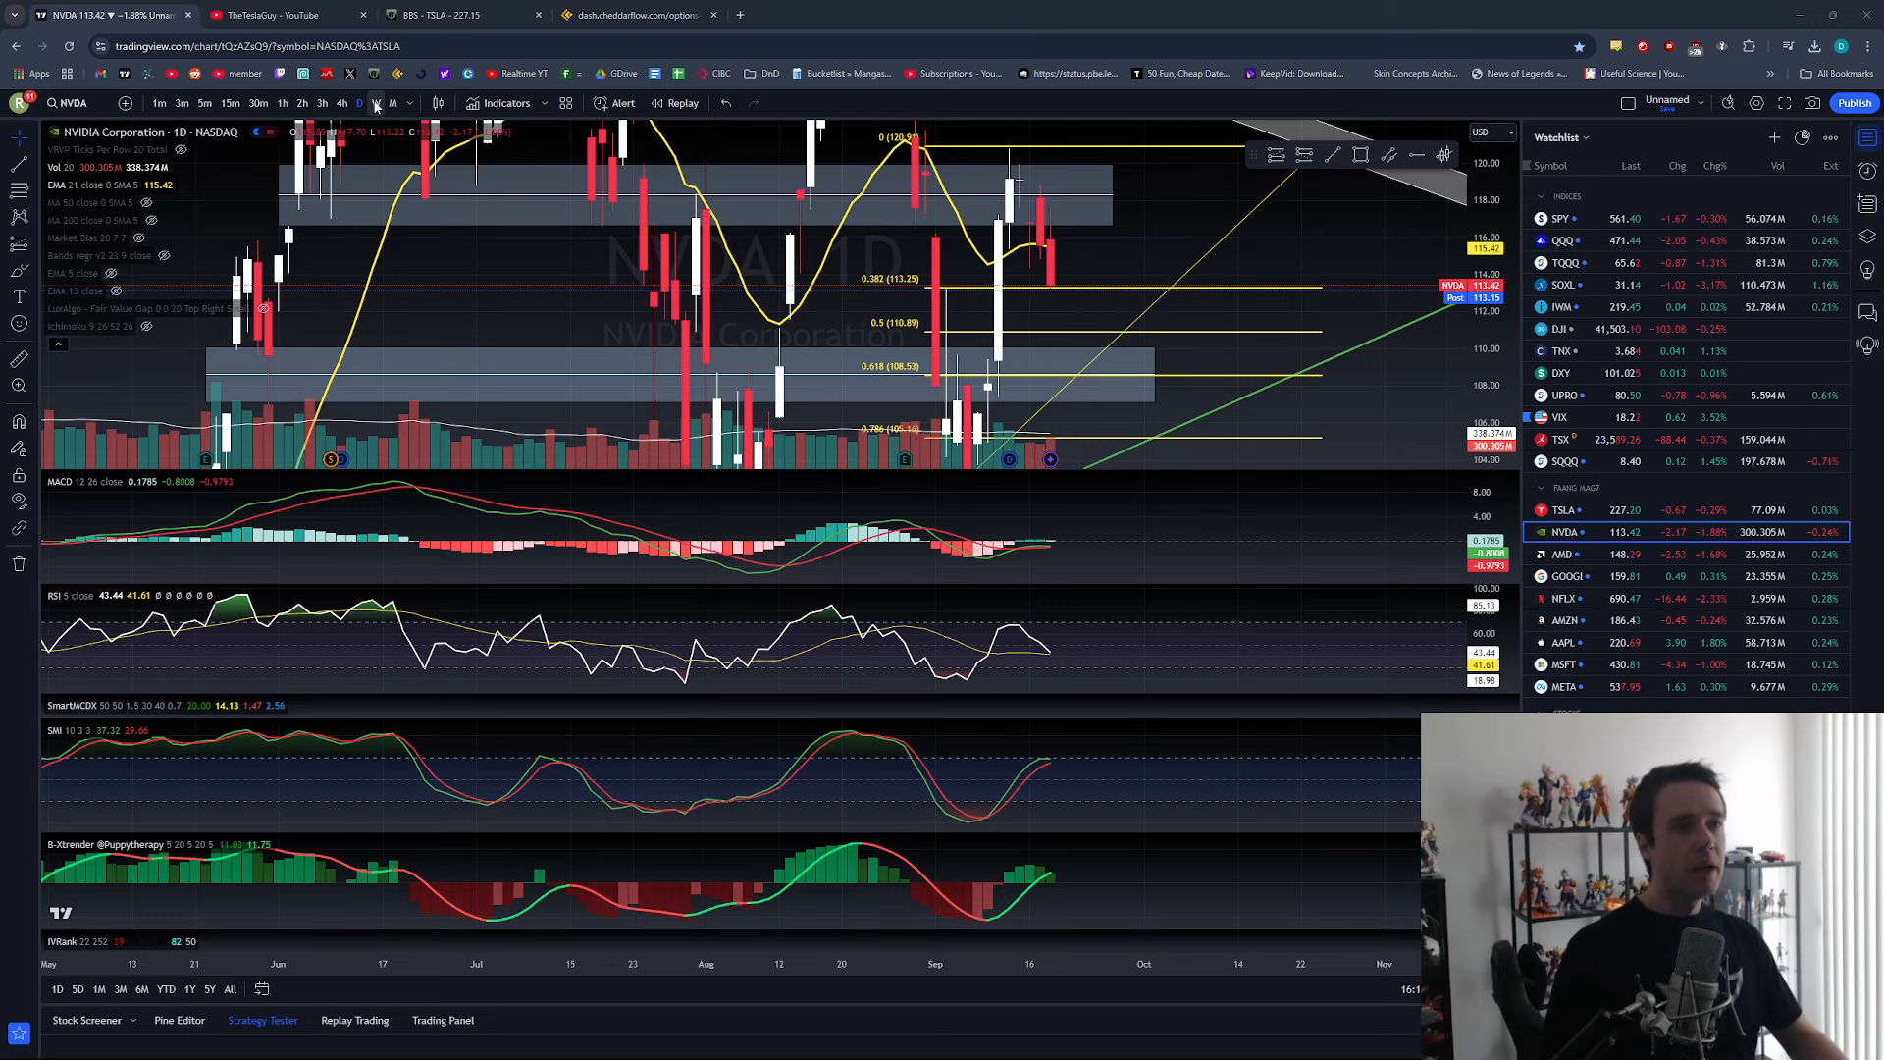
Step: Set the NVDA chart to the W interval to view the uptrend since 2023
{"action": "left_click", "coordinate": [391, 102]}
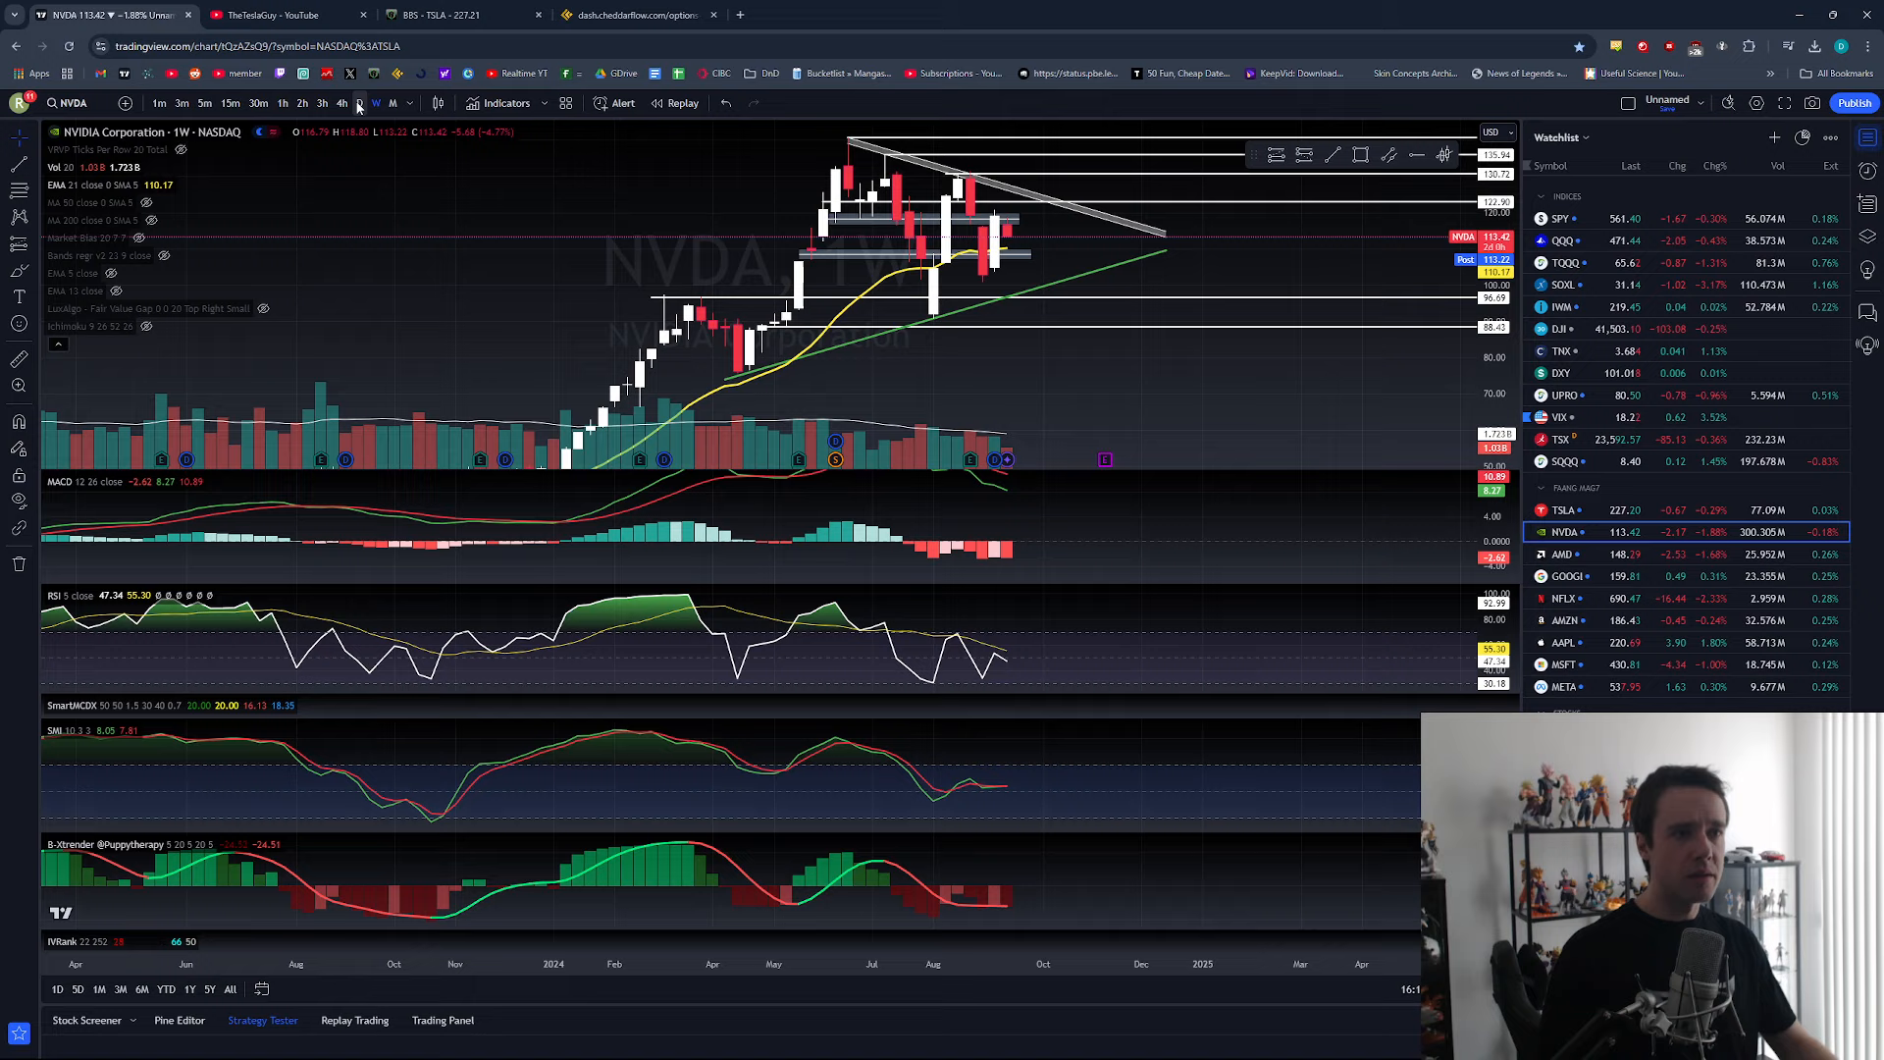
Step: Put NVDA back on the 1D interval, then bring up the SPY chart
{"action": "left_click", "coordinate": [358, 102]}
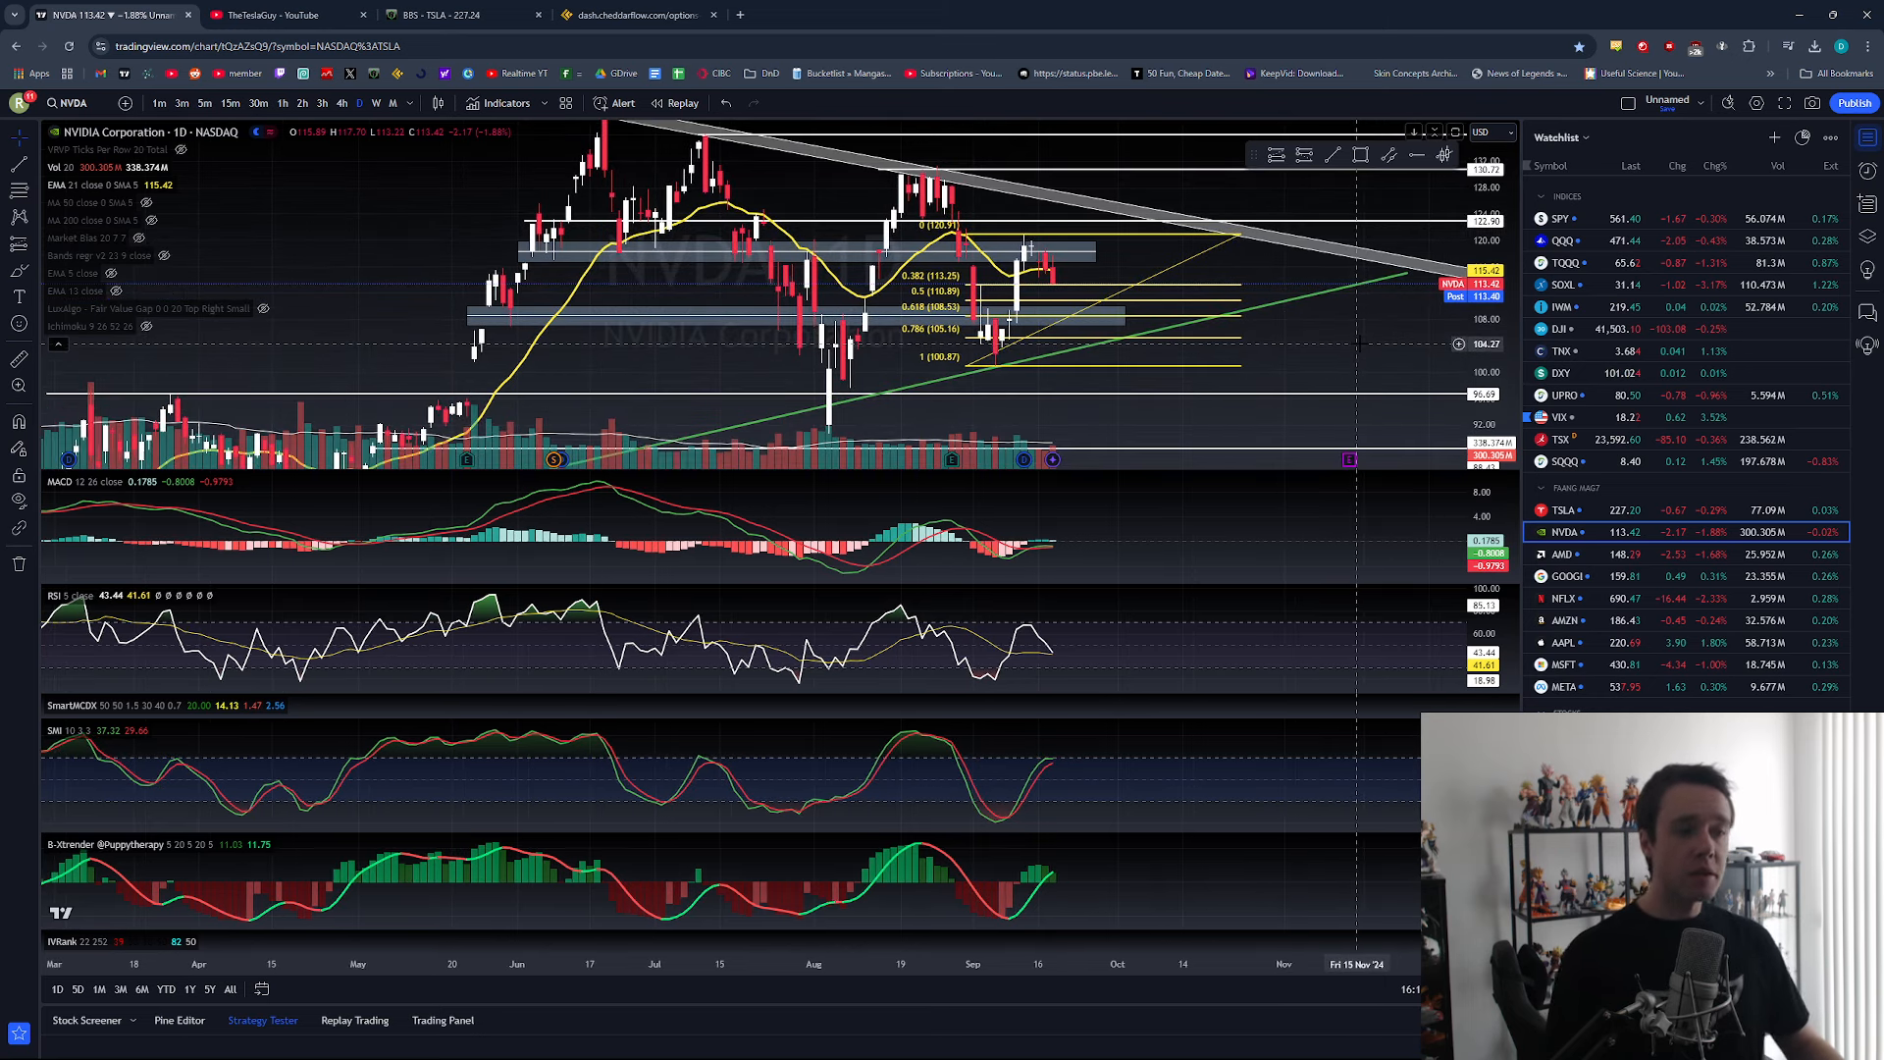
{"action": "left_click", "coordinate": [637, 15]}
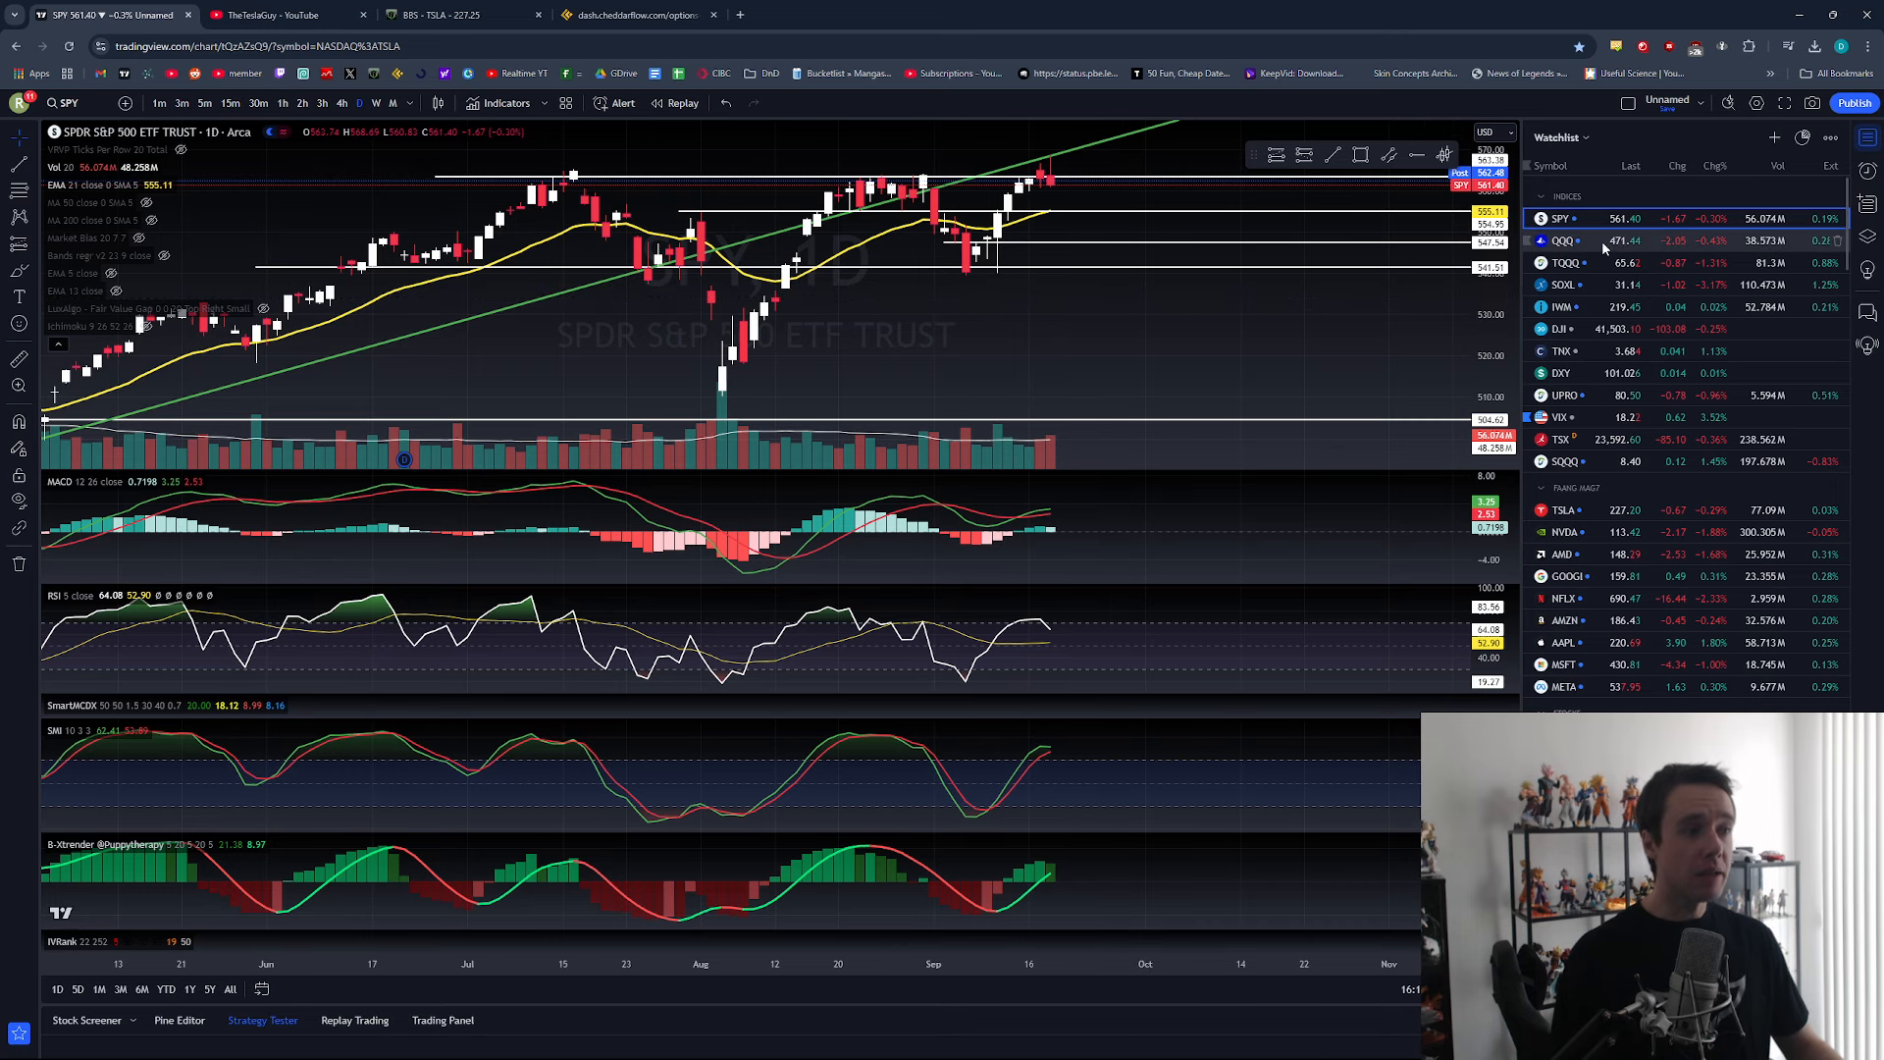
Step: Open QQQ from the watchlist, then open the TSLA daily chart
{"action": "left_click", "coordinate": [1563, 241]}
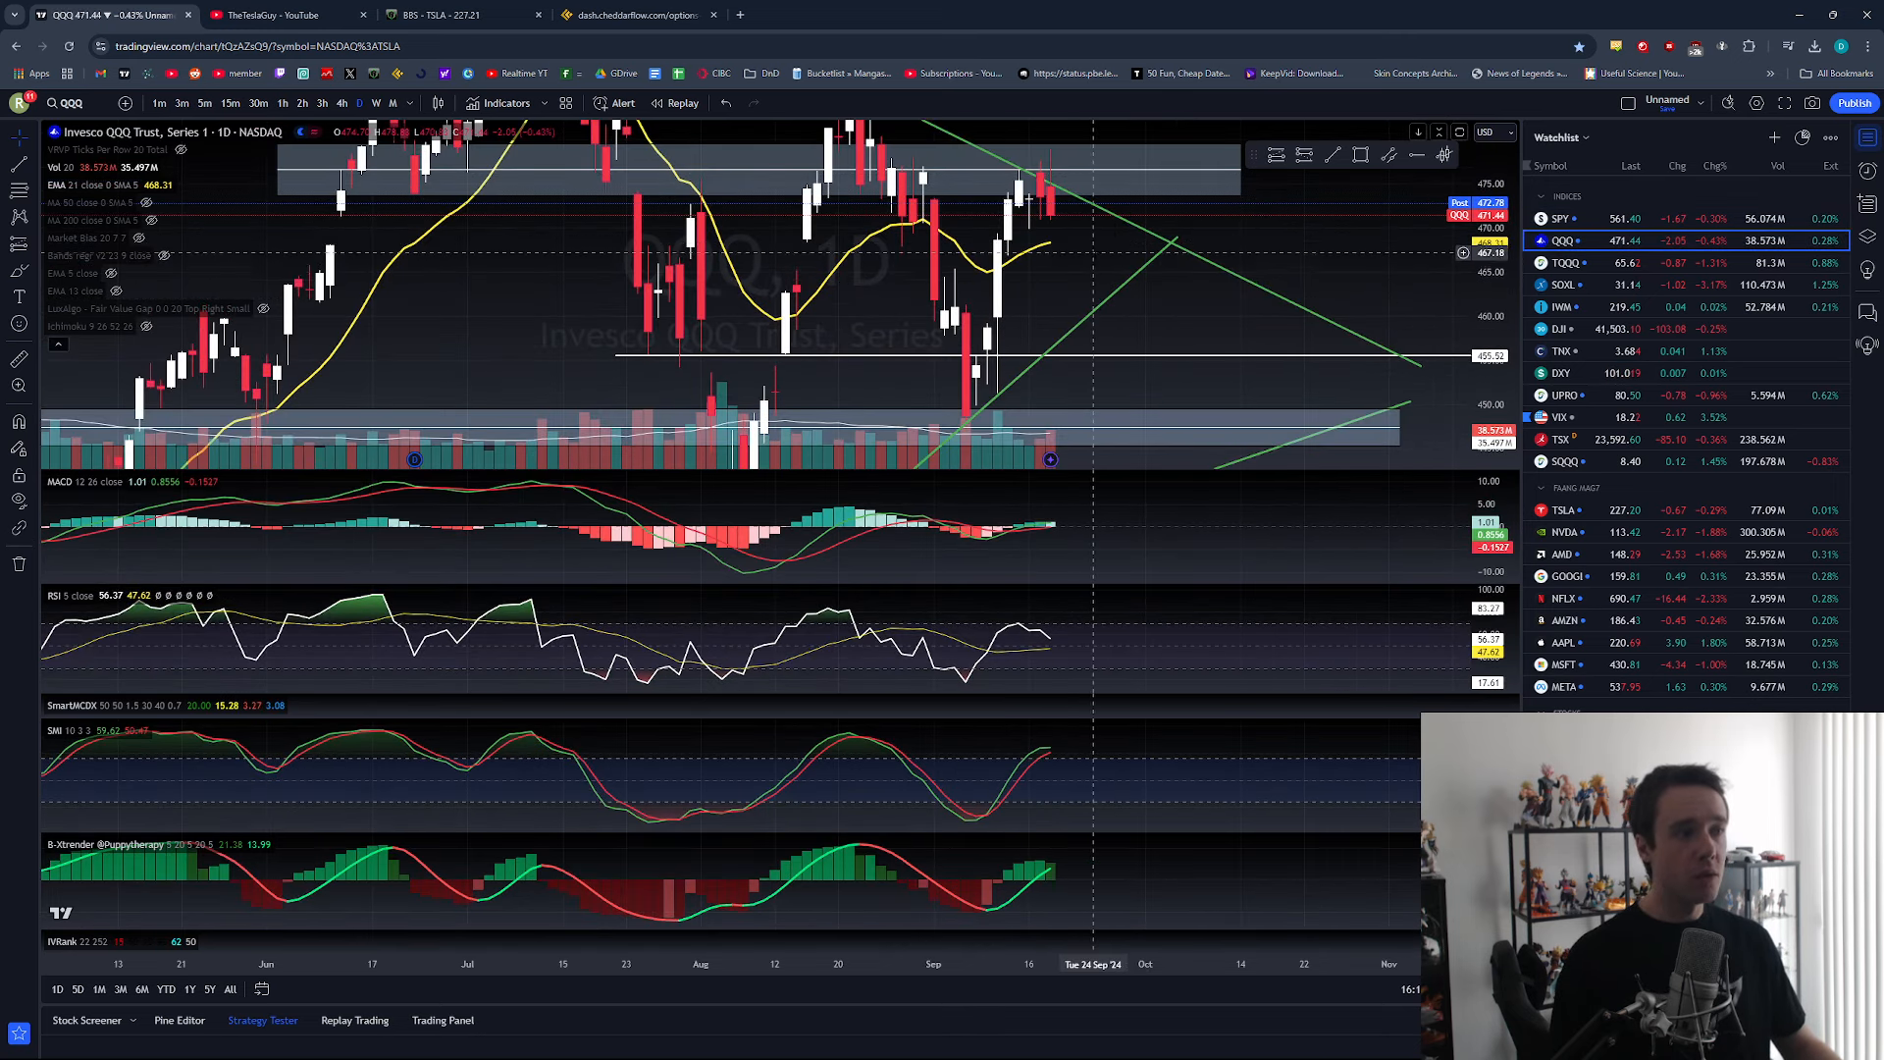
{"action": "mouse_move", "coordinate": [1102, 252]}
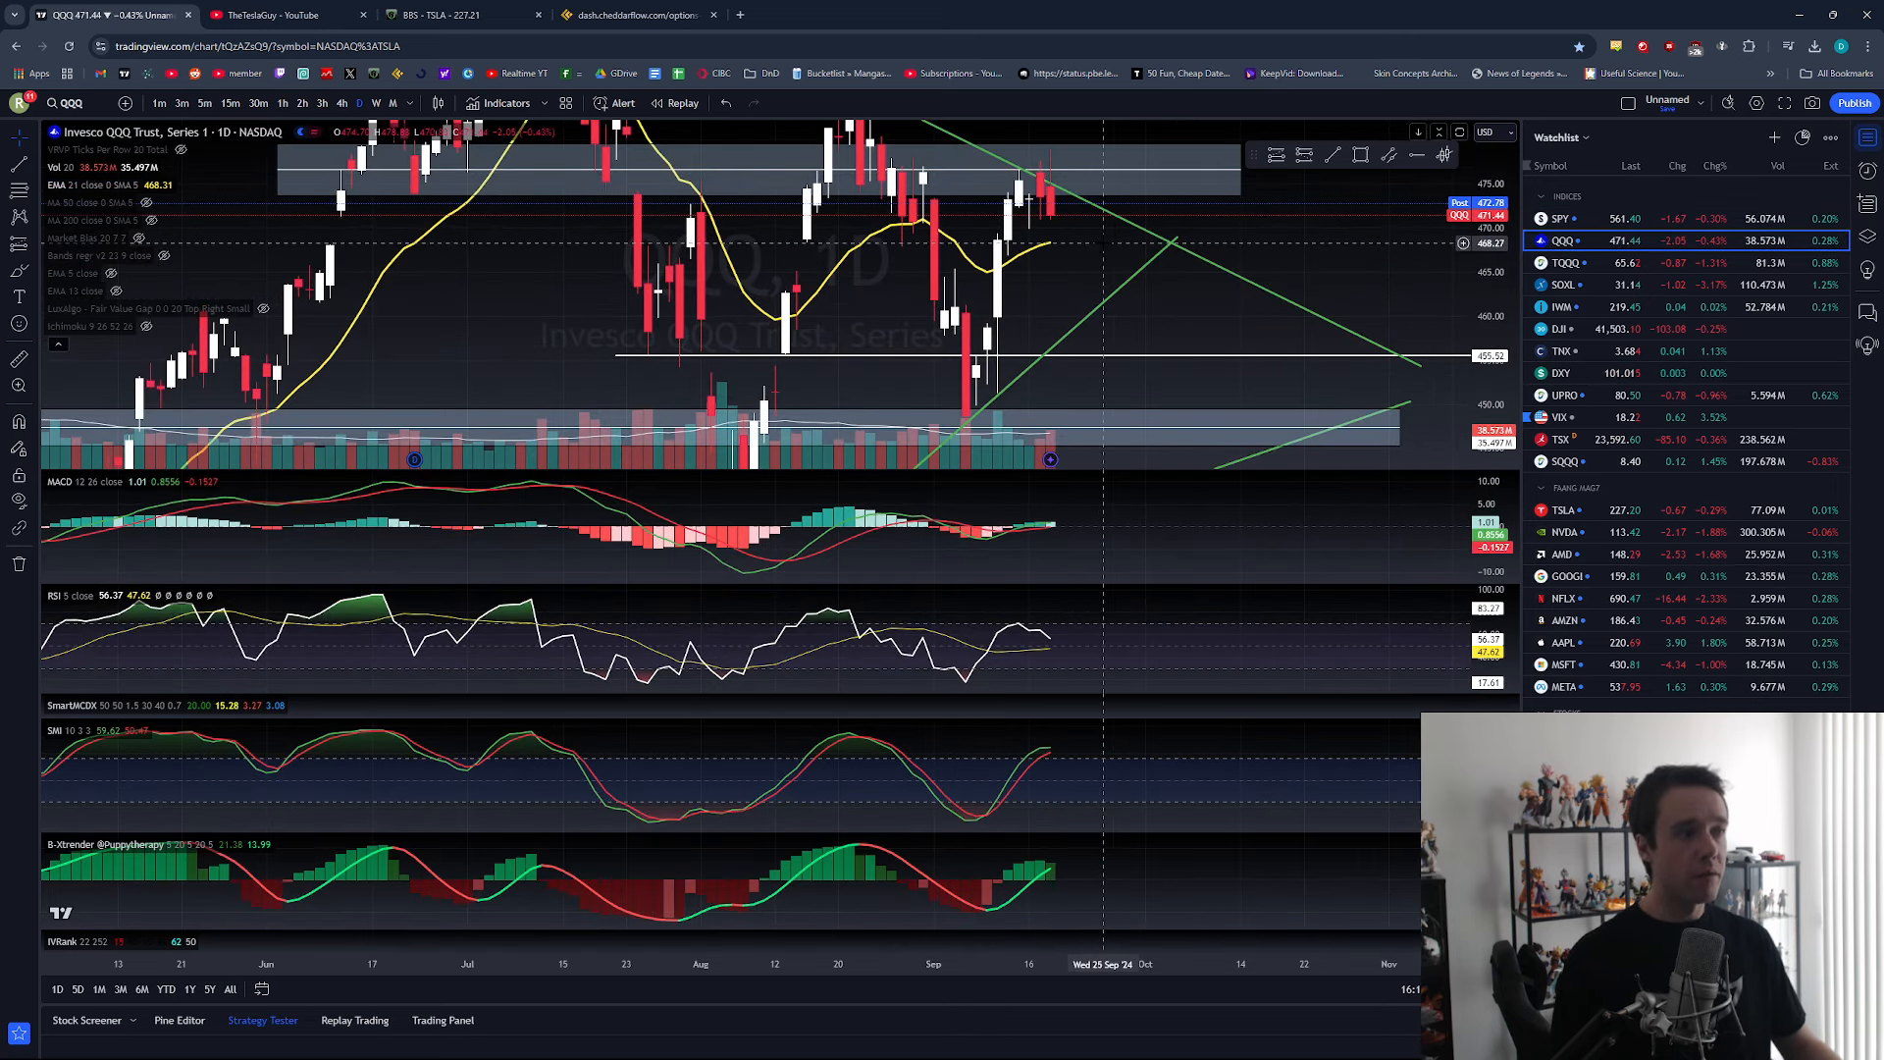
{"action": "left_click", "coordinate": [1565, 509]}
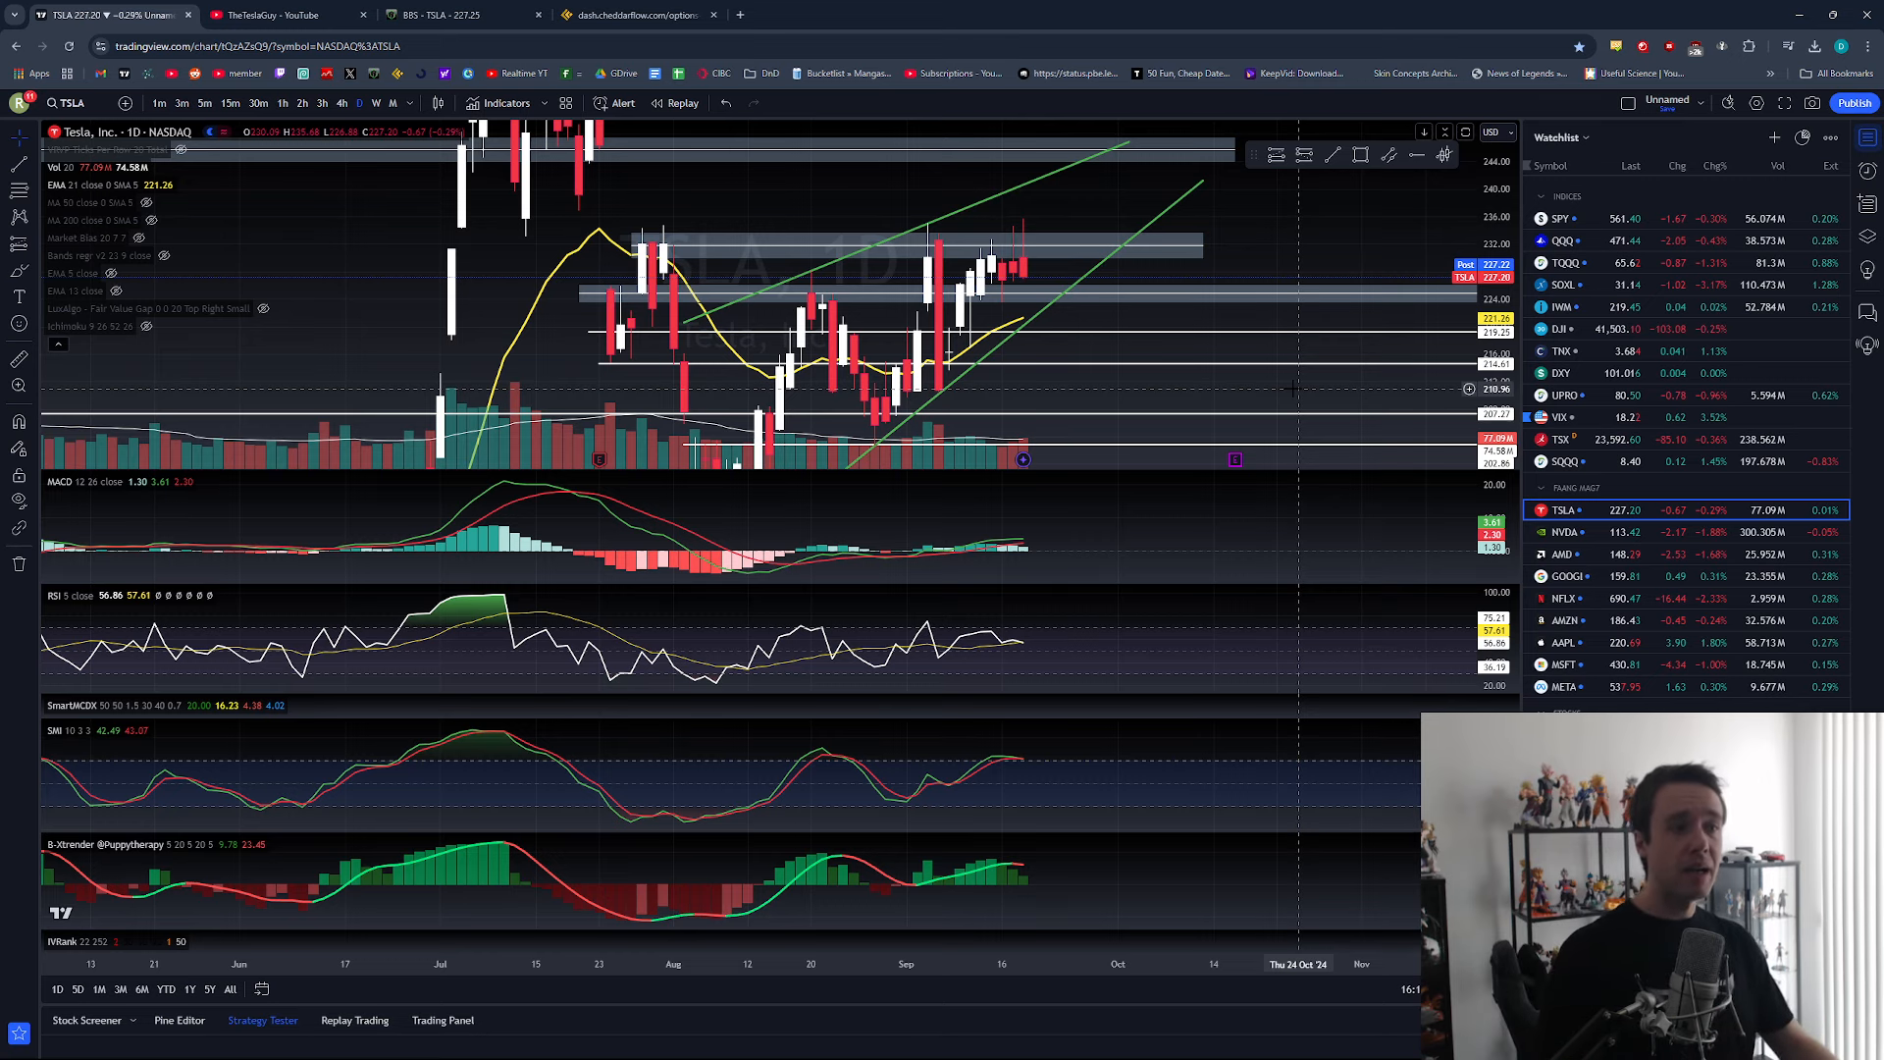
Step: Select QQQ in the watchlist to view its daily chart near 471
{"action": "left_click", "coordinate": [1562, 240]}
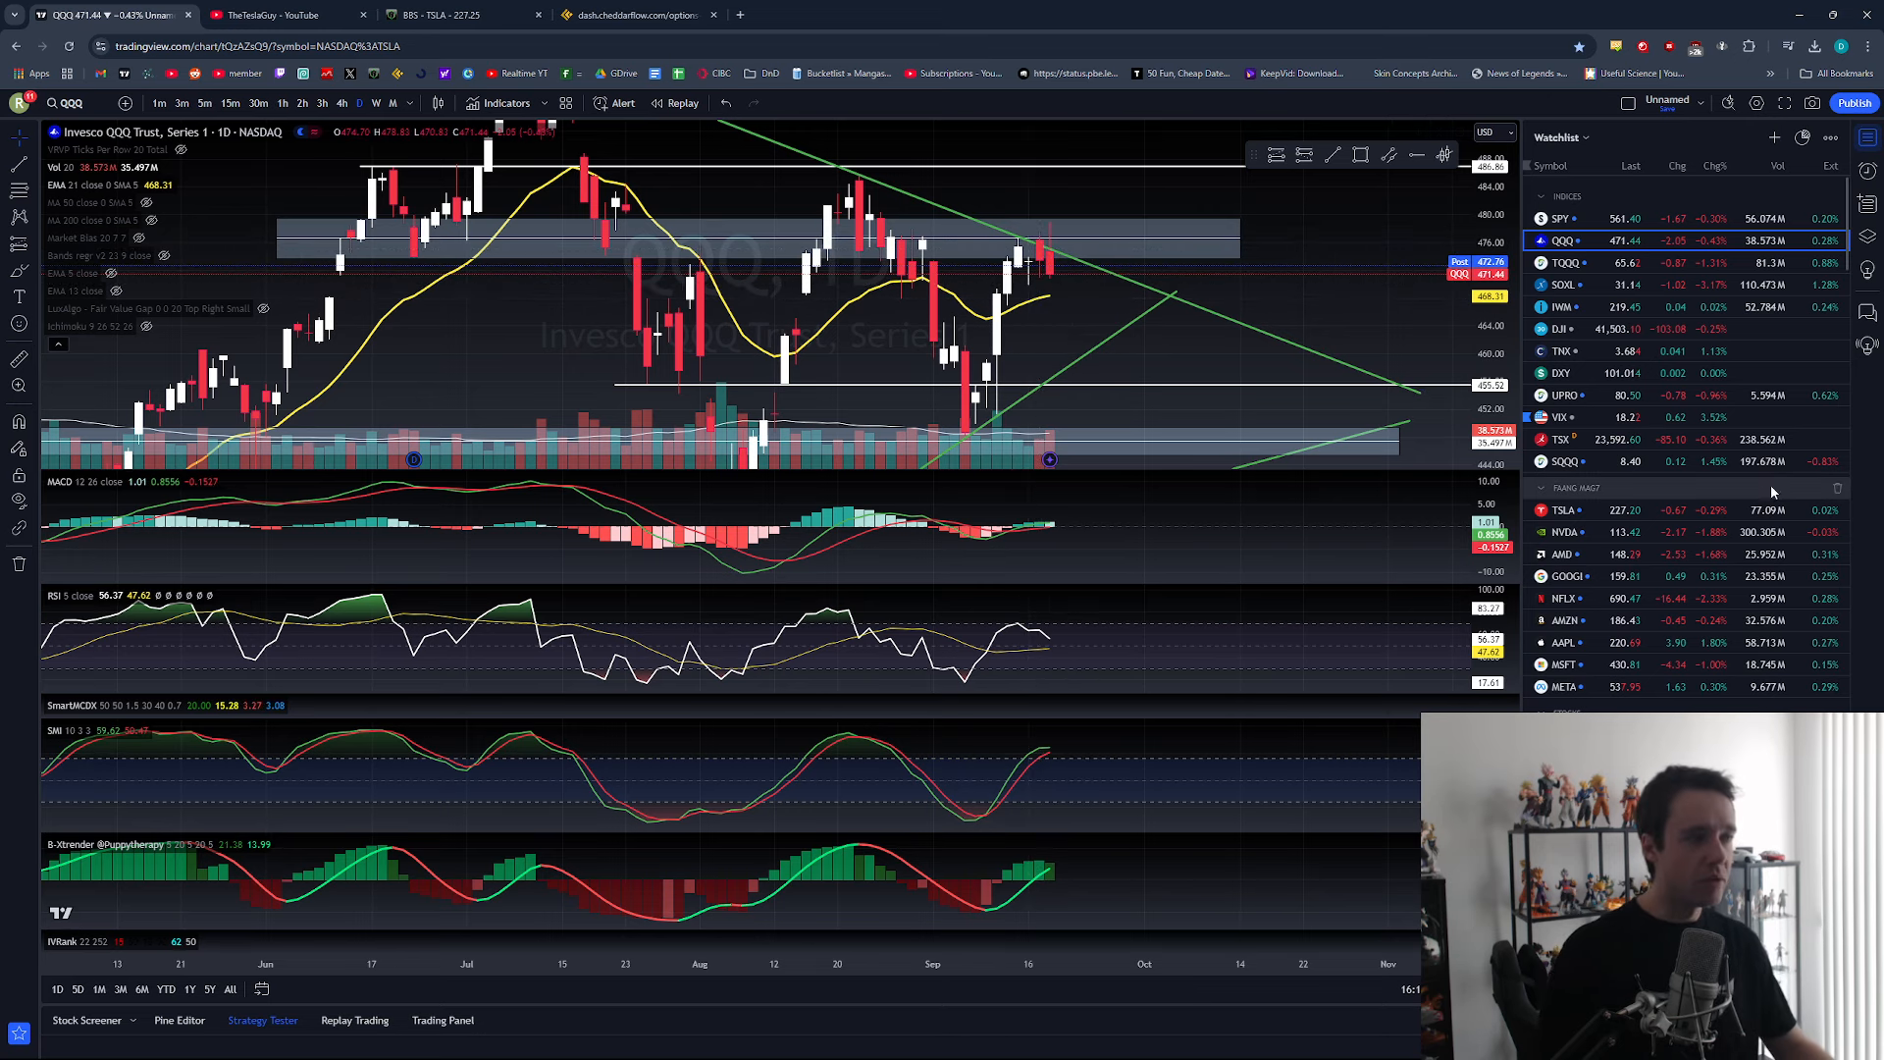
Step: Select NVDA in the watchlist to view its daily chart with Fibonacci levels
{"action": "left_click", "coordinate": [1564, 531]}
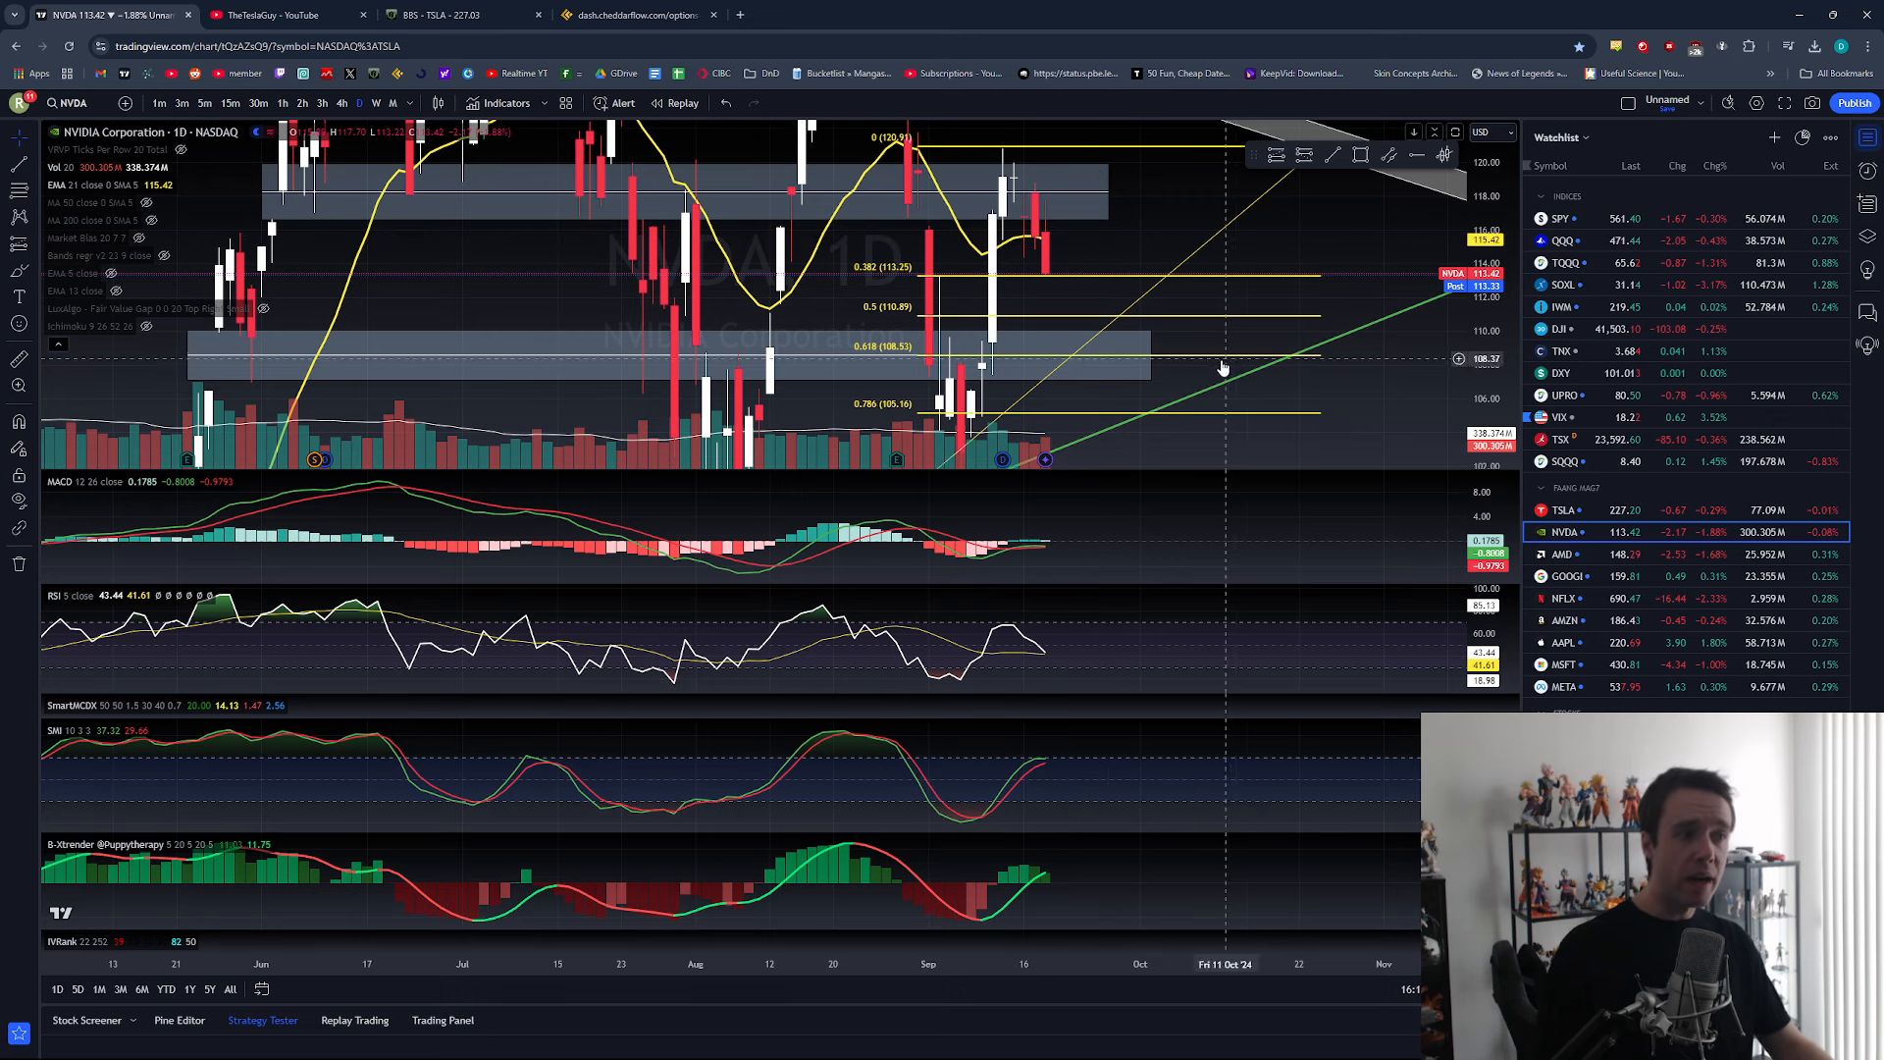
{"action": "mouse_move", "coordinate": [982, 348]}
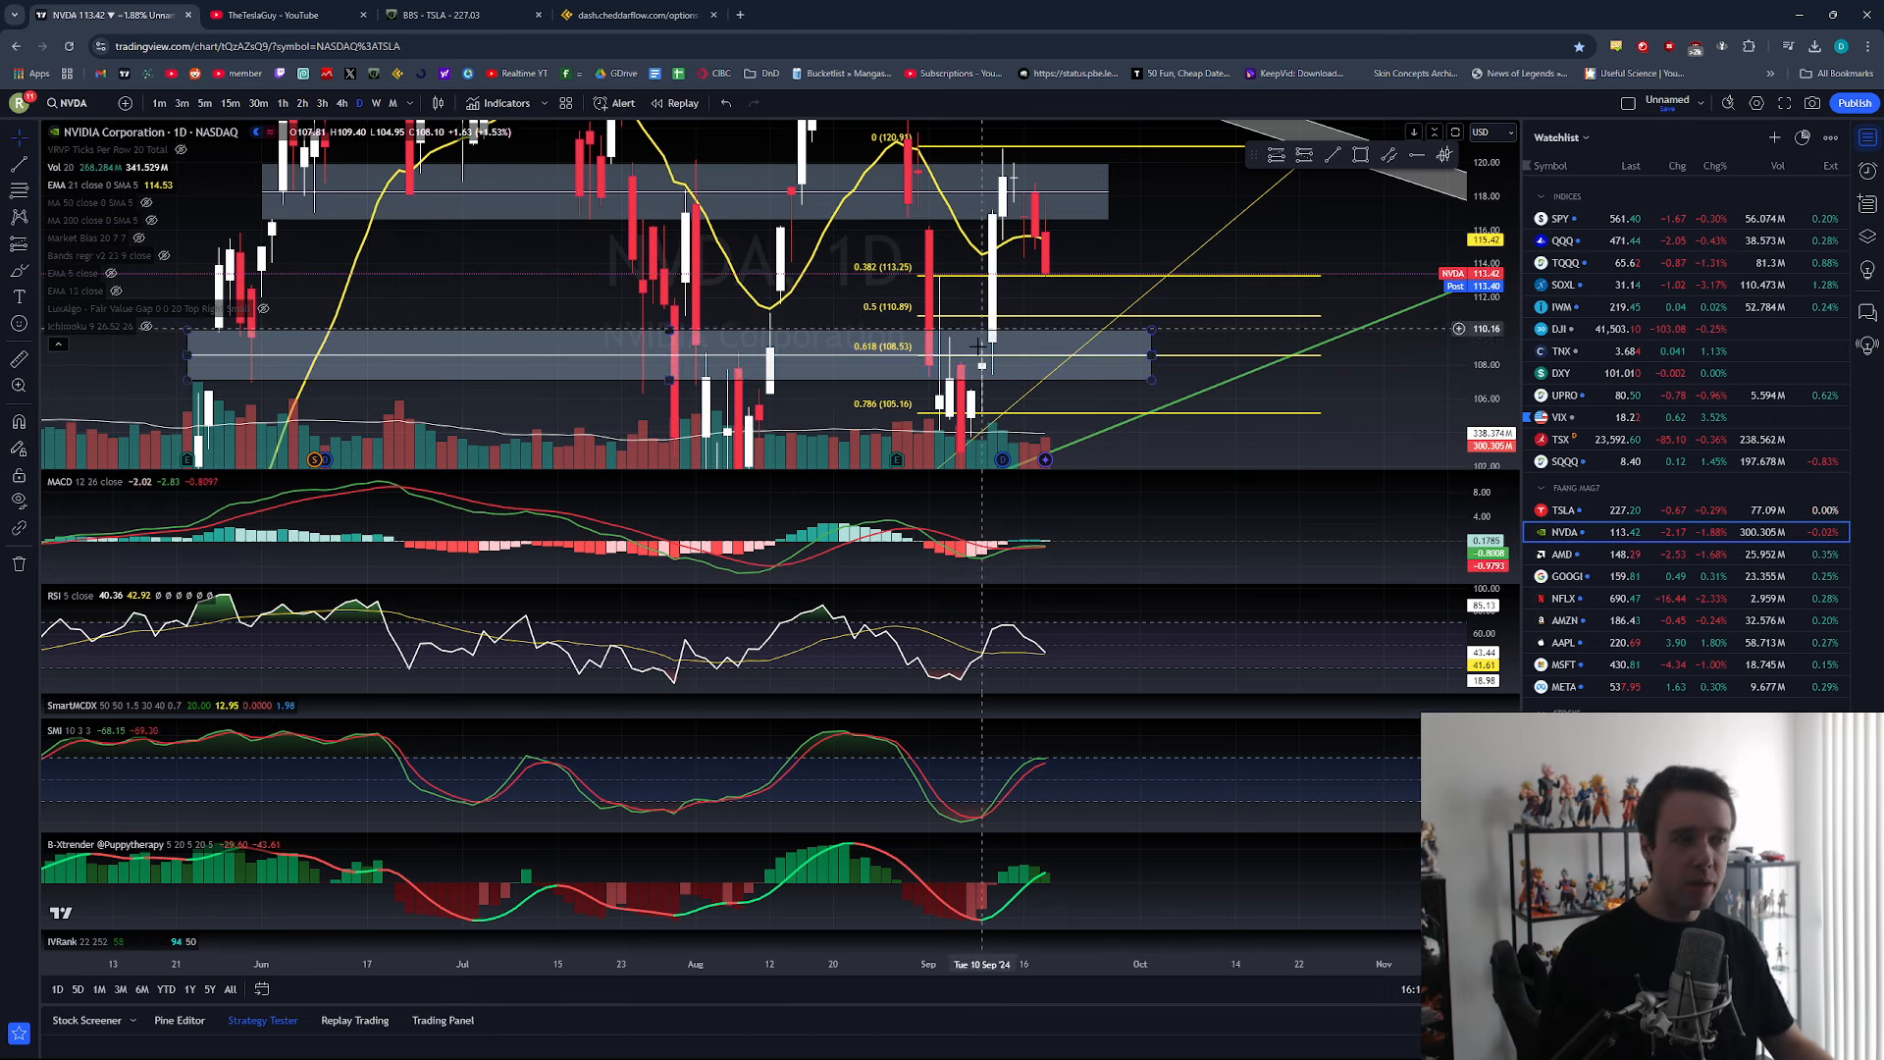